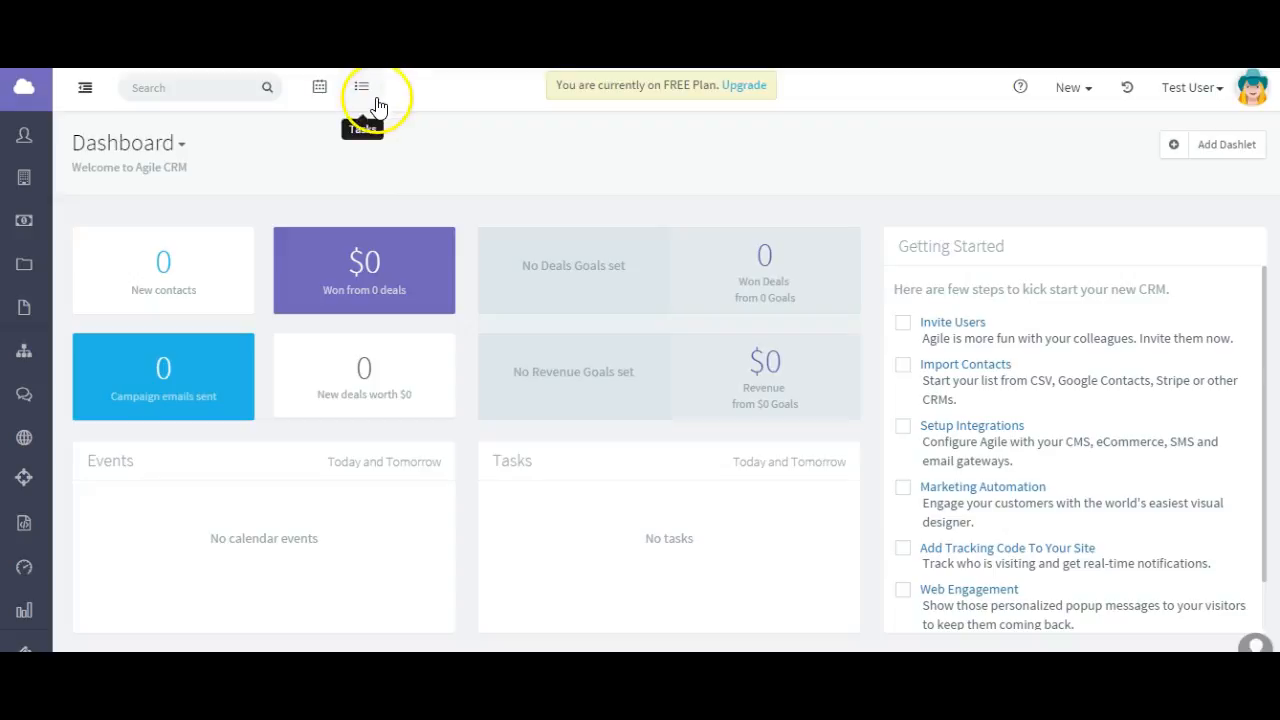
mouse_move(420, 204)
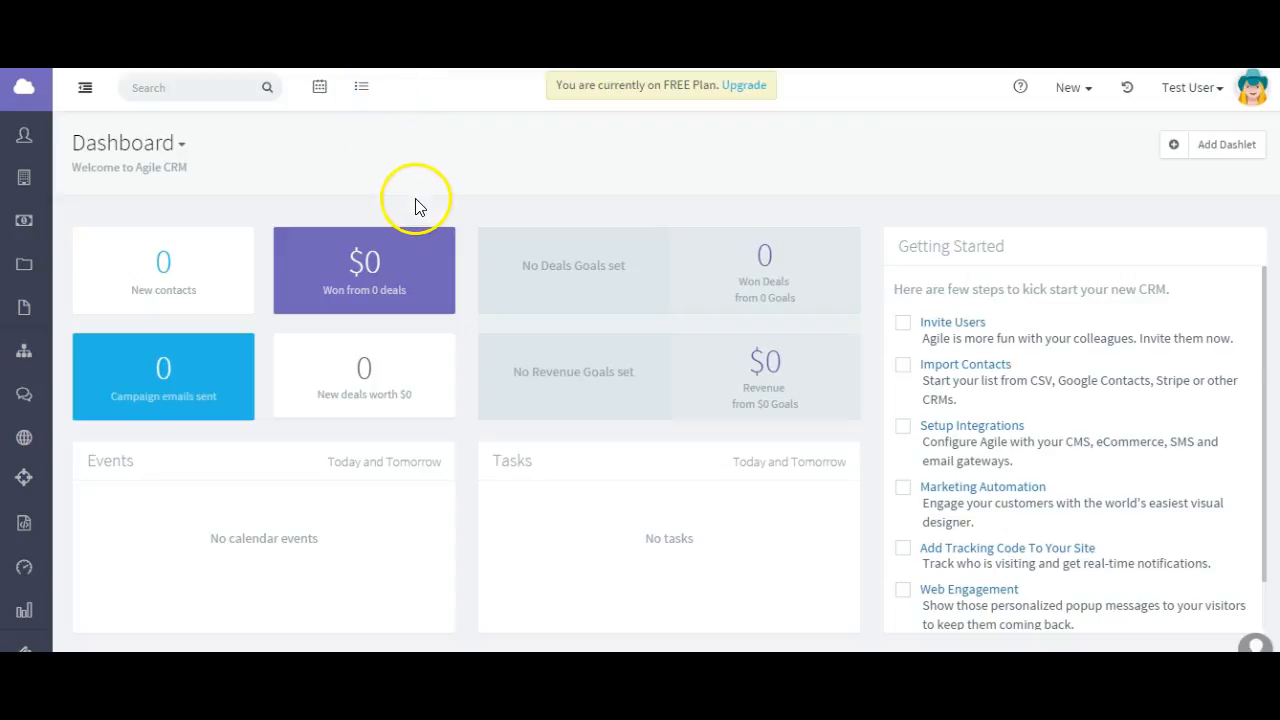
Bring up the My Pending Tasks board from the top-bar Tasks icon.
click(360, 88)
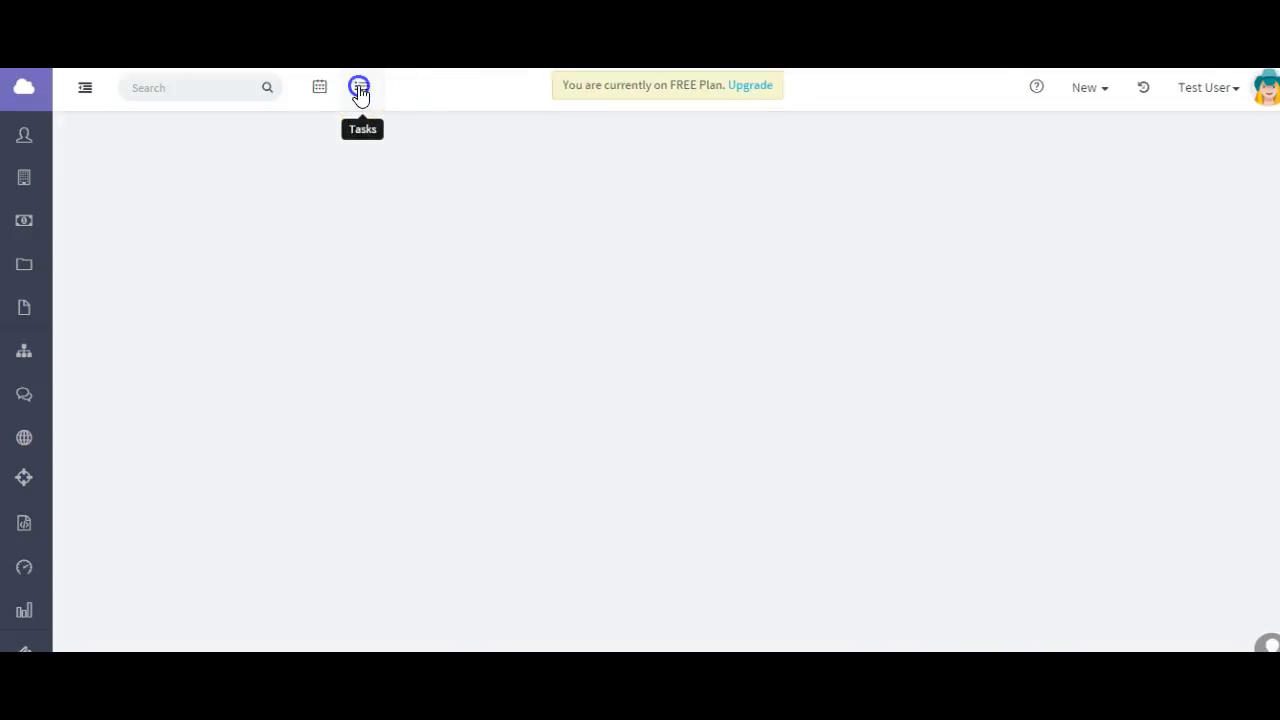
click(360, 88)
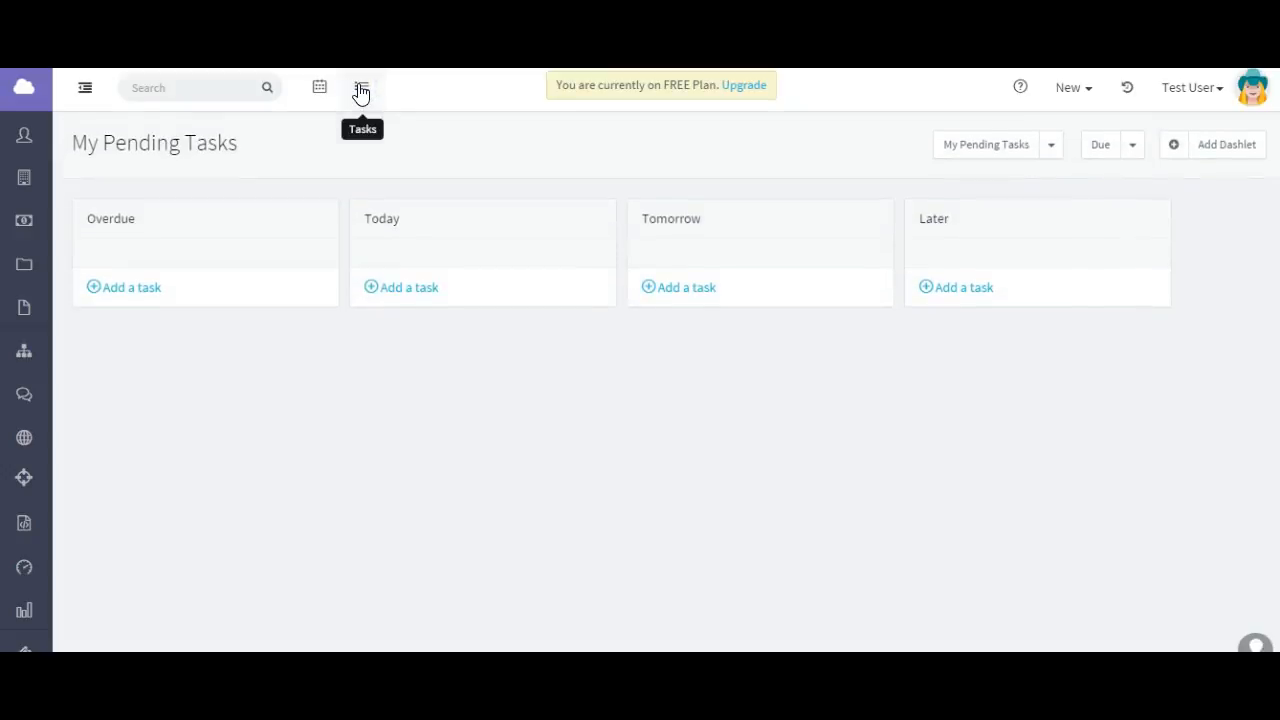
mouse_move(776, 152)
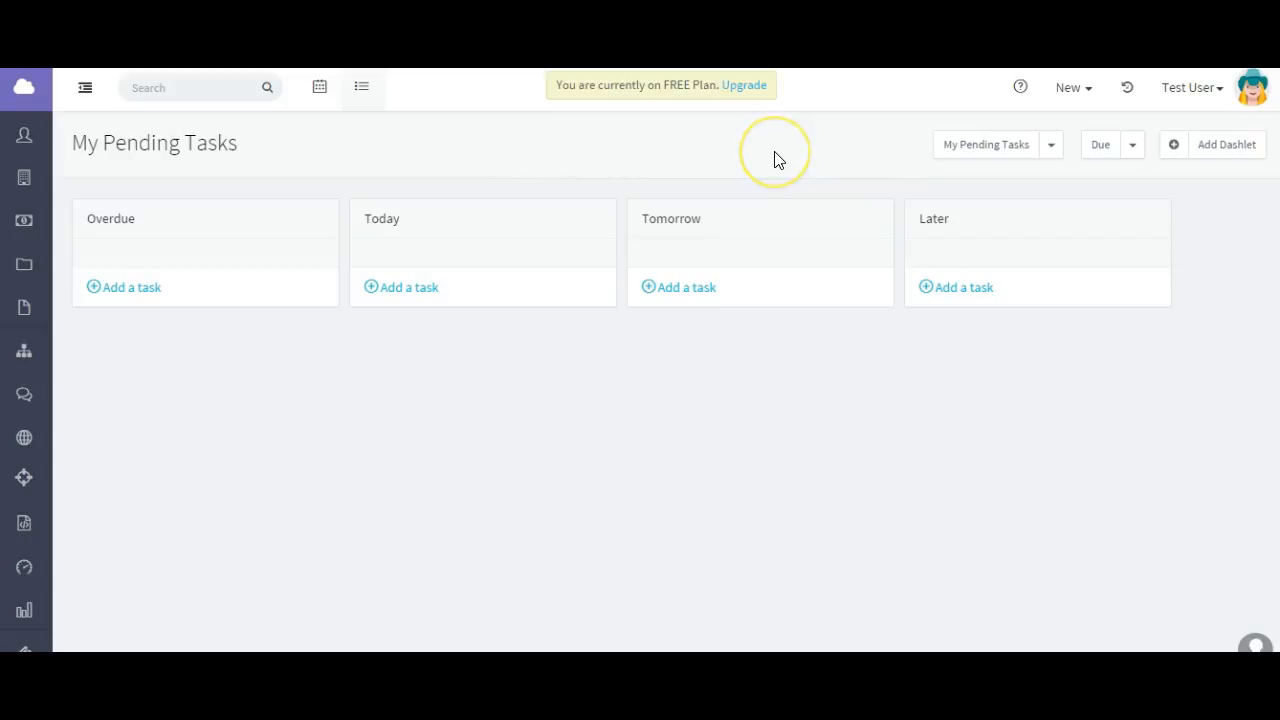
mouse_move(780, 160)
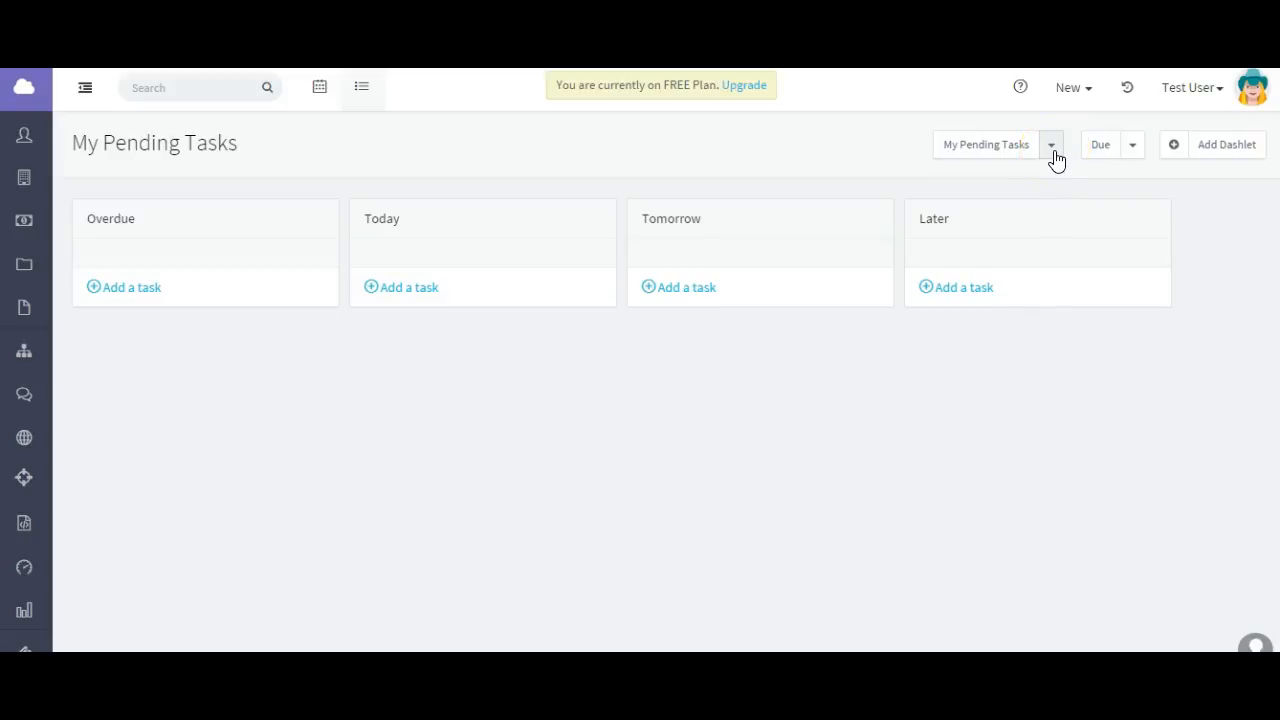
Try the All Pending Tasks and My Tasks filters, then settle on All Tasks.
click(1050, 144)
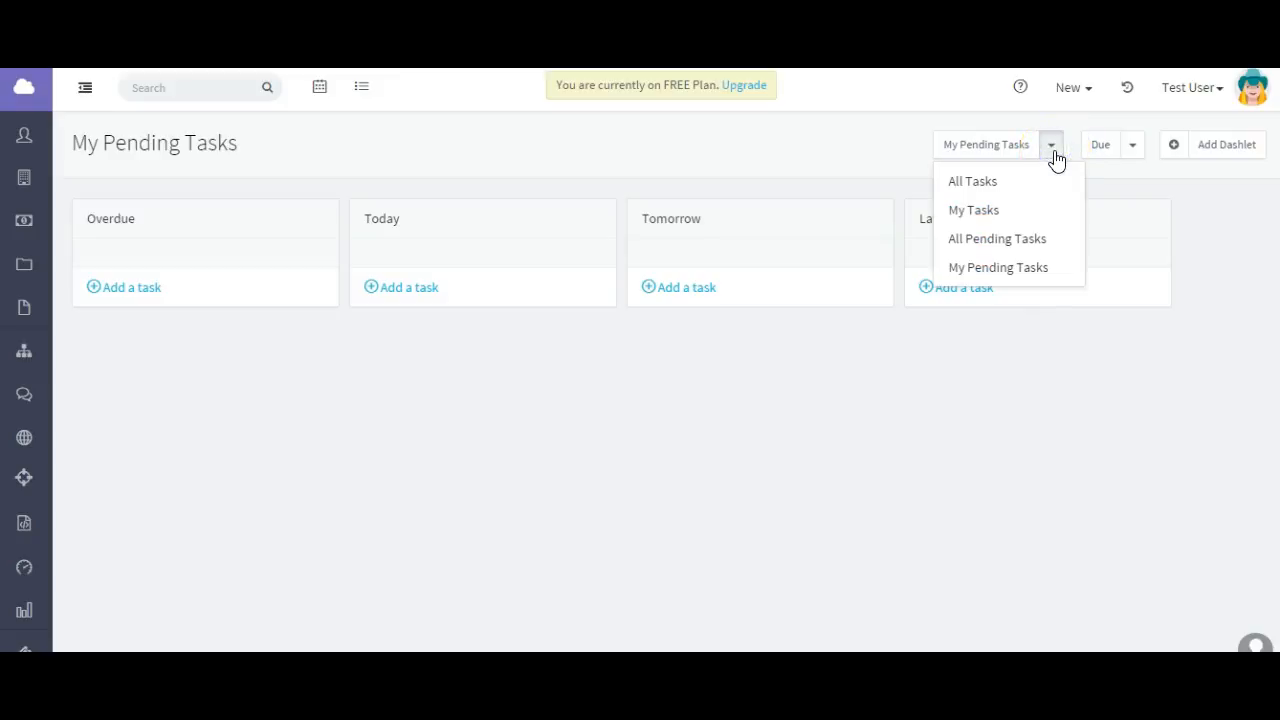
click(996, 238)
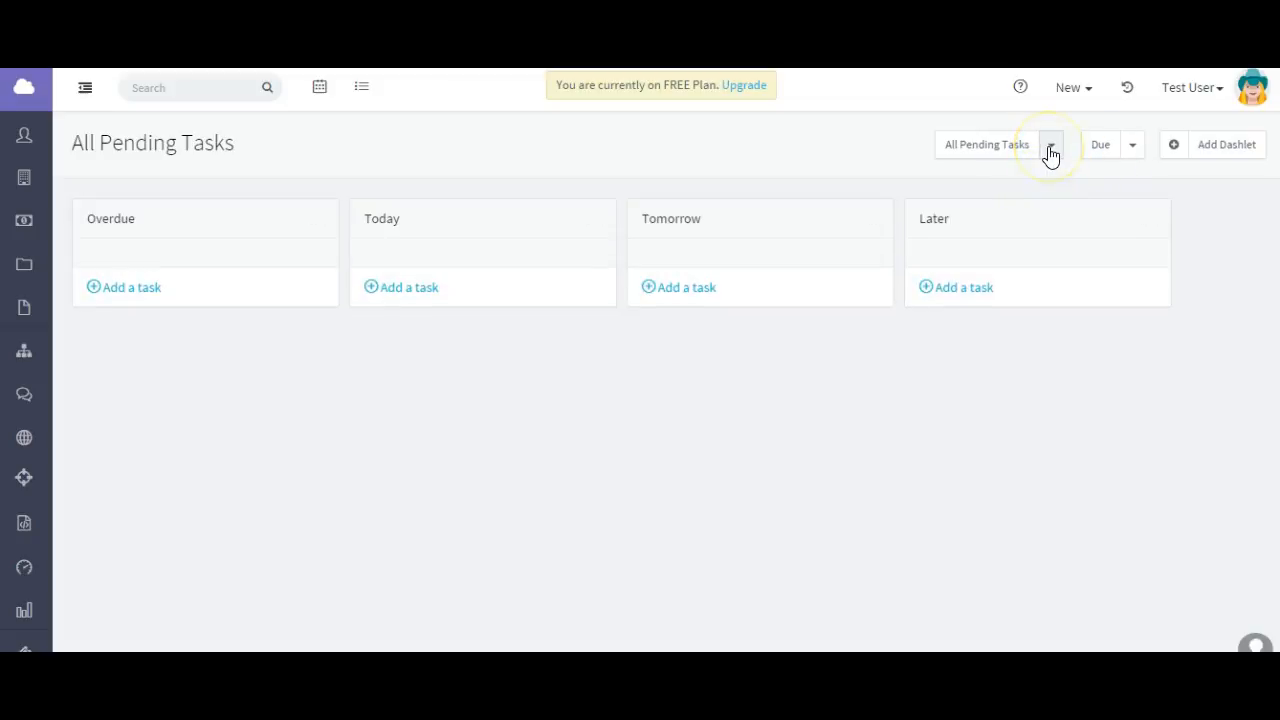
click(1050, 144)
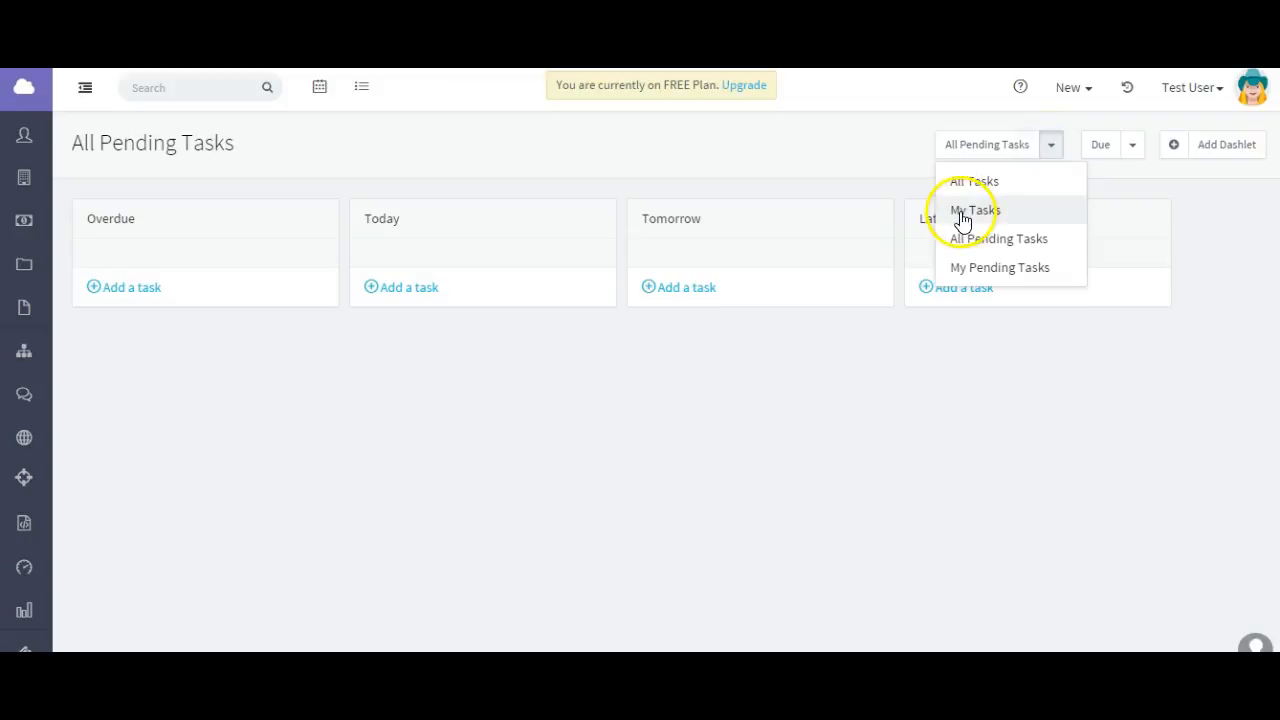
click(972, 210)
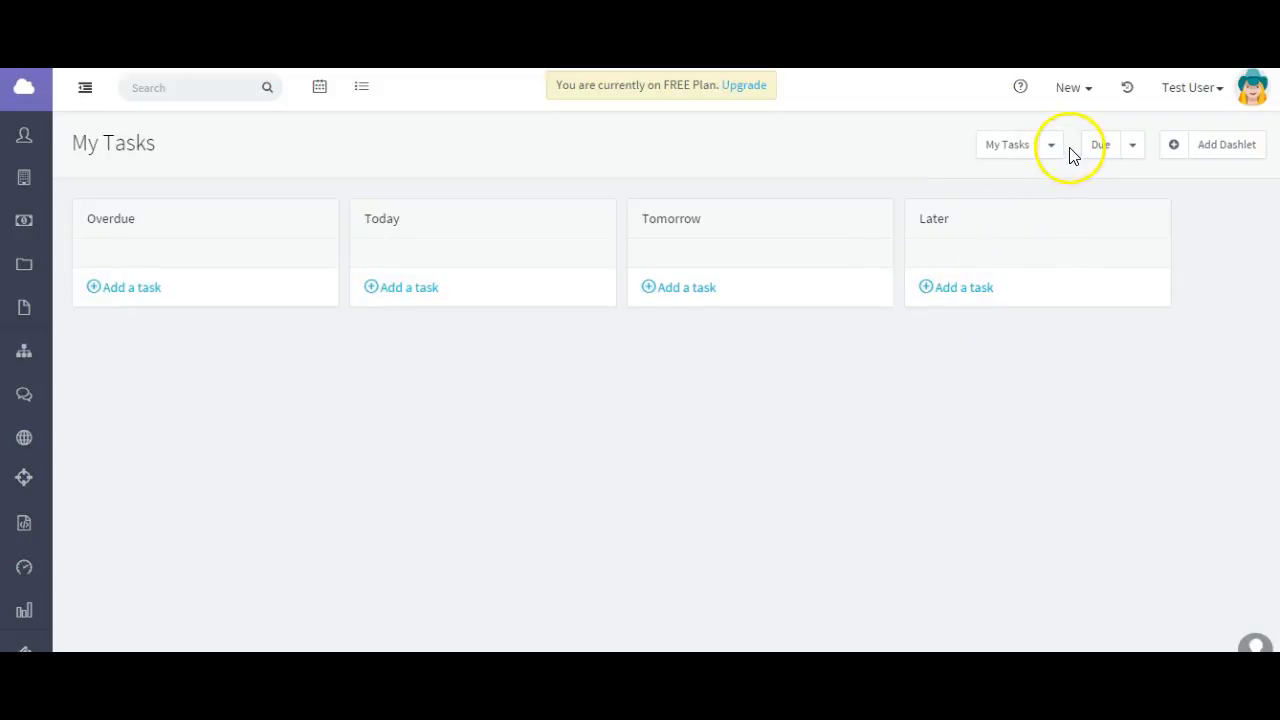
click(1050, 144)
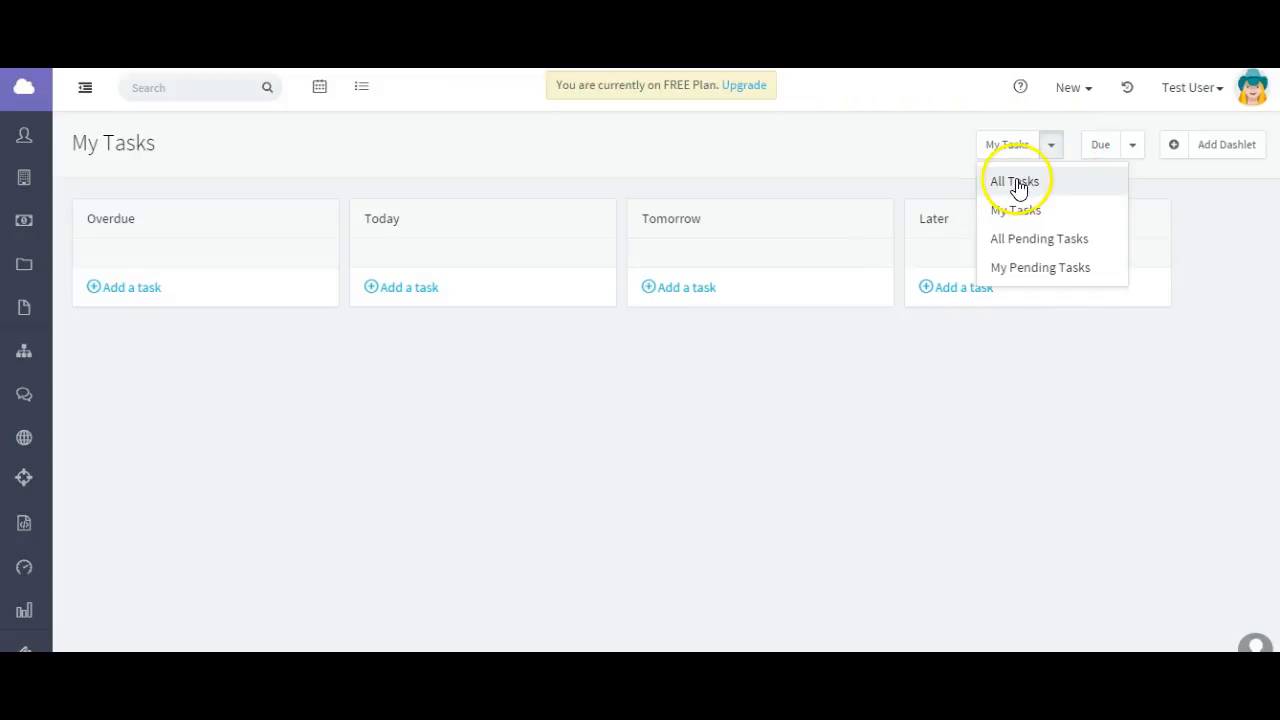
click(1016, 180)
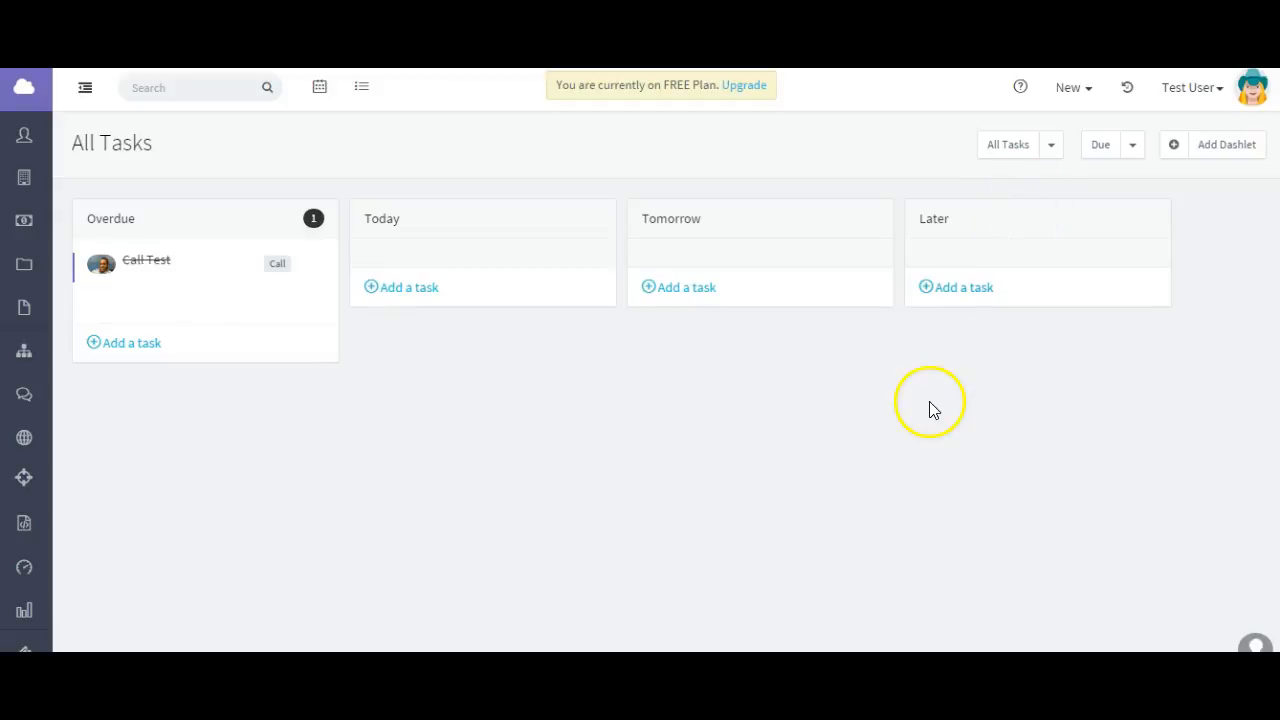
mouse_move(204, 228)
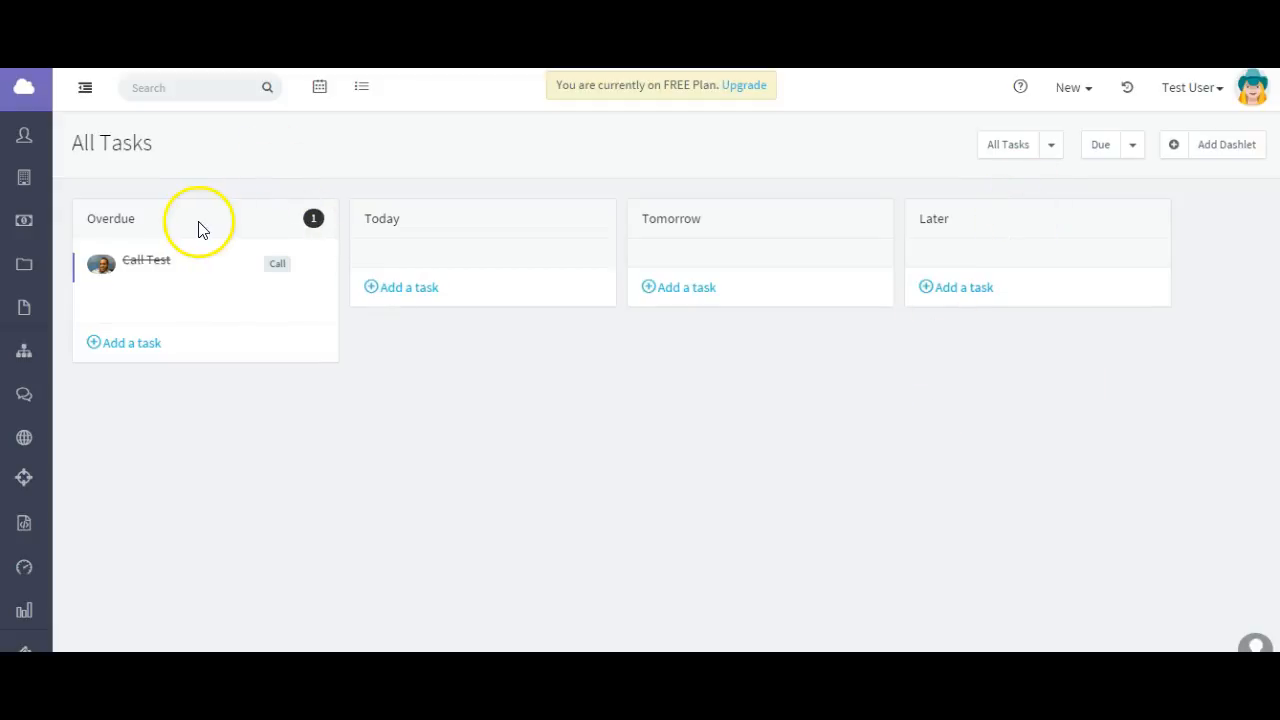
mouse_move(436, 238)
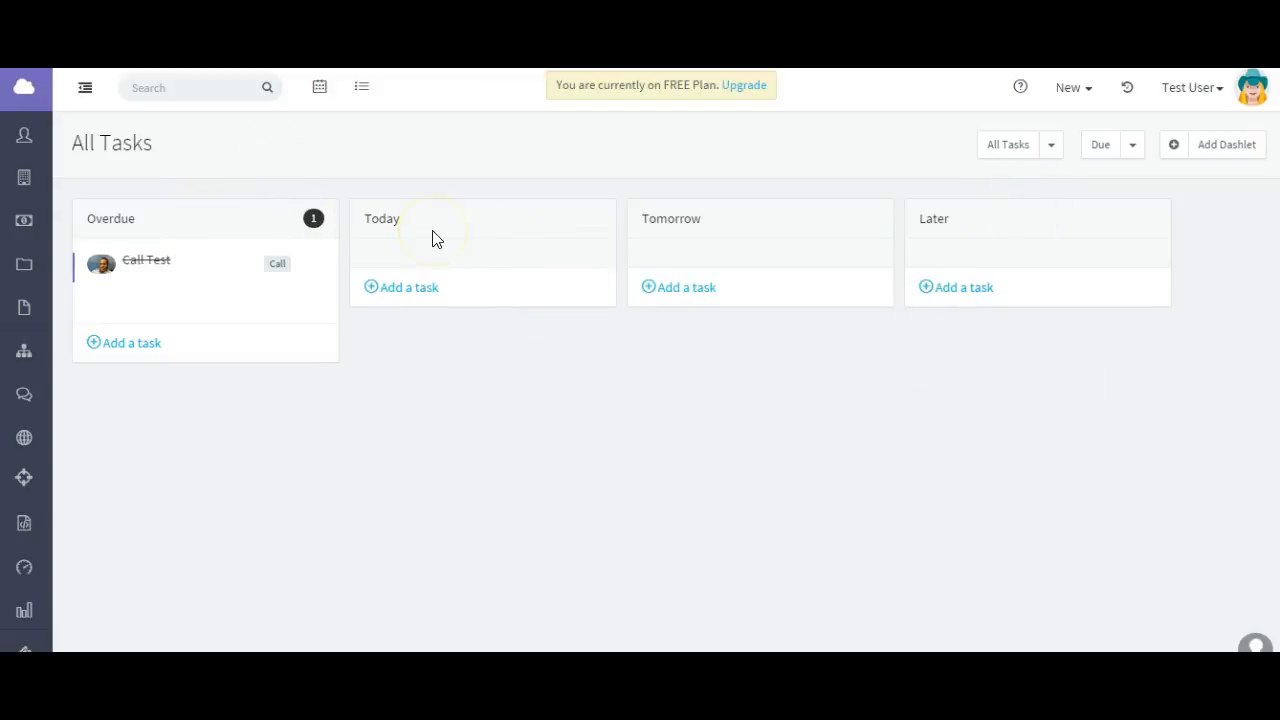
mouse_move(936, 222)
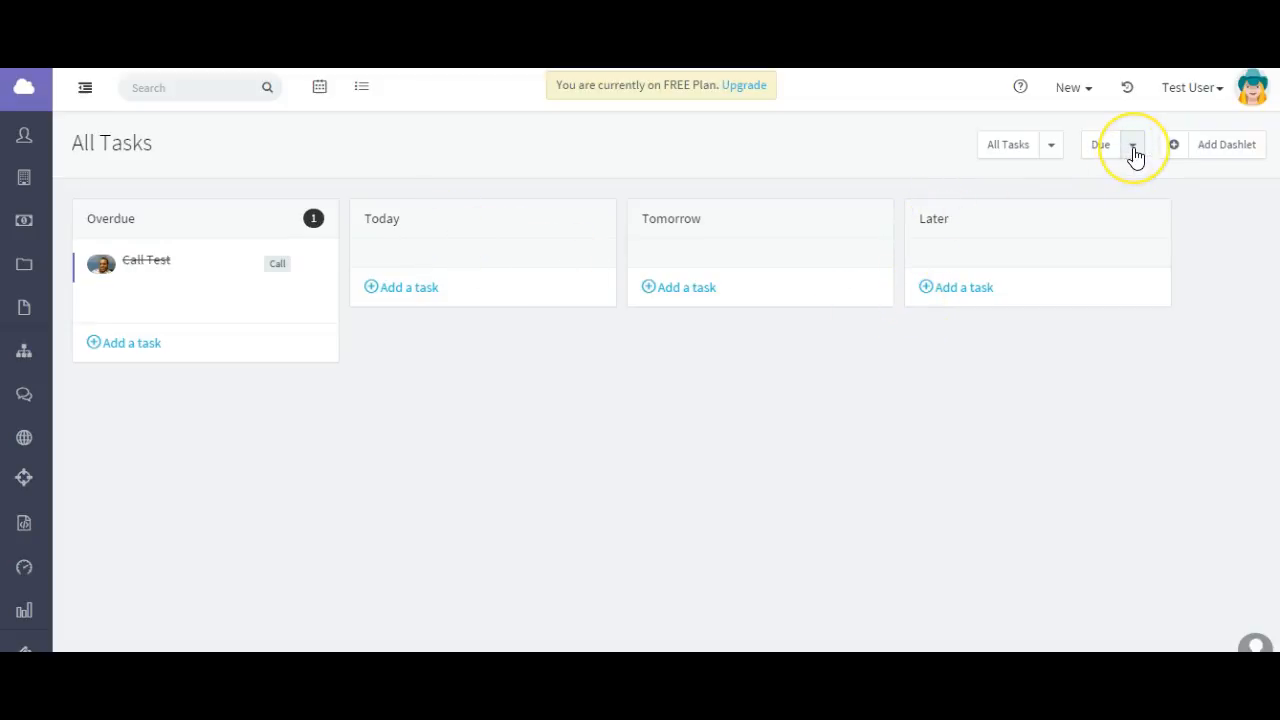
Group the board by Category and keep the All Tasks filter.
click(1132, 144)
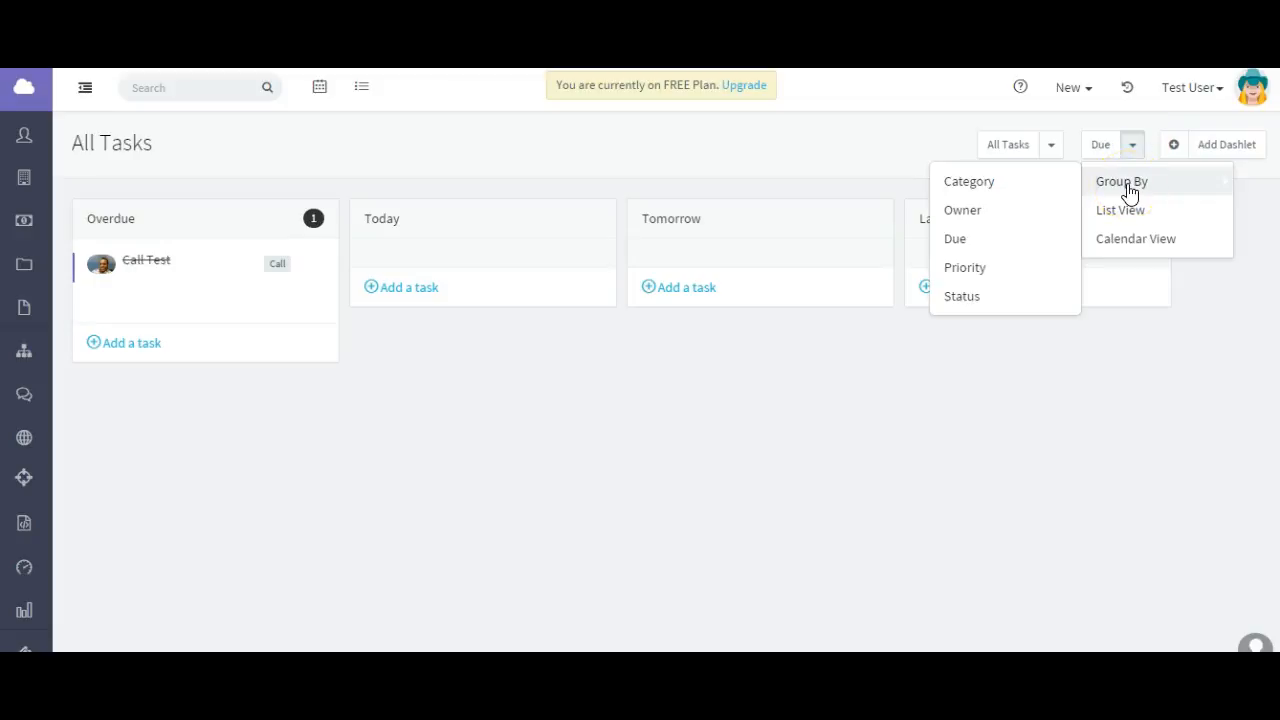
mouse_move(968, 180)
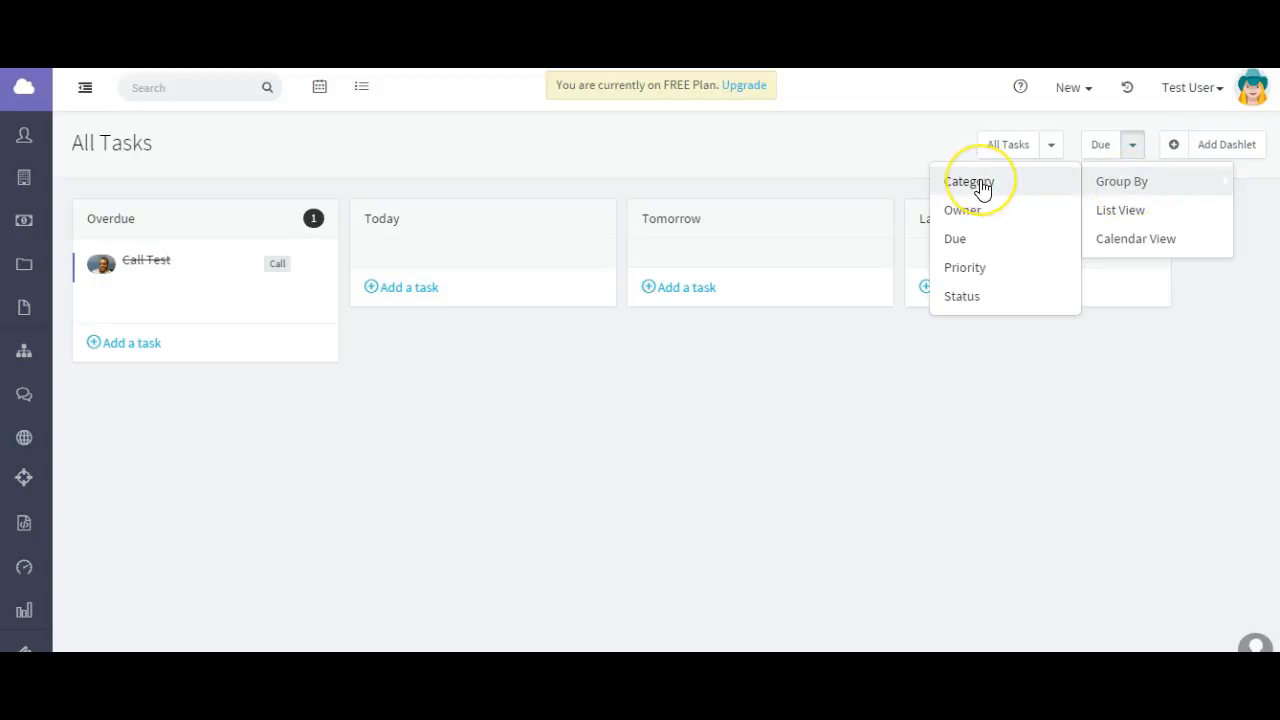
click(968, 182)
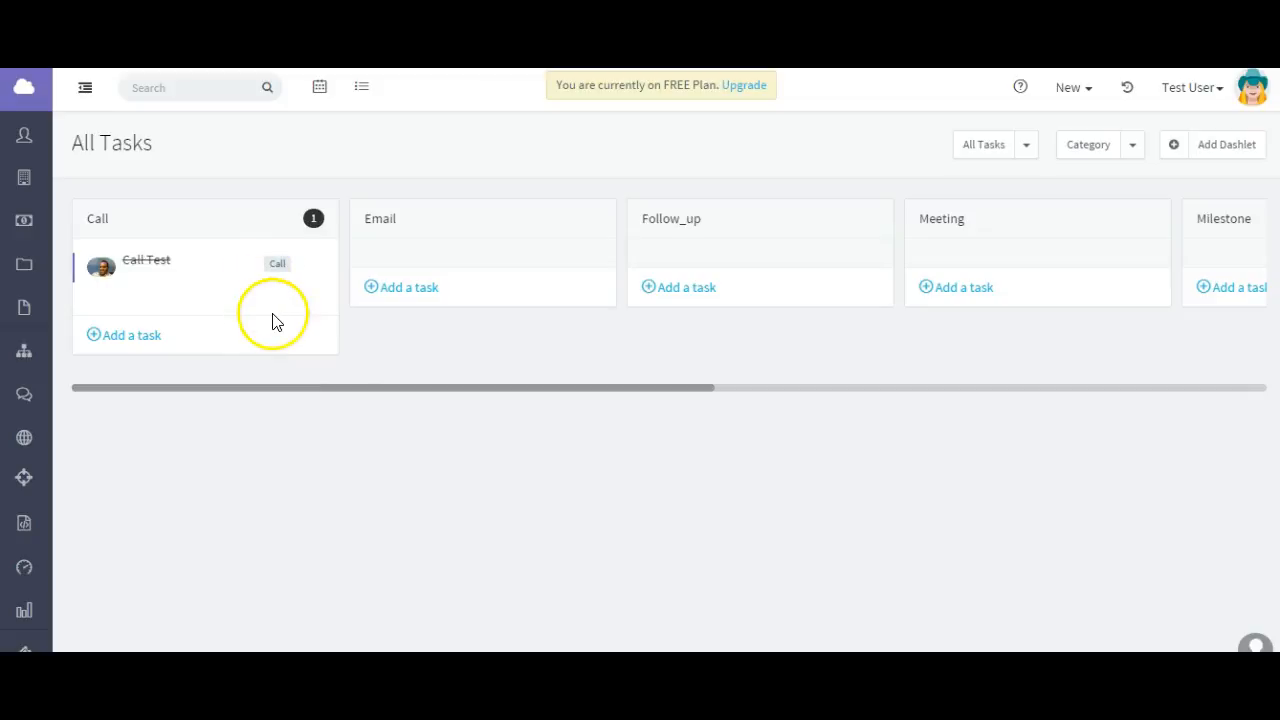
mouse_move(326, 388)
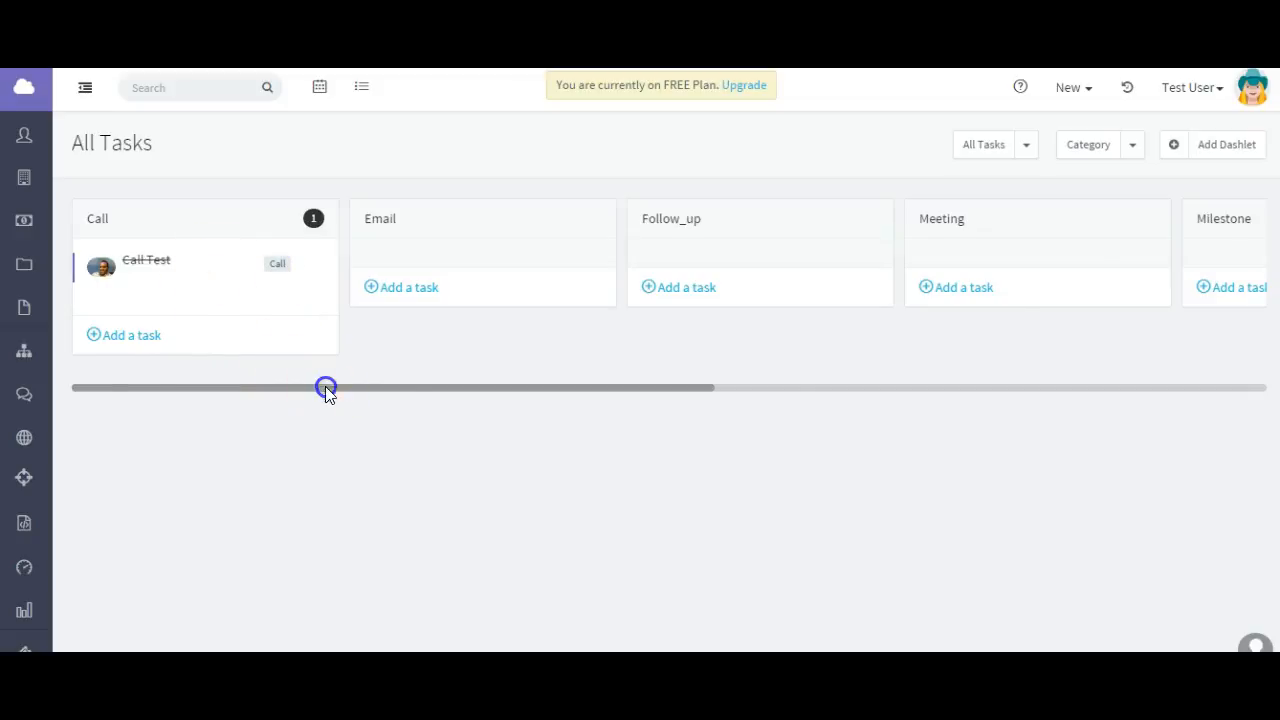
drag(324, 388, 724, 388)
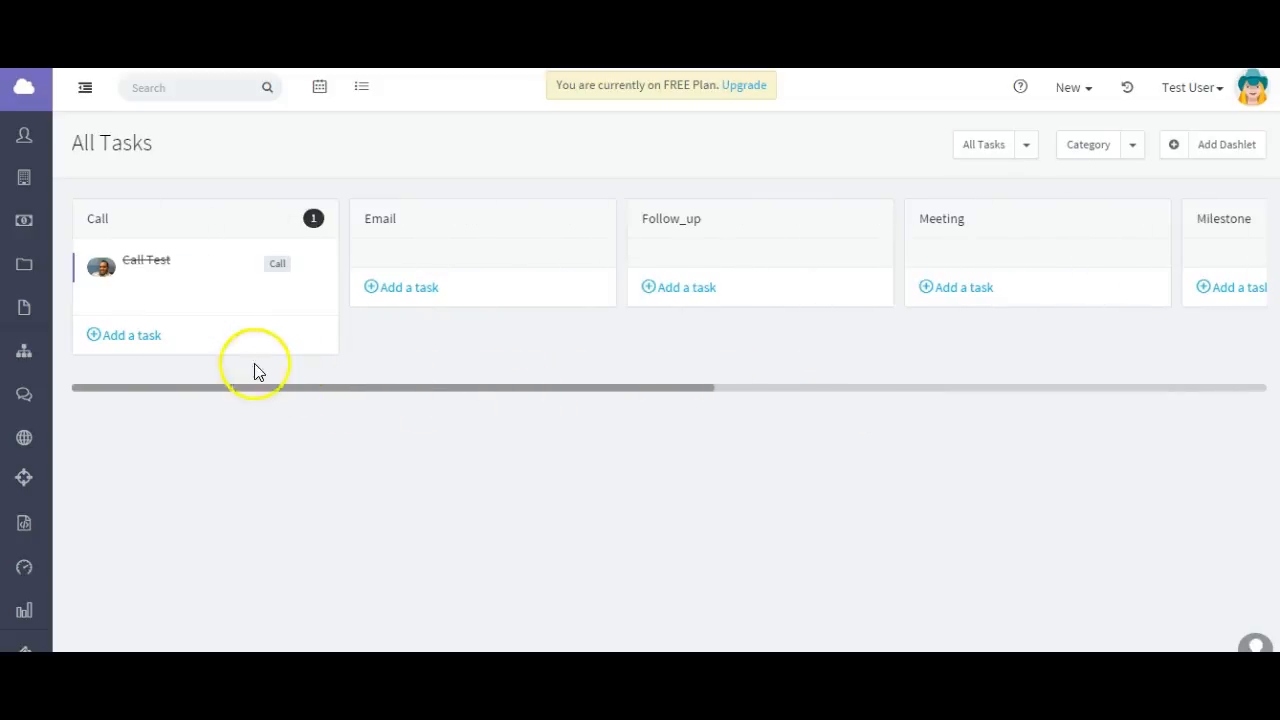
click(1024, 144)
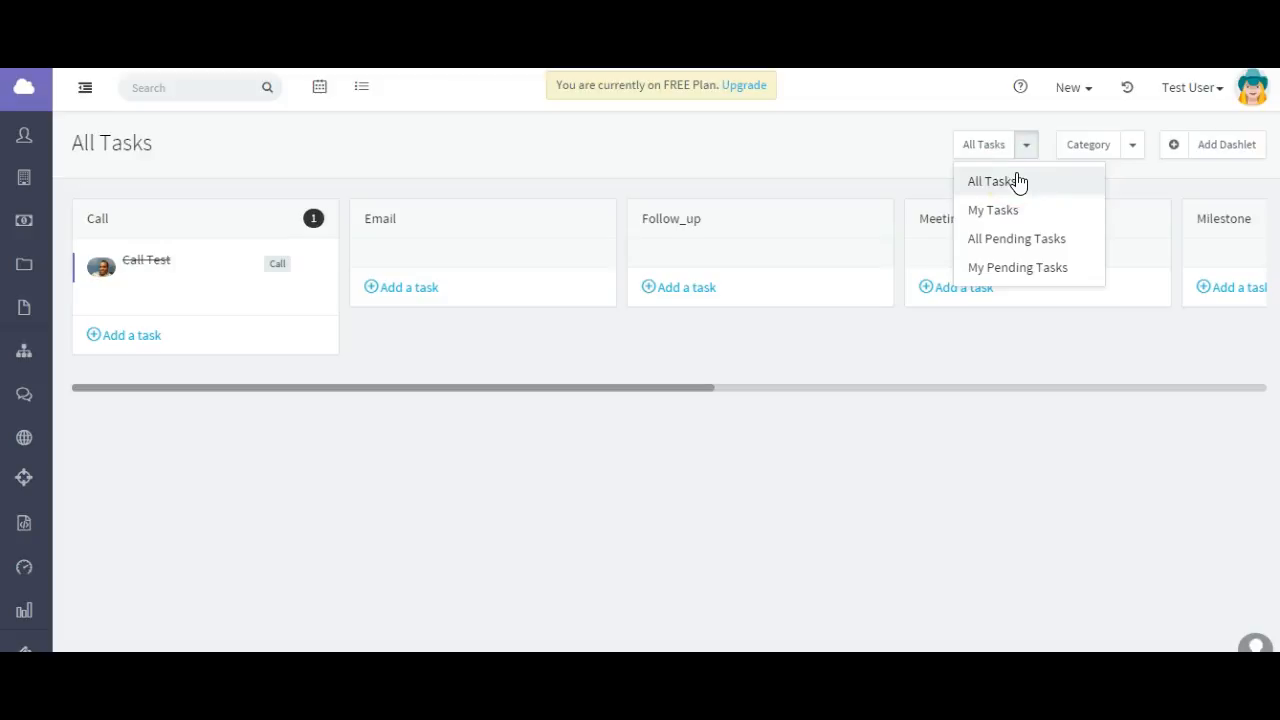
click(996, 180)
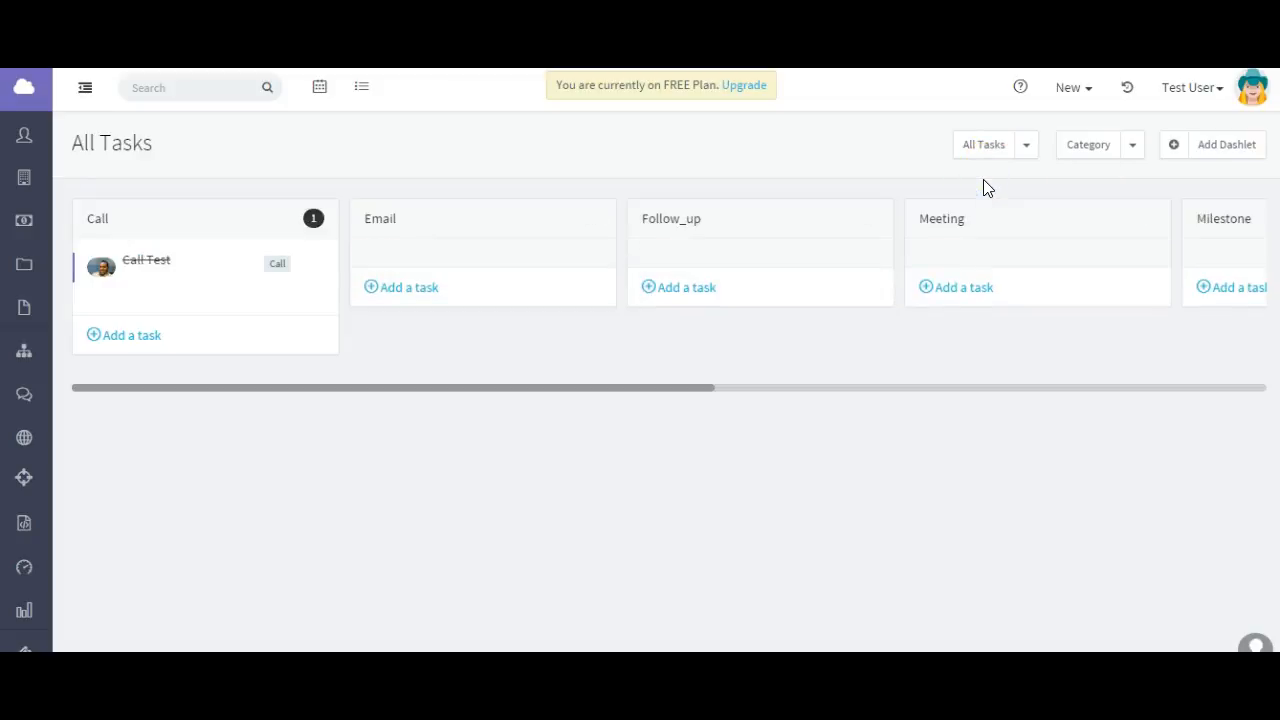
Check the All Pending Tasks filter on the category-grouped board.
drag(400, 388, 884, 388)
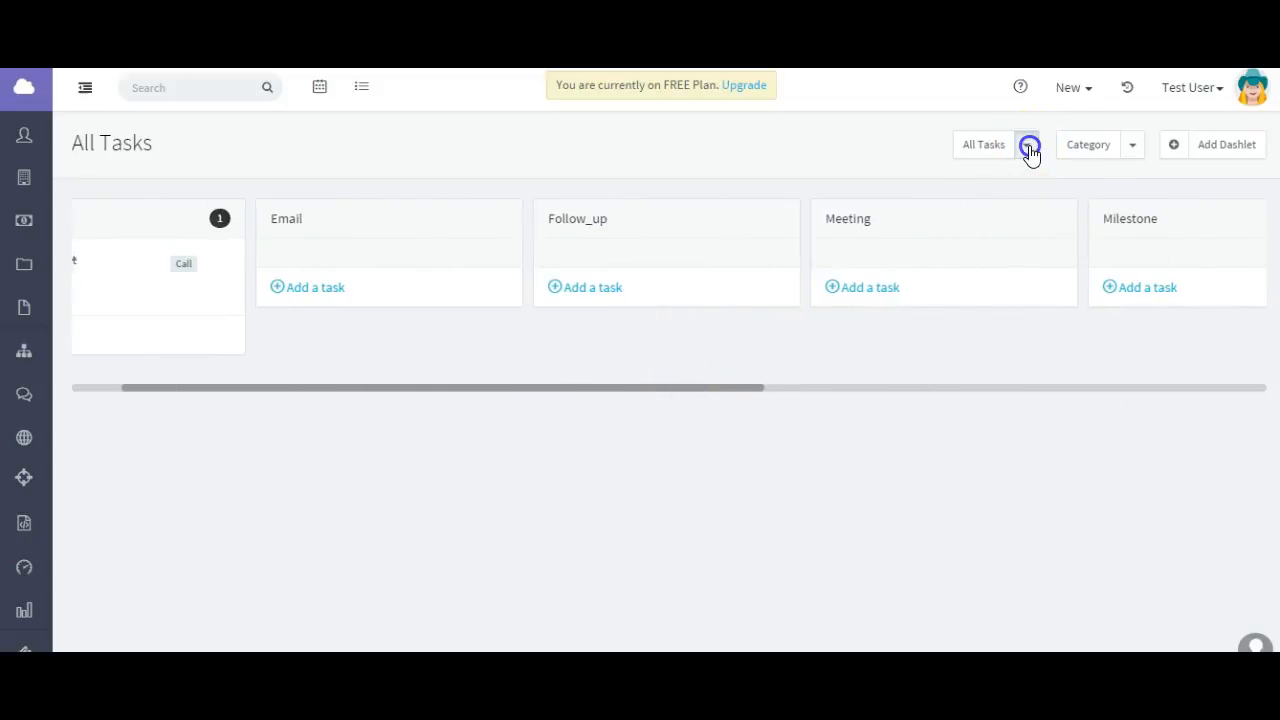
click(1026, 144)
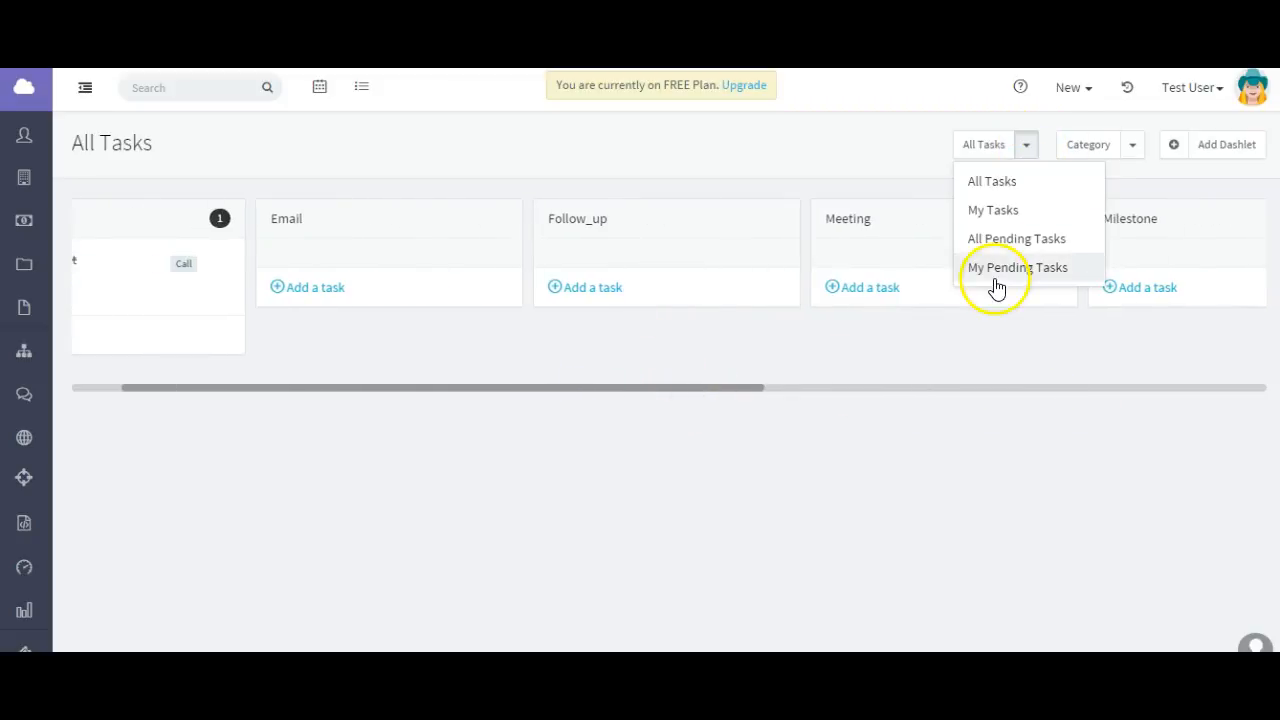
mouse_move(996, 244)
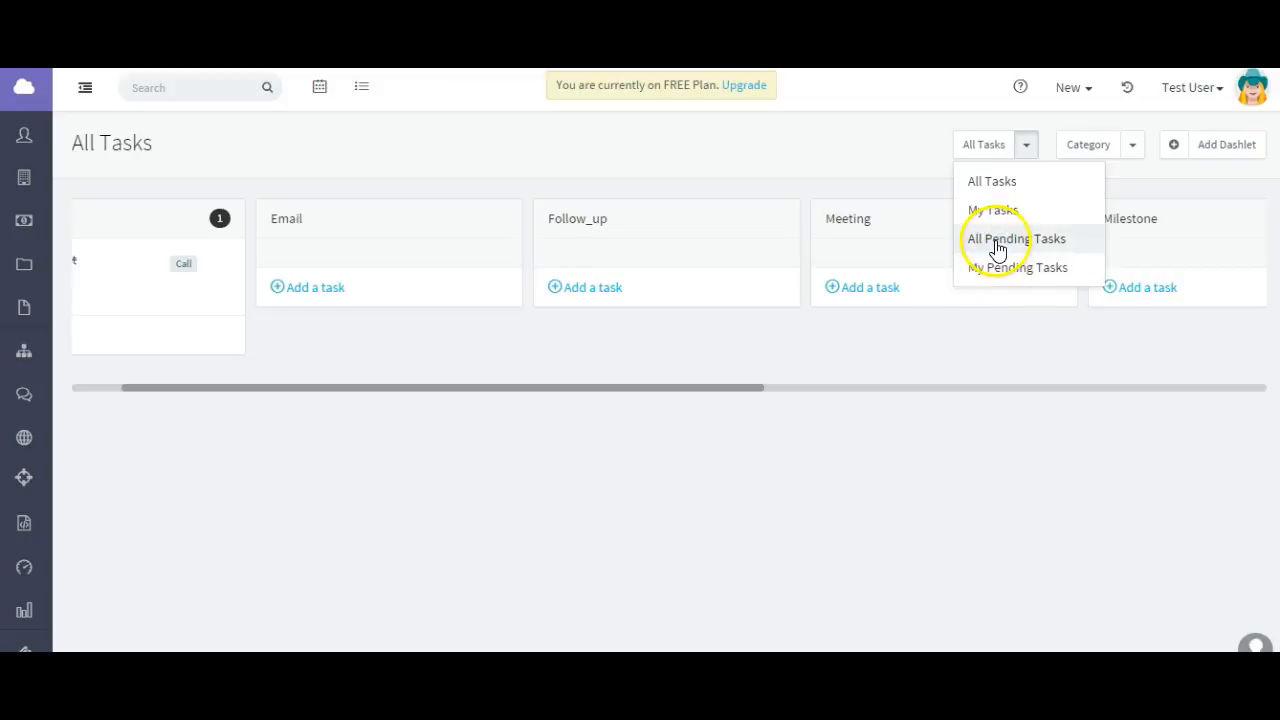
click(1016, 238)
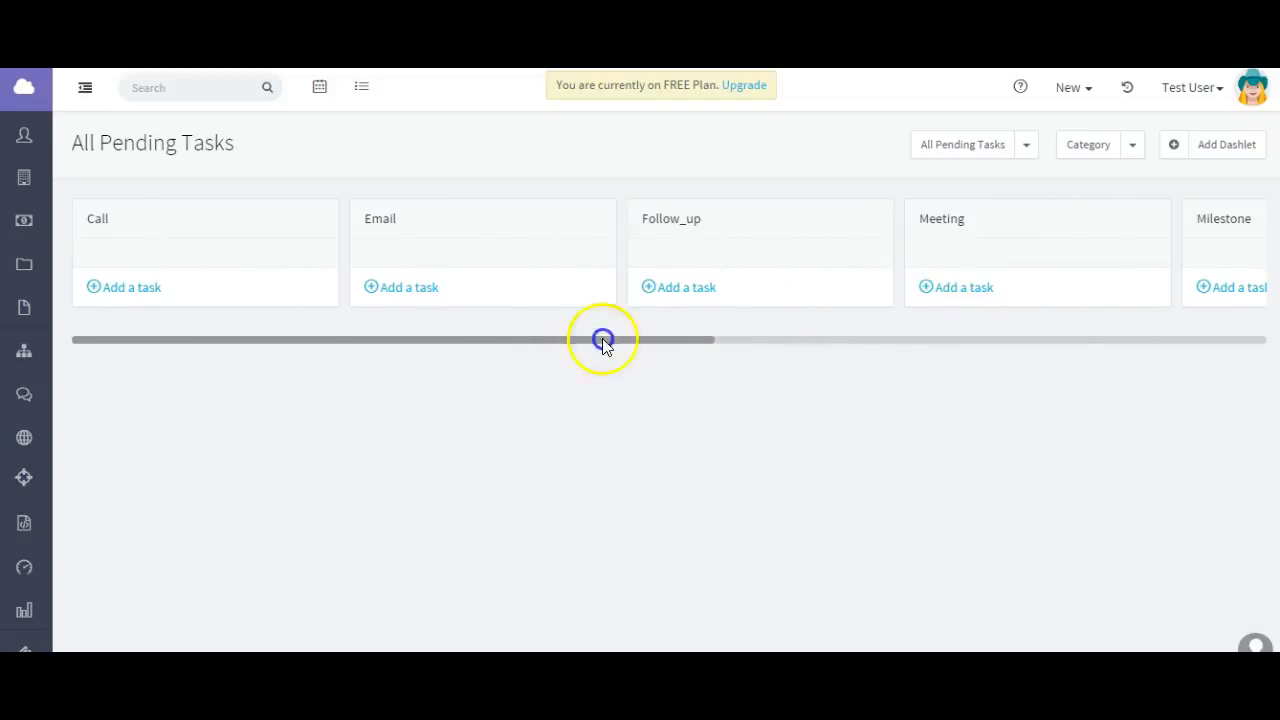
click(1132, 144)
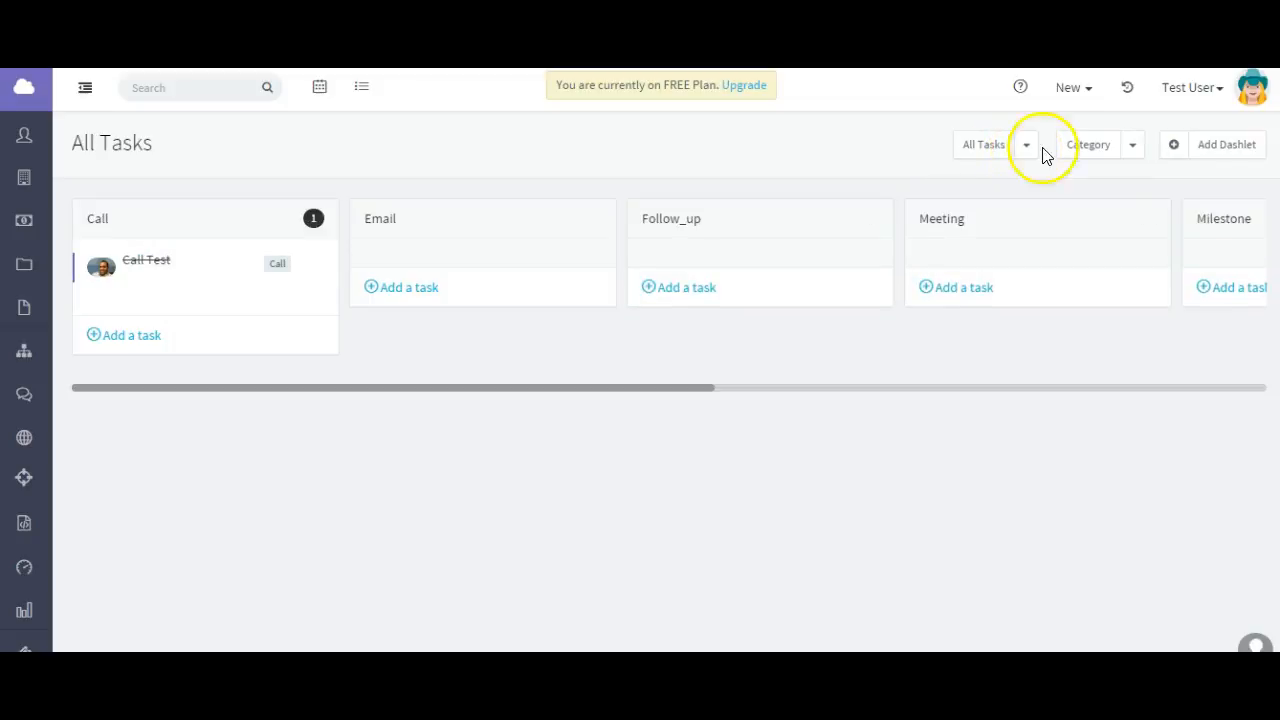
Group the board by Due, placing Call Test under Overdue.
click(1132, 144)
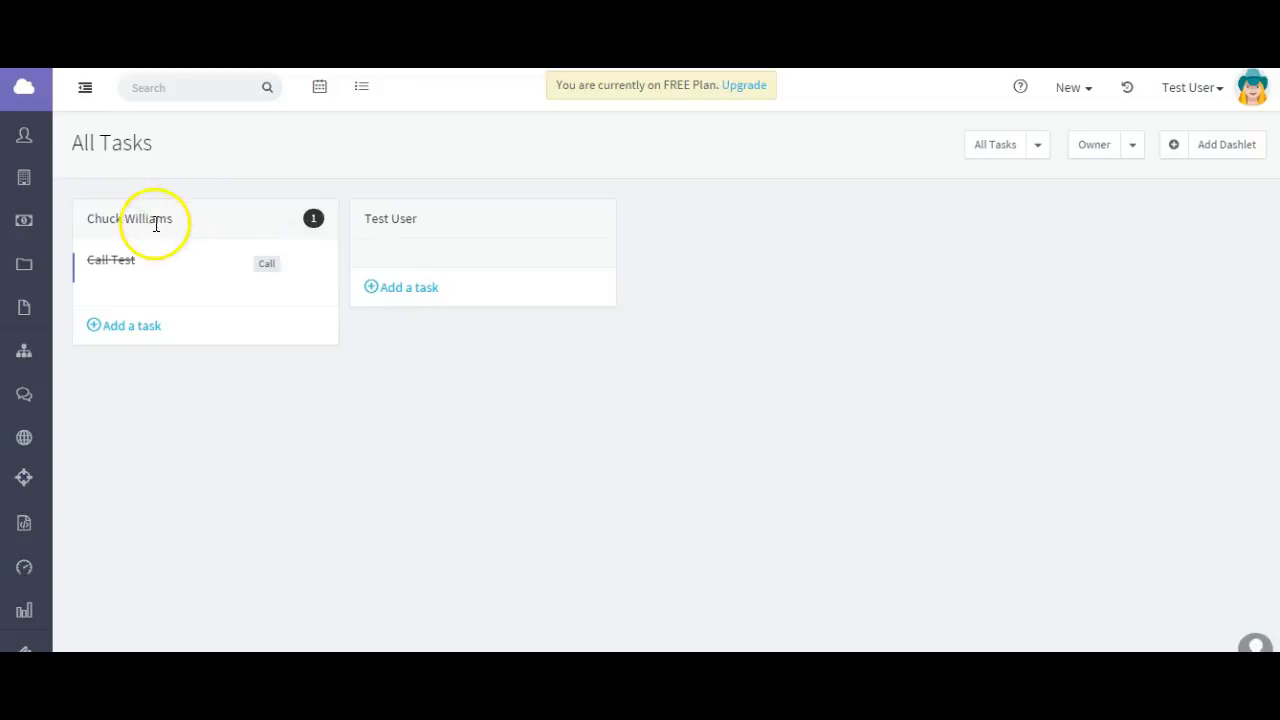
mouse_move(416, 220)
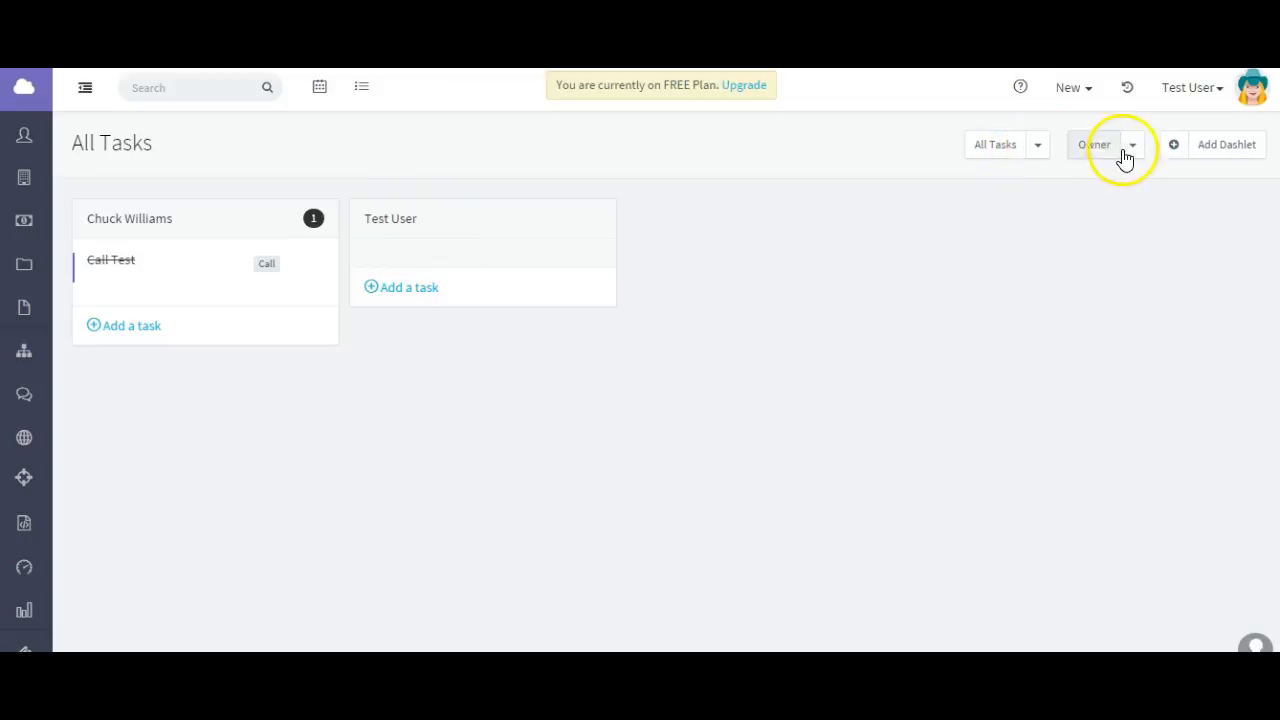
click(1132, 144)
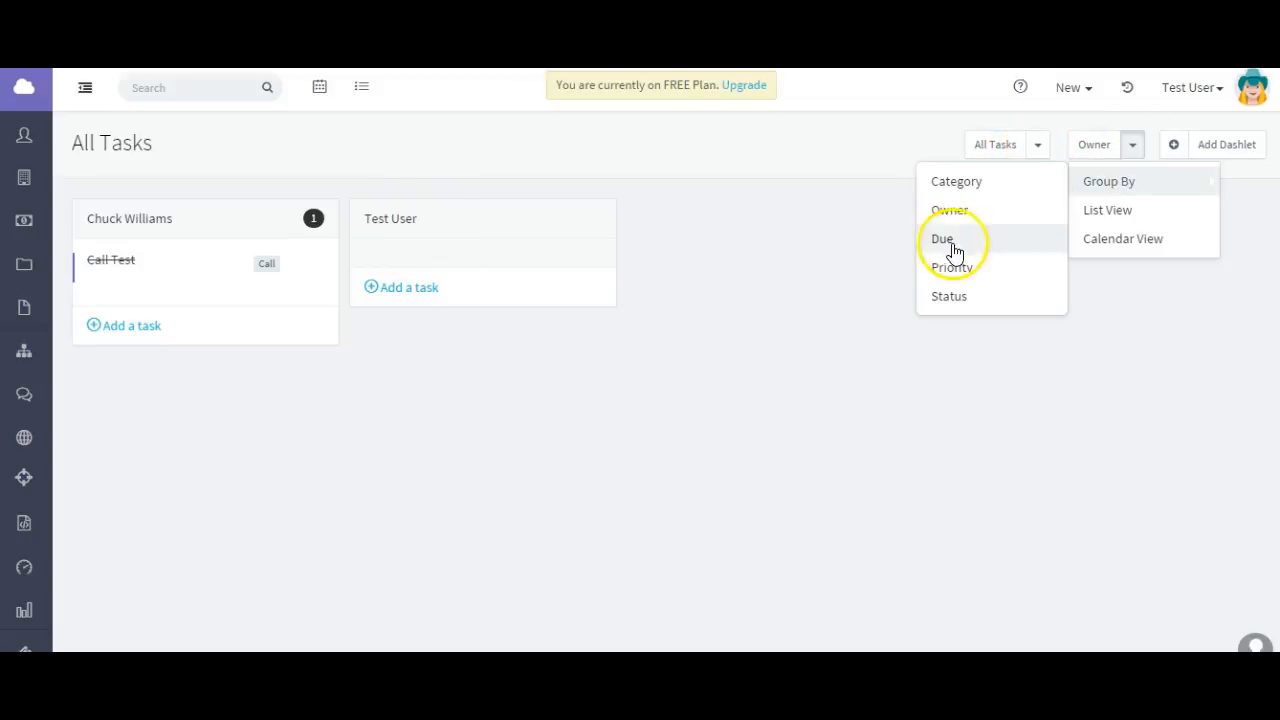
click(942, 238)
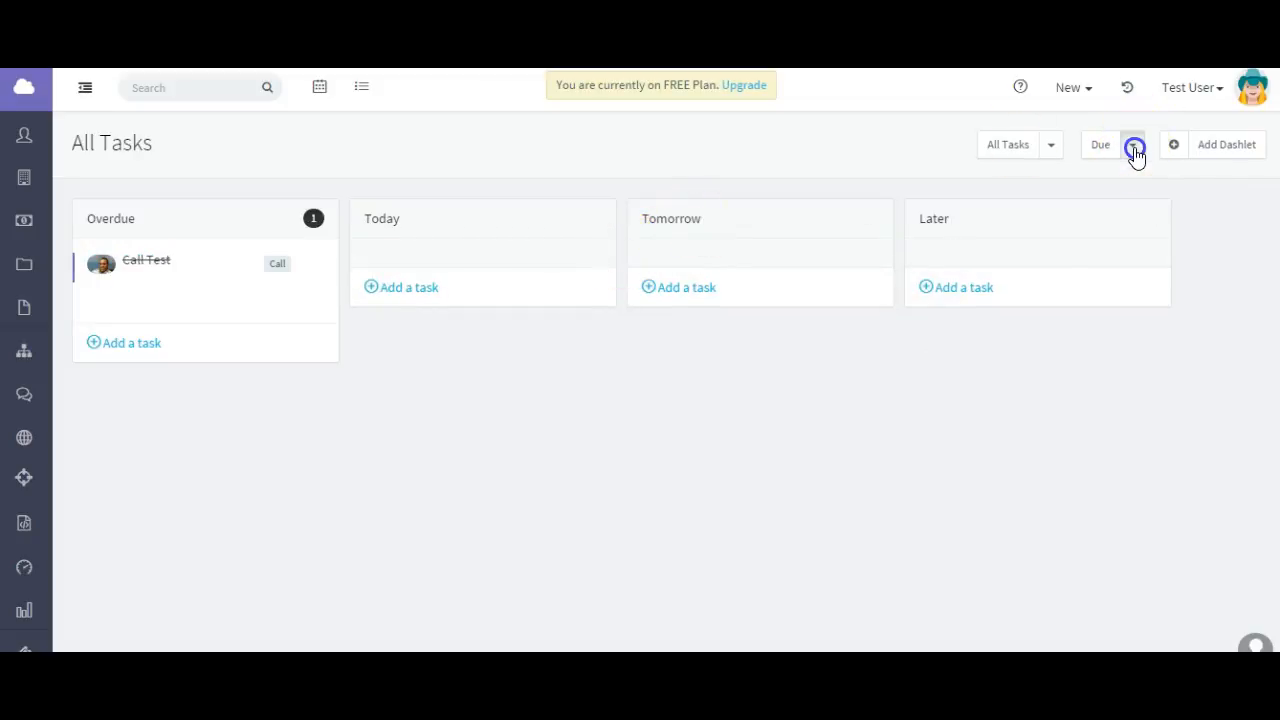
Group the board by Priority, then by Status with Call Test under Completed.
click(1132, 144)
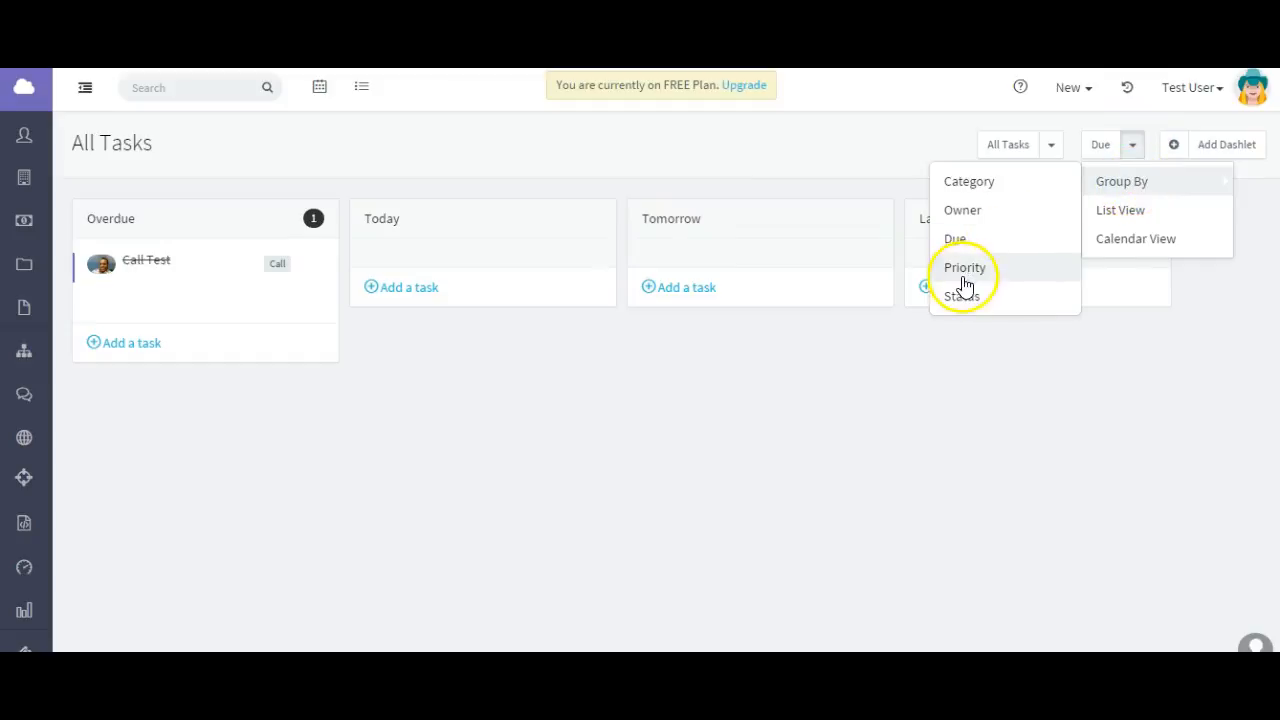
click(964, 268)
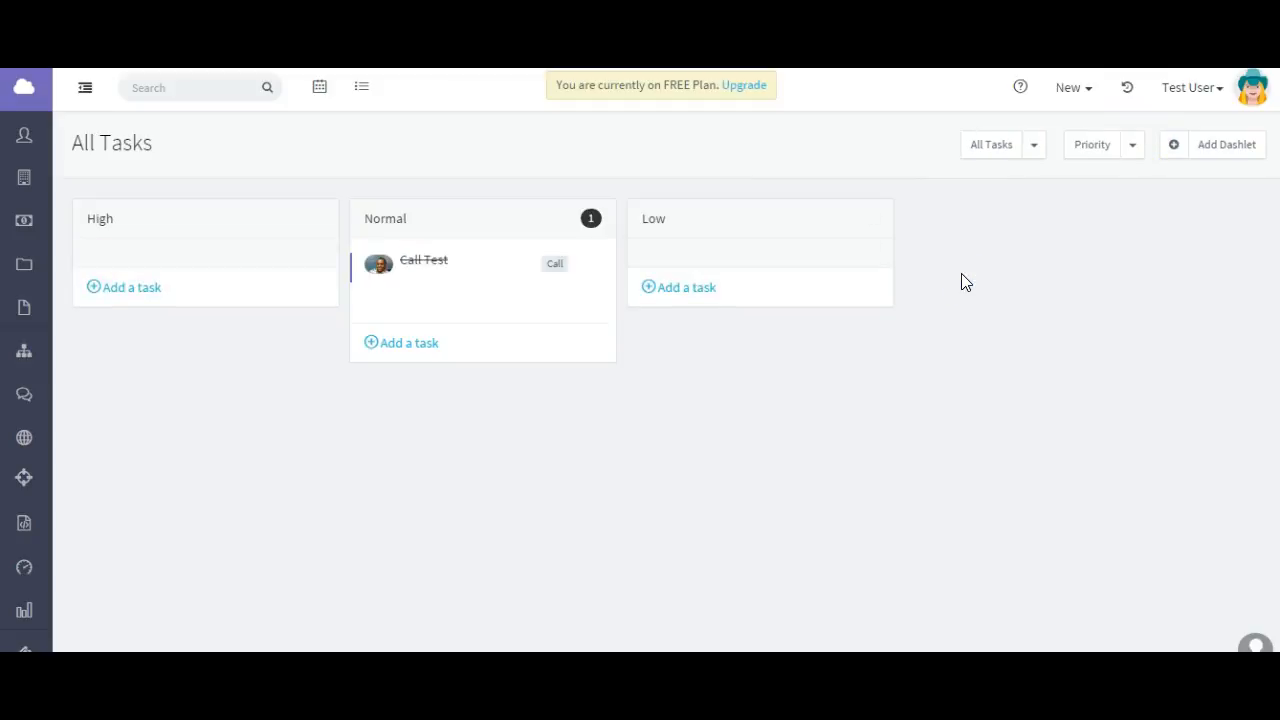
click(1132, 144)
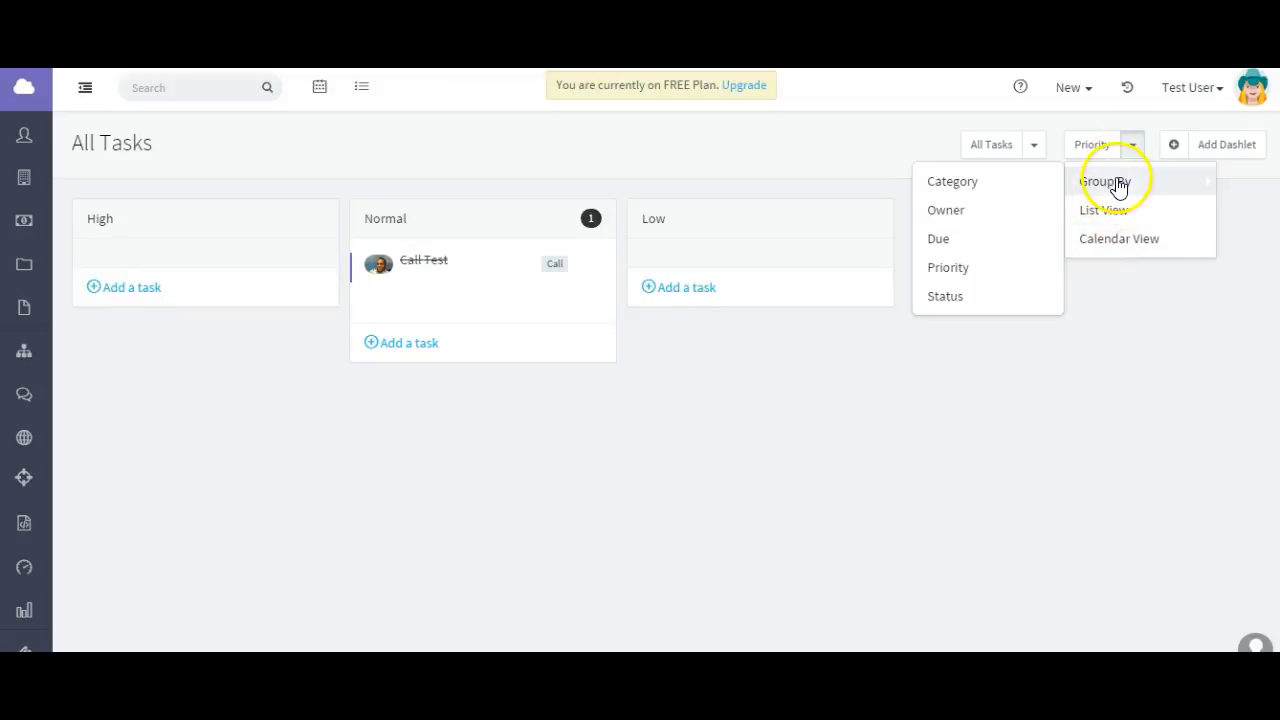
click(944, 296)
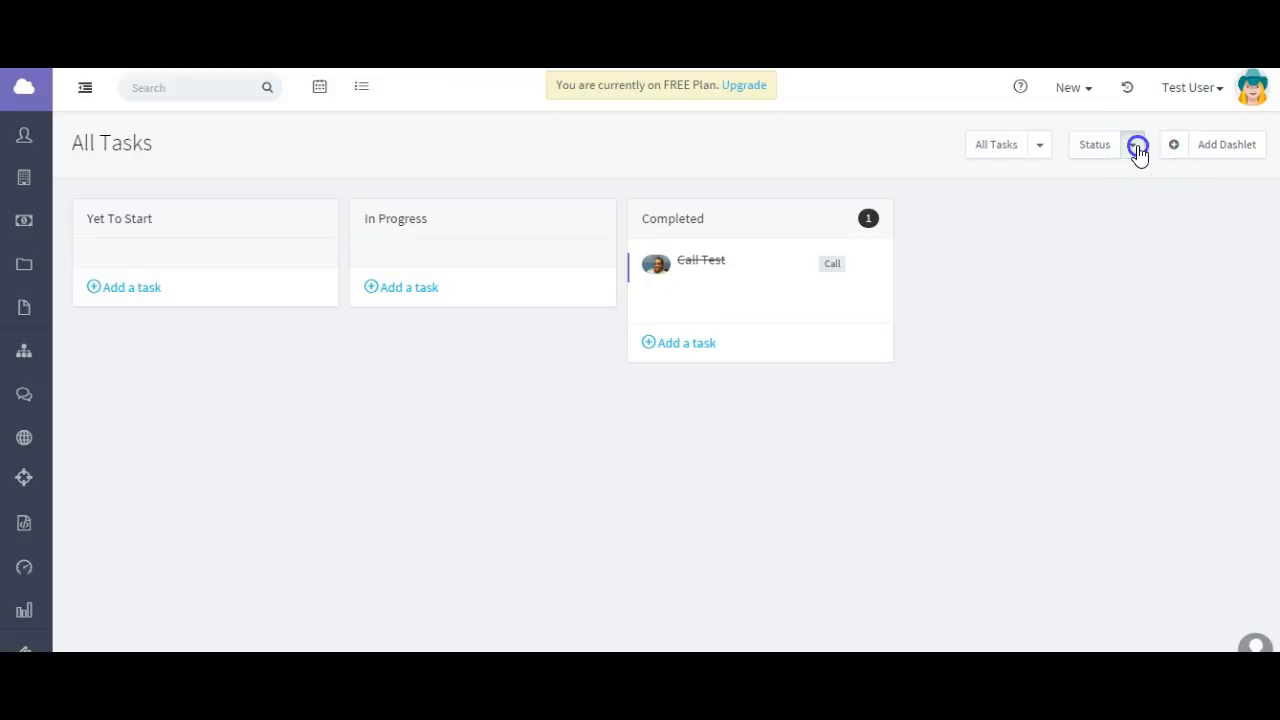
click(1132, 144)
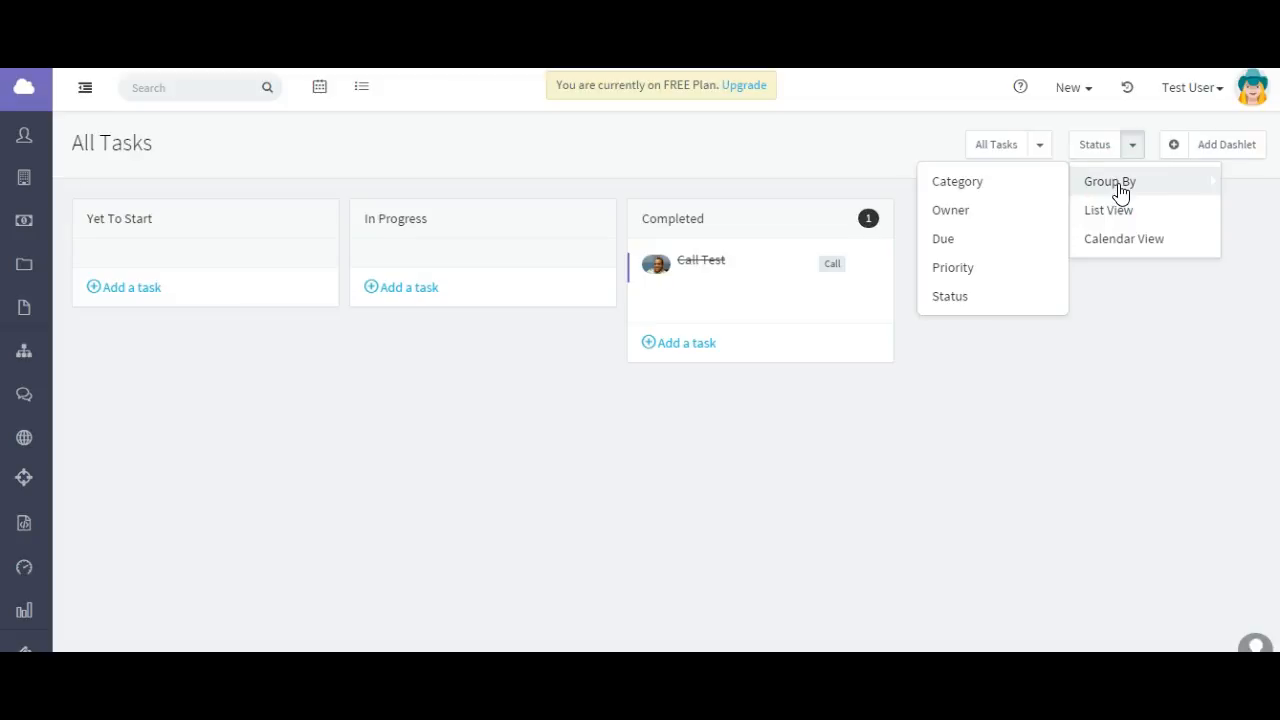
mouse_move(1108, 210)
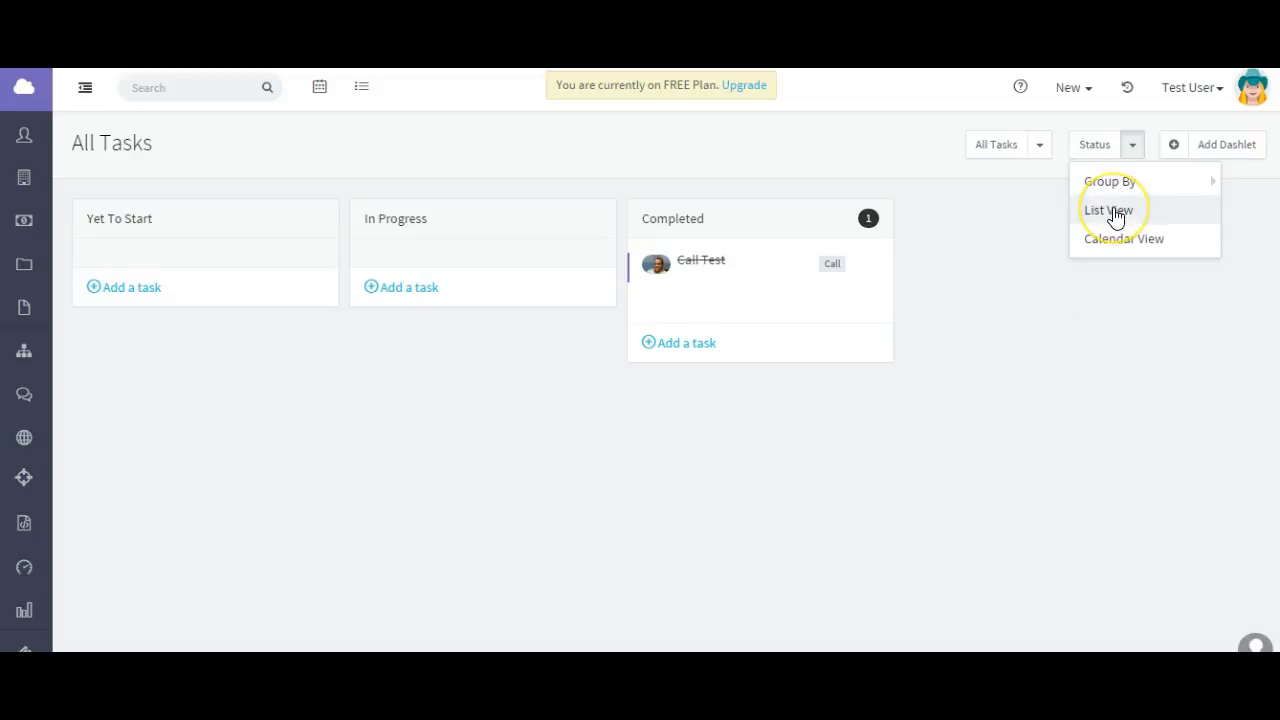
Switch to List View and reselect the All Tasks filter.
click(1108, 210)
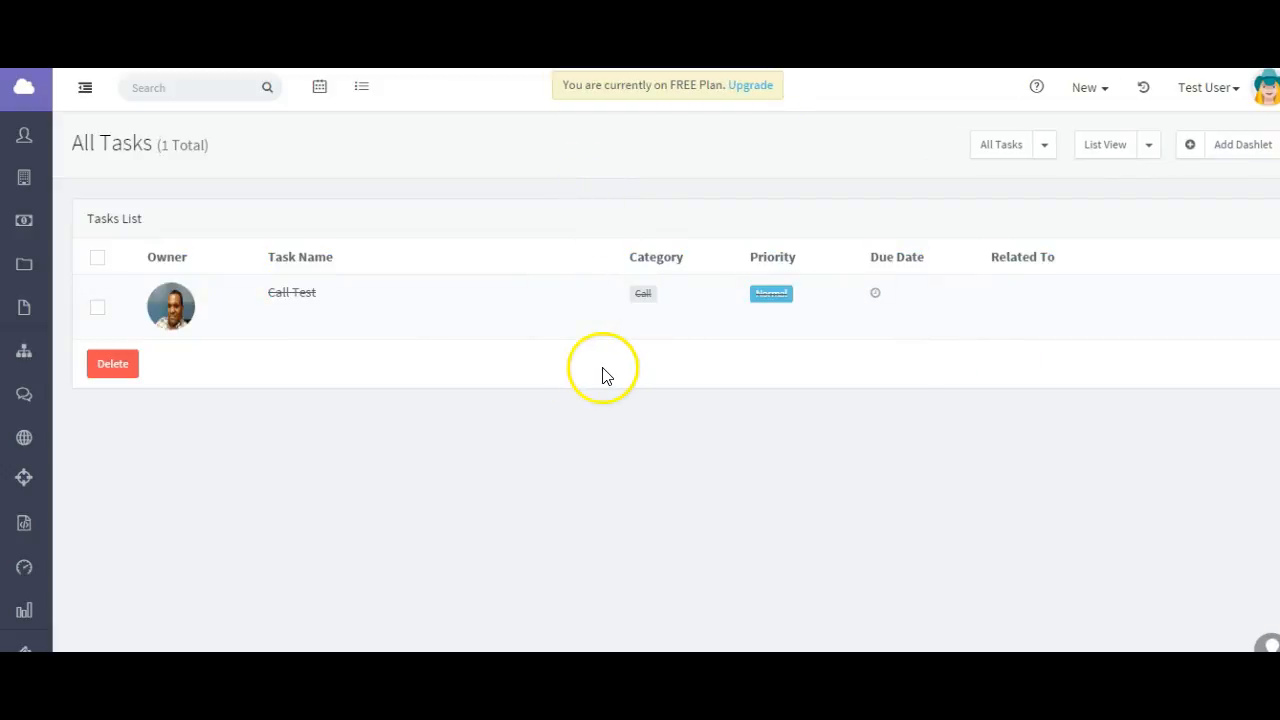
mouse_move(678, 488)
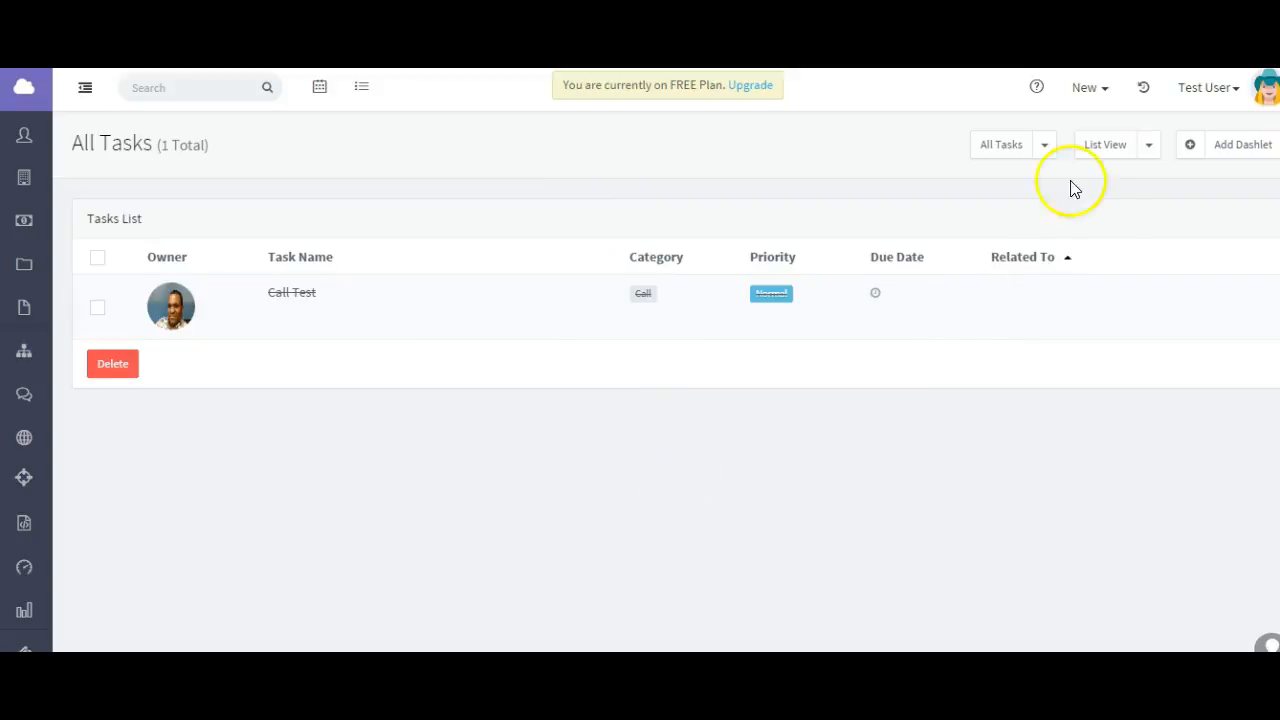
click(1044, 144)
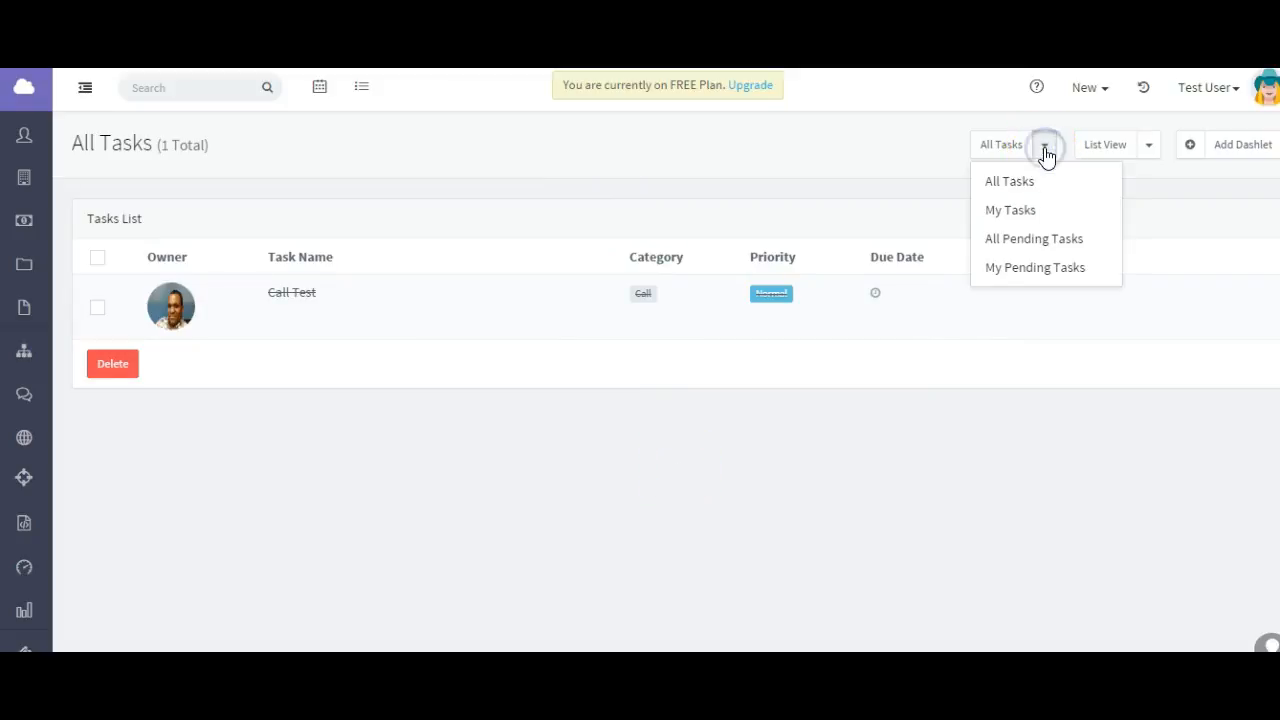
click(1008, 180)
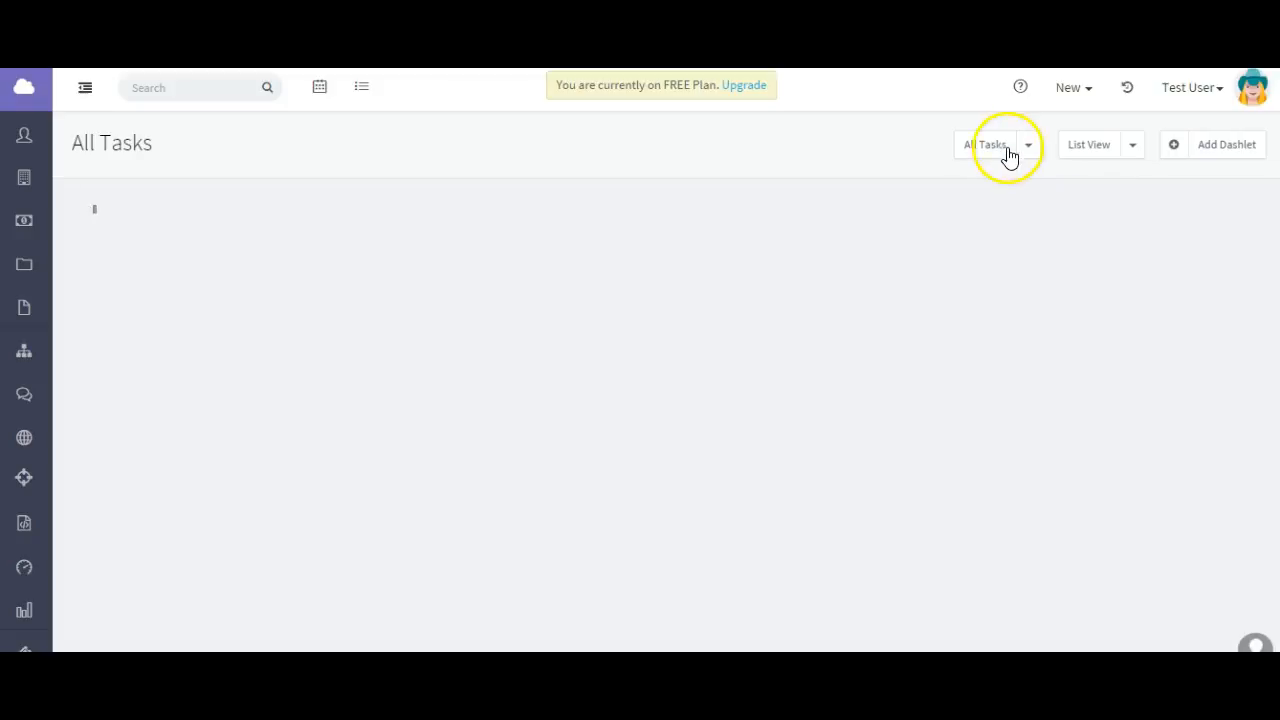
click(988, 144)
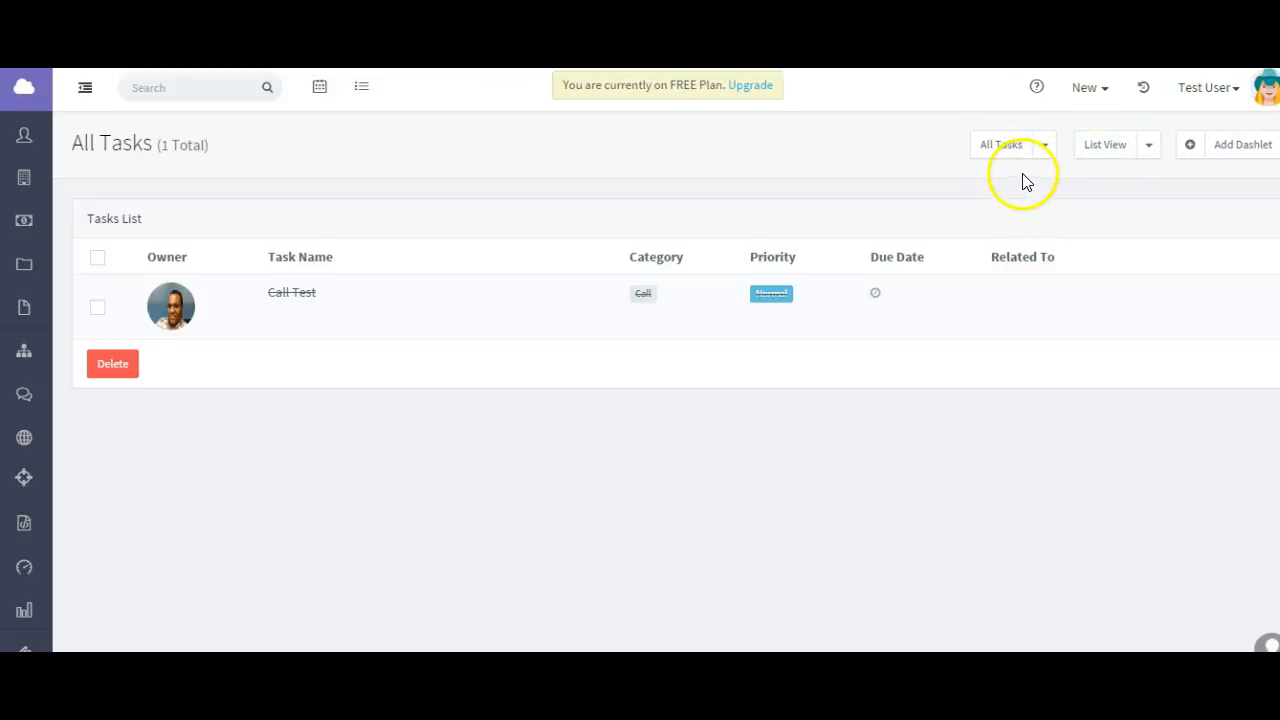
mouse_move(1148, 156)
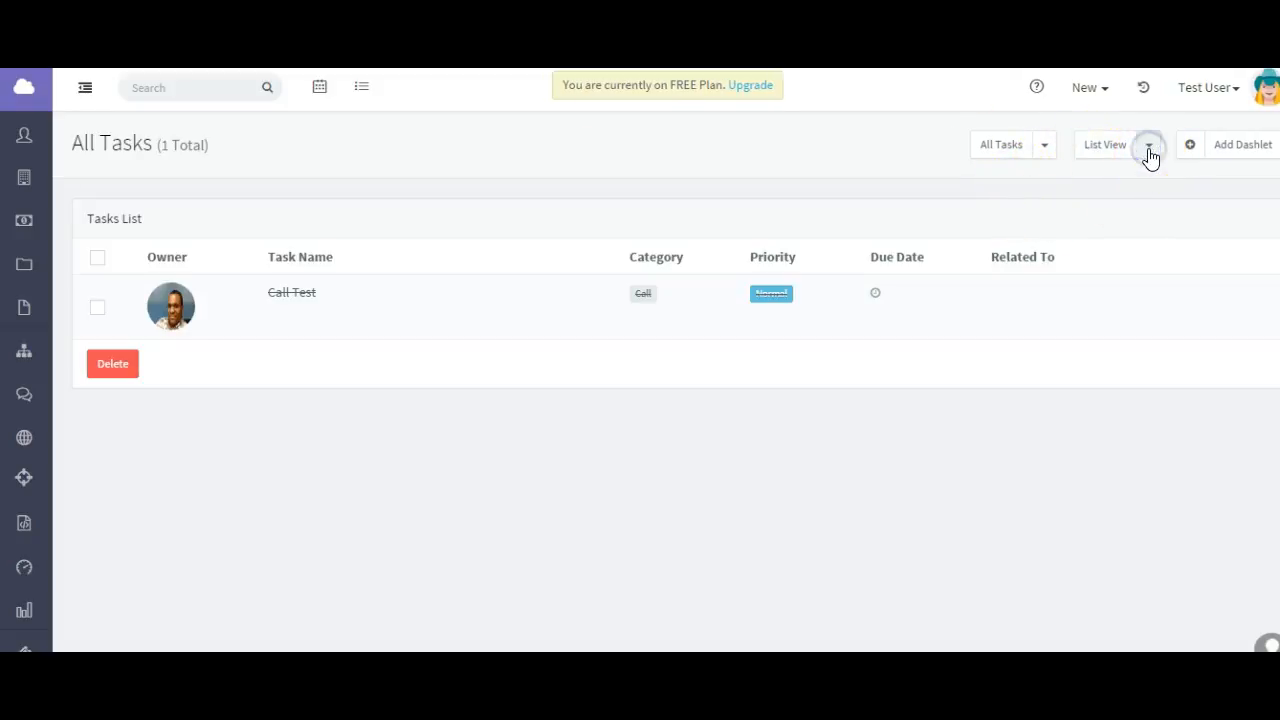
Switch to Calendar View and start a new task on July 14, 2016.
click(1148, 144)
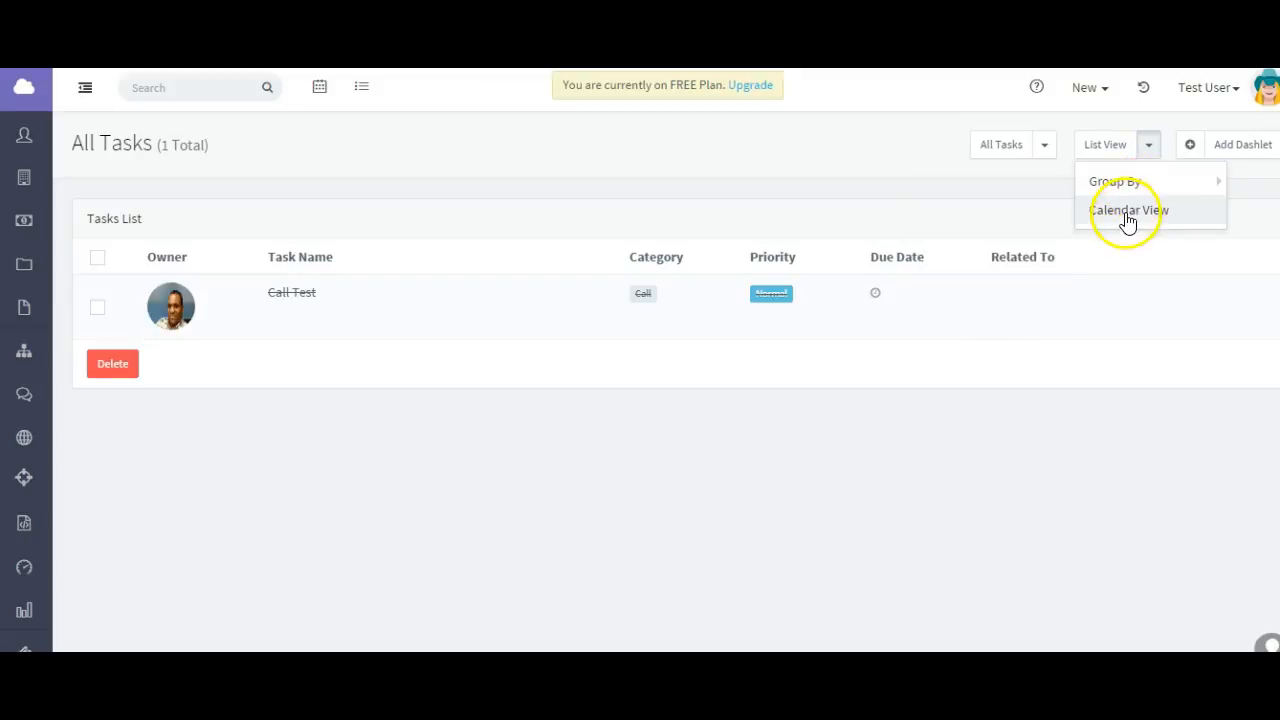
click(1128, 210)
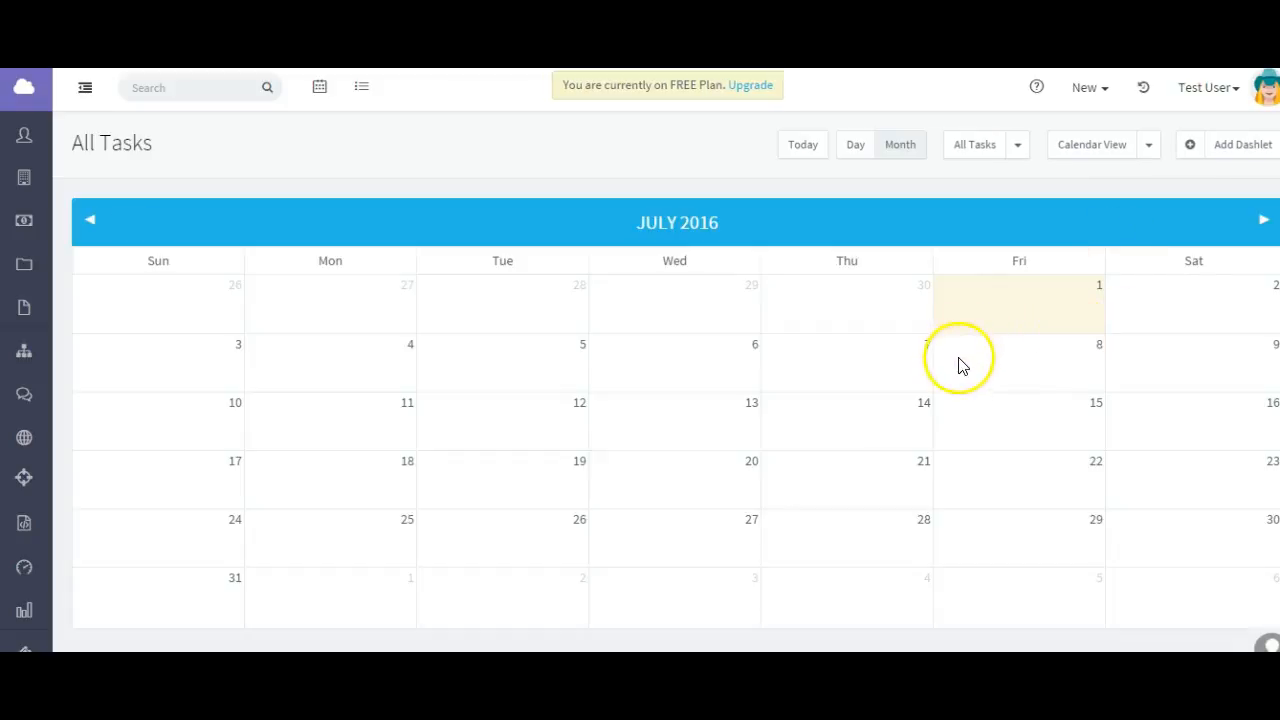
click(858, 310)
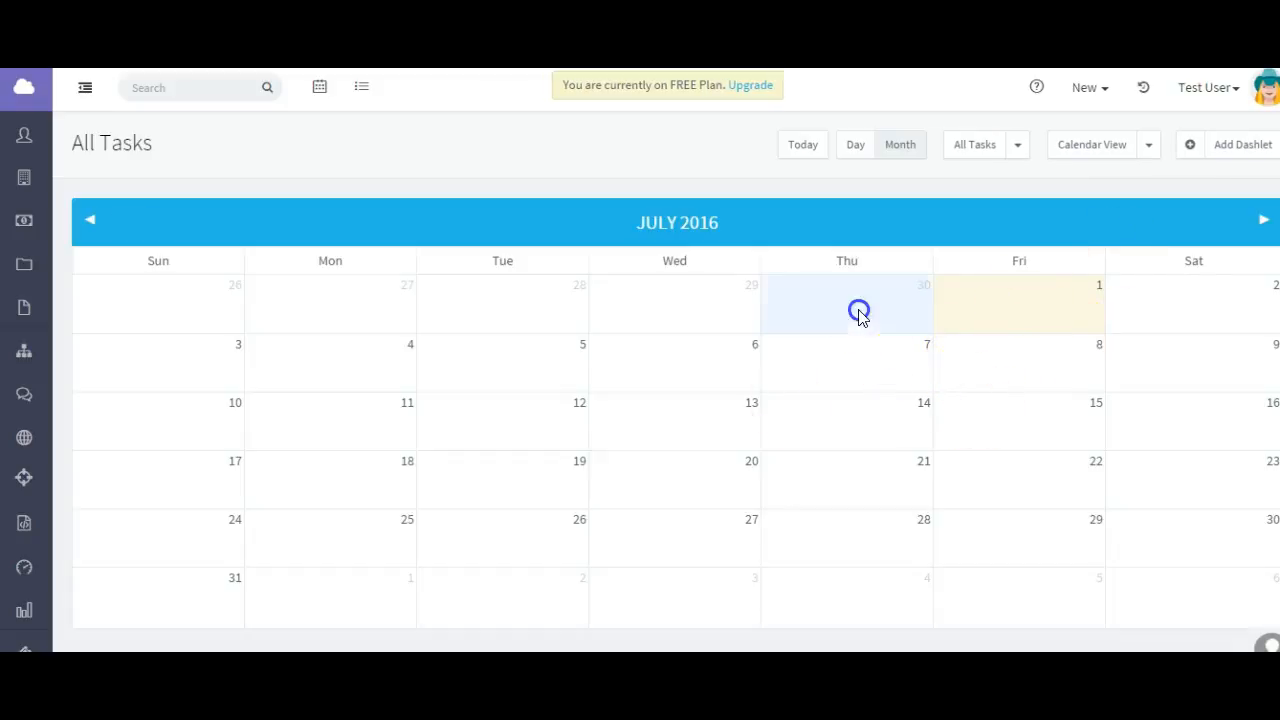
click(858, 310)
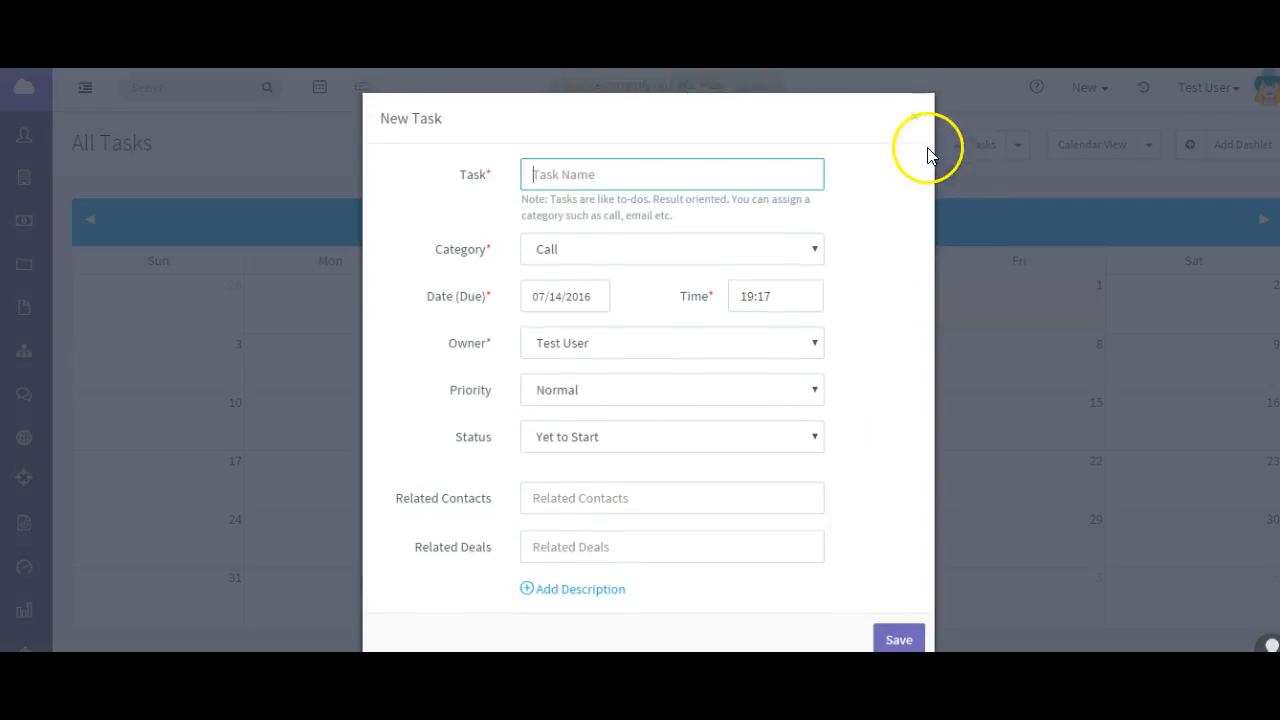
mouse_move(920, 276)
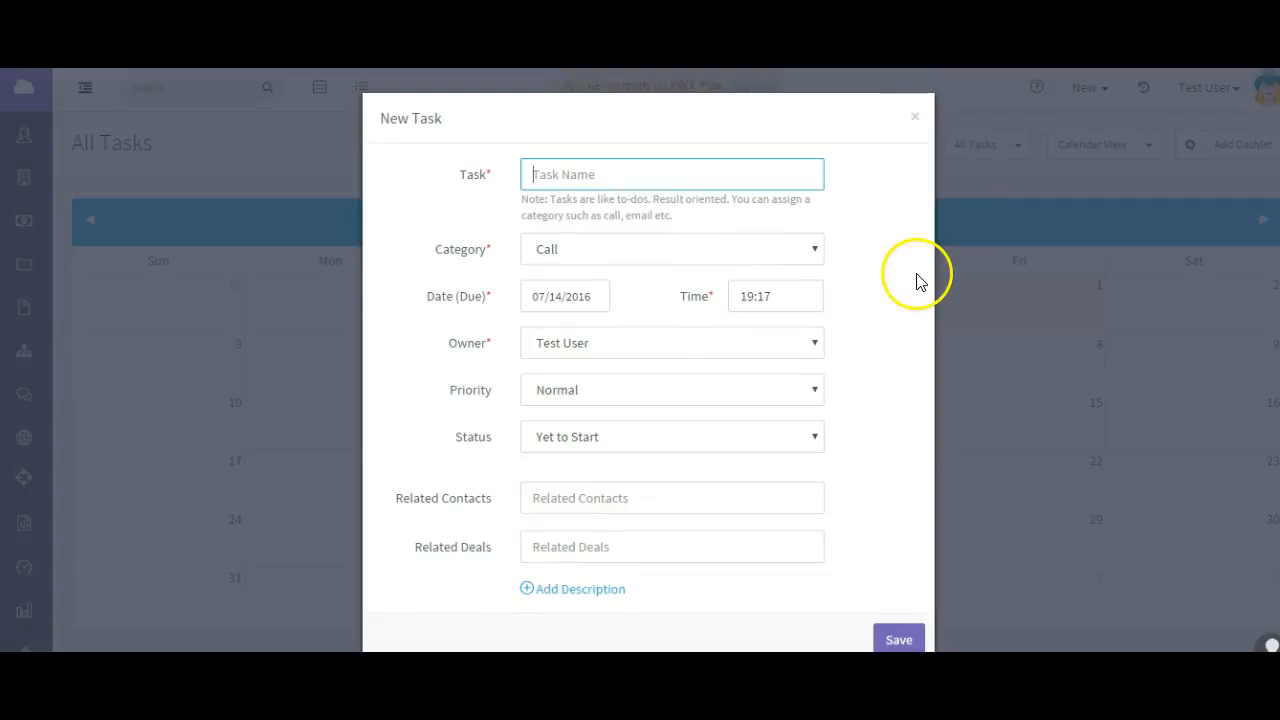
mouse_move(920, 280)
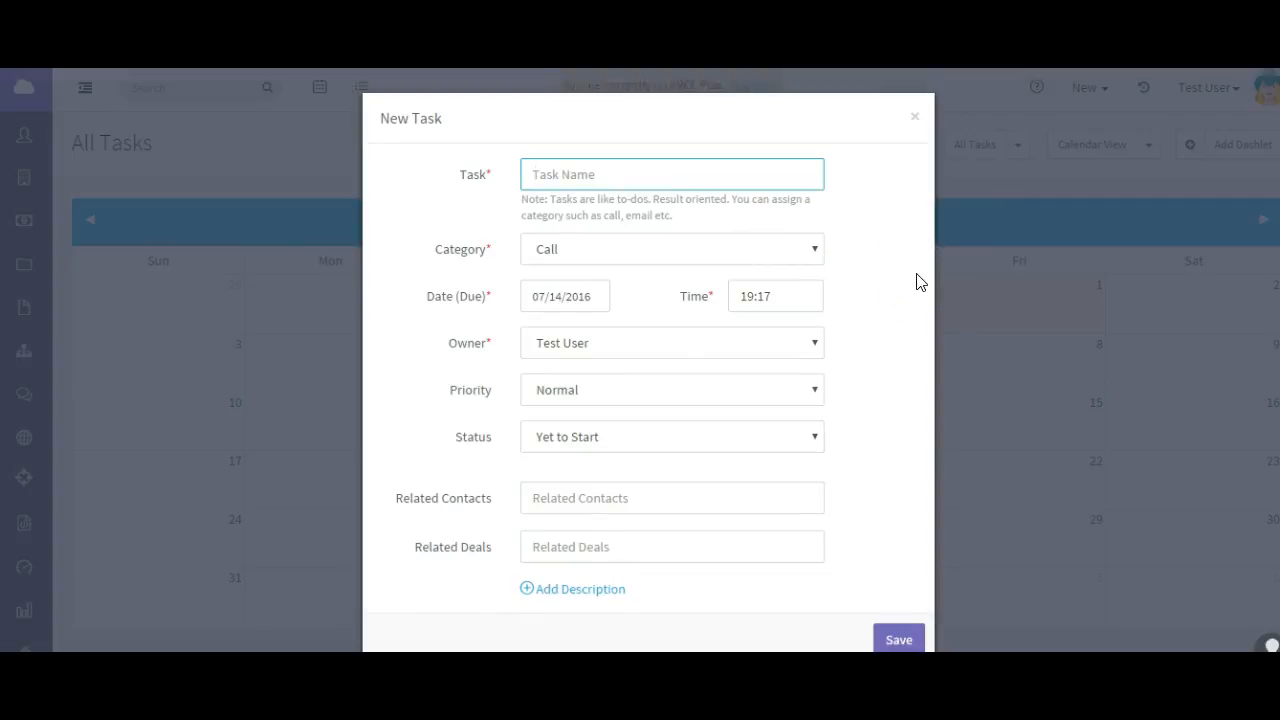
Name the task 'New Task', review its category and keep Normal priority.
text(New Te)
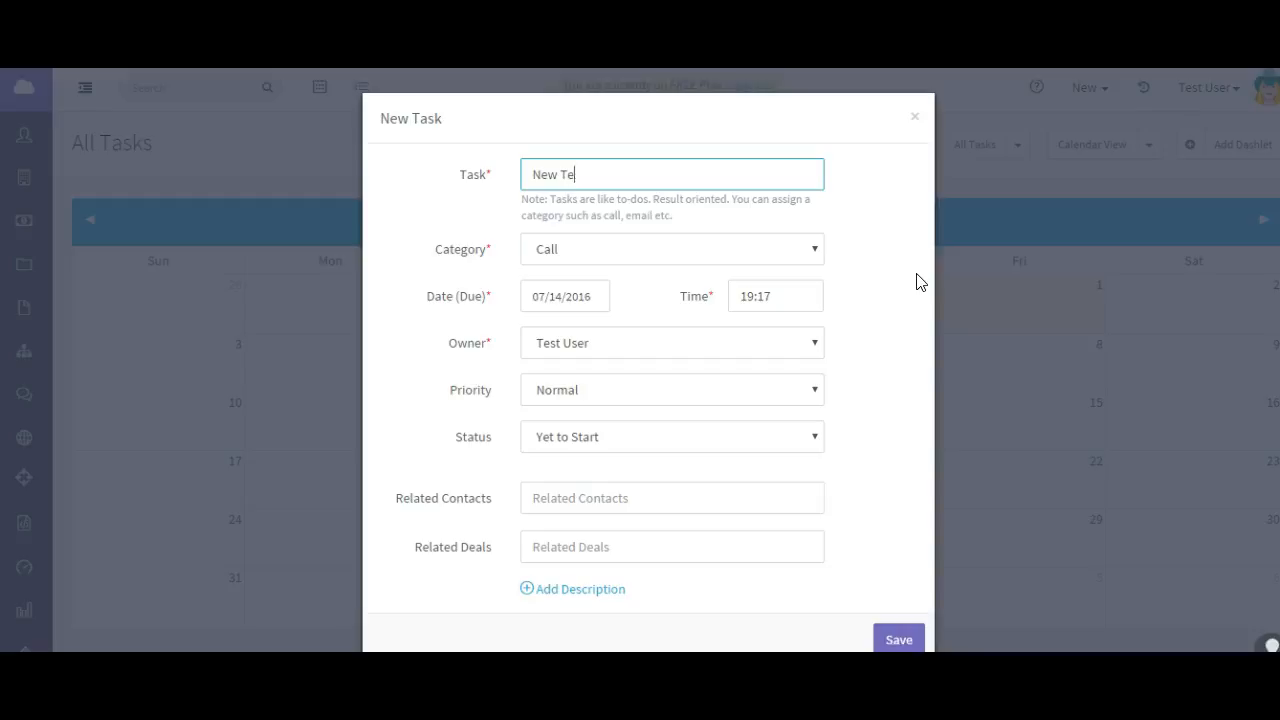
text(ask)
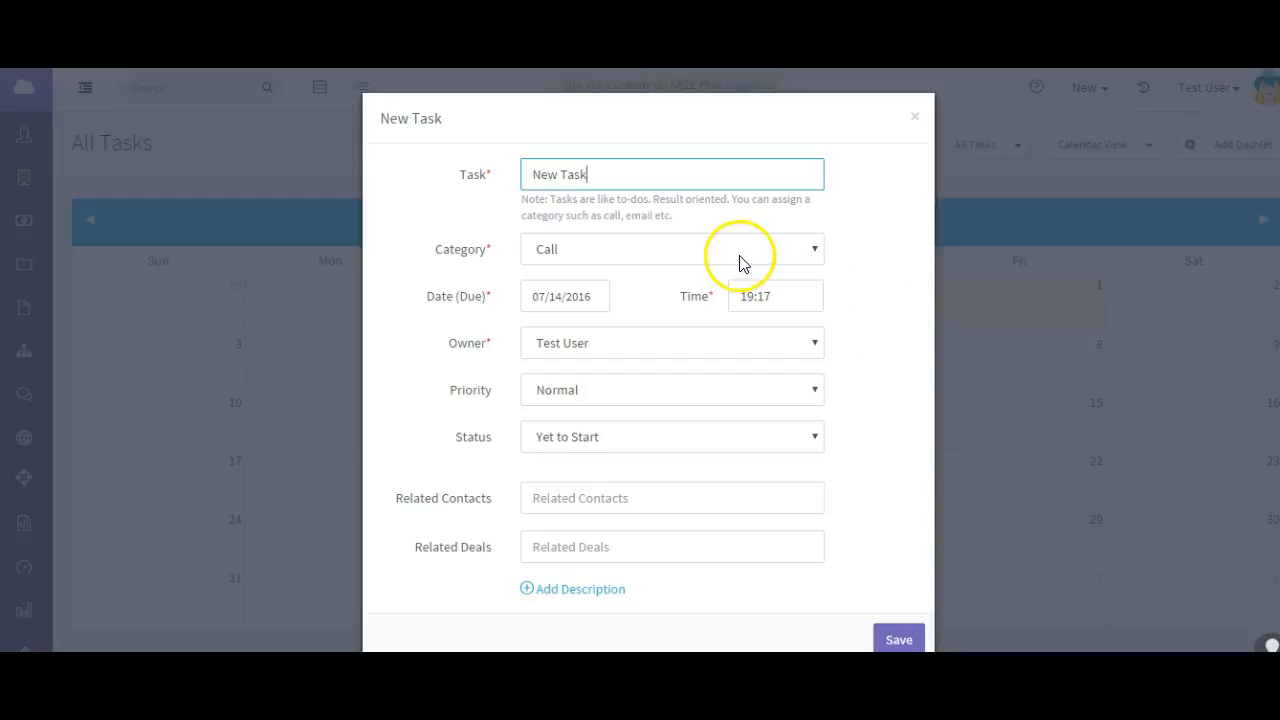
click(672, 248)
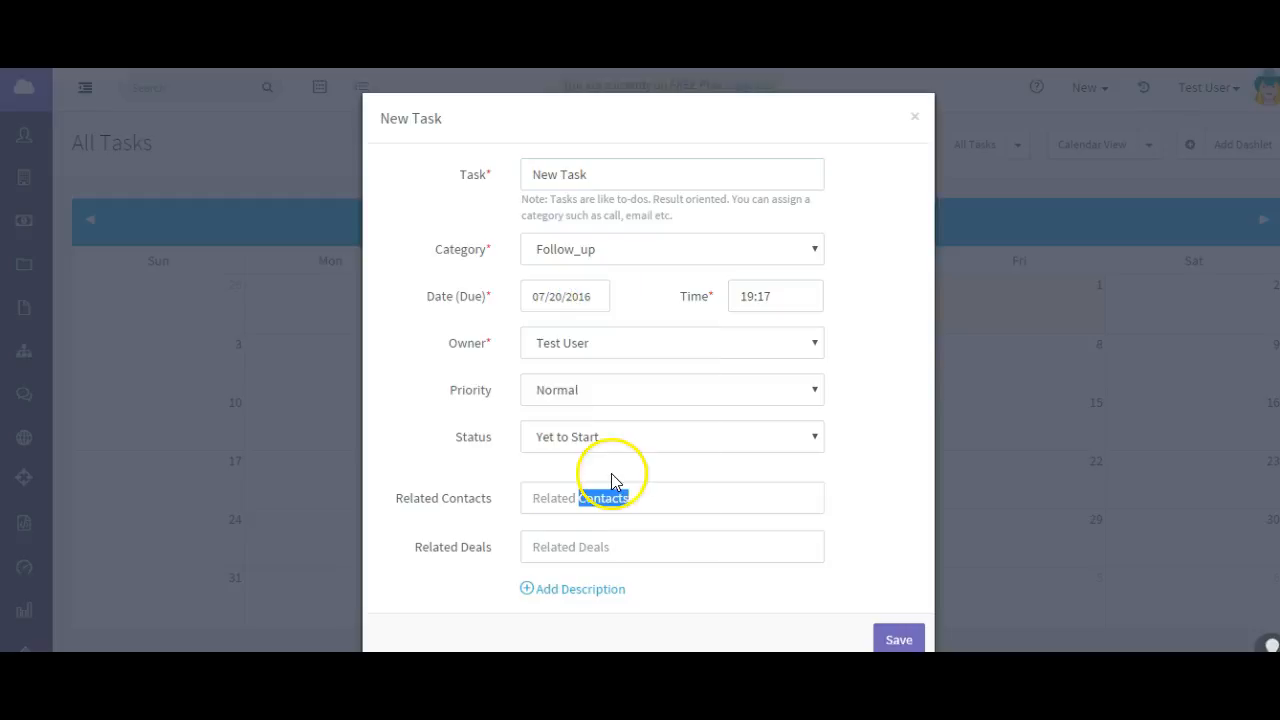
mouse_move(732, 382)
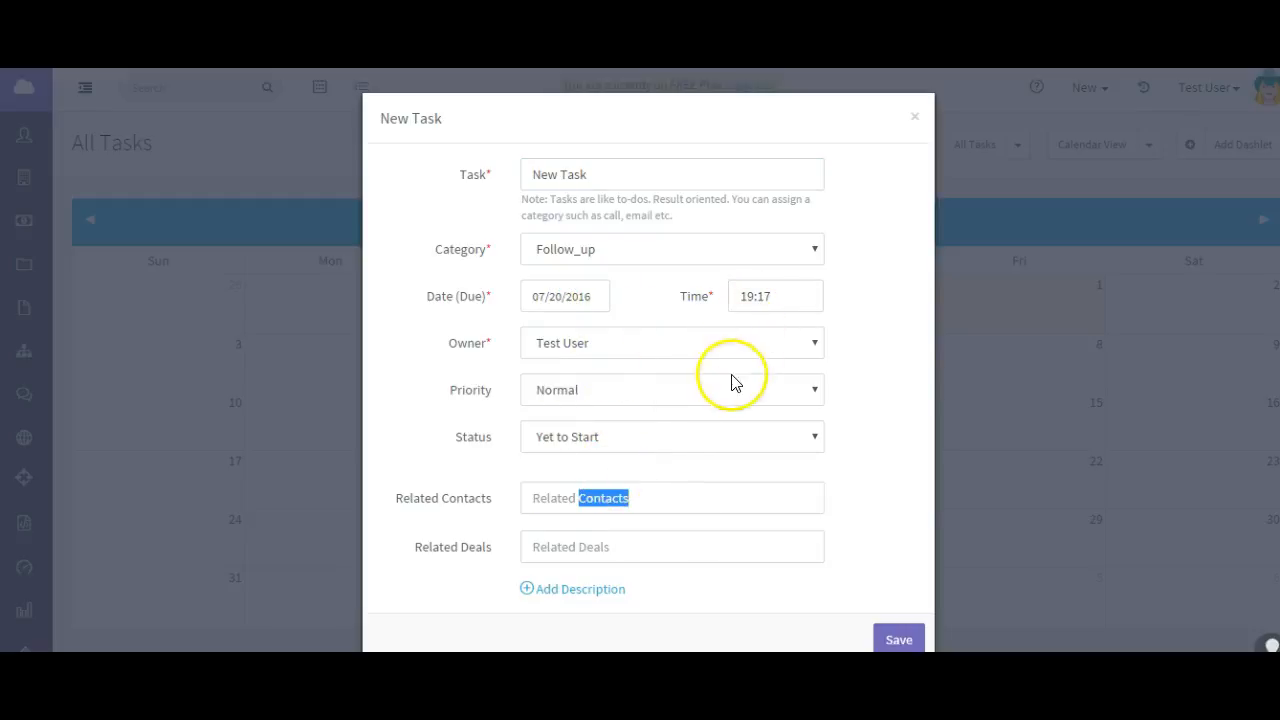
mouse_move(668, 402)
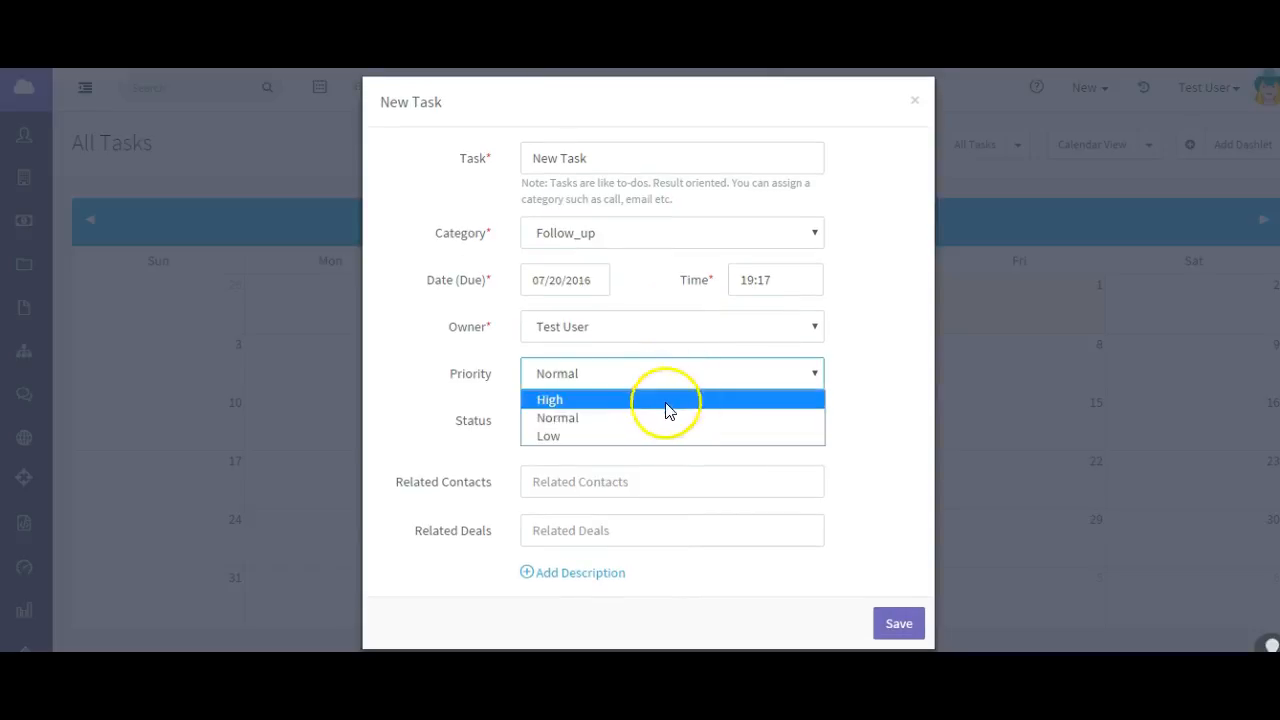
click(556, 418)
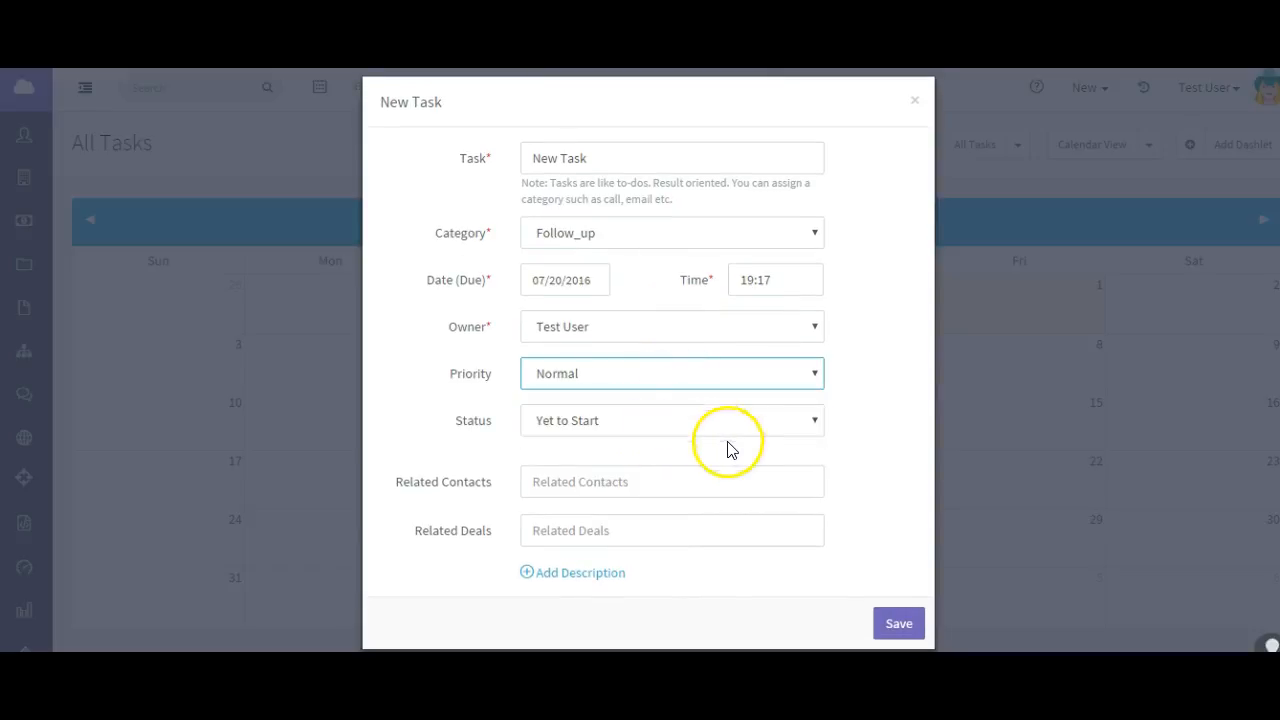
Link two related contacts and the 'test deal change' deal to the task.
click(672, 480)
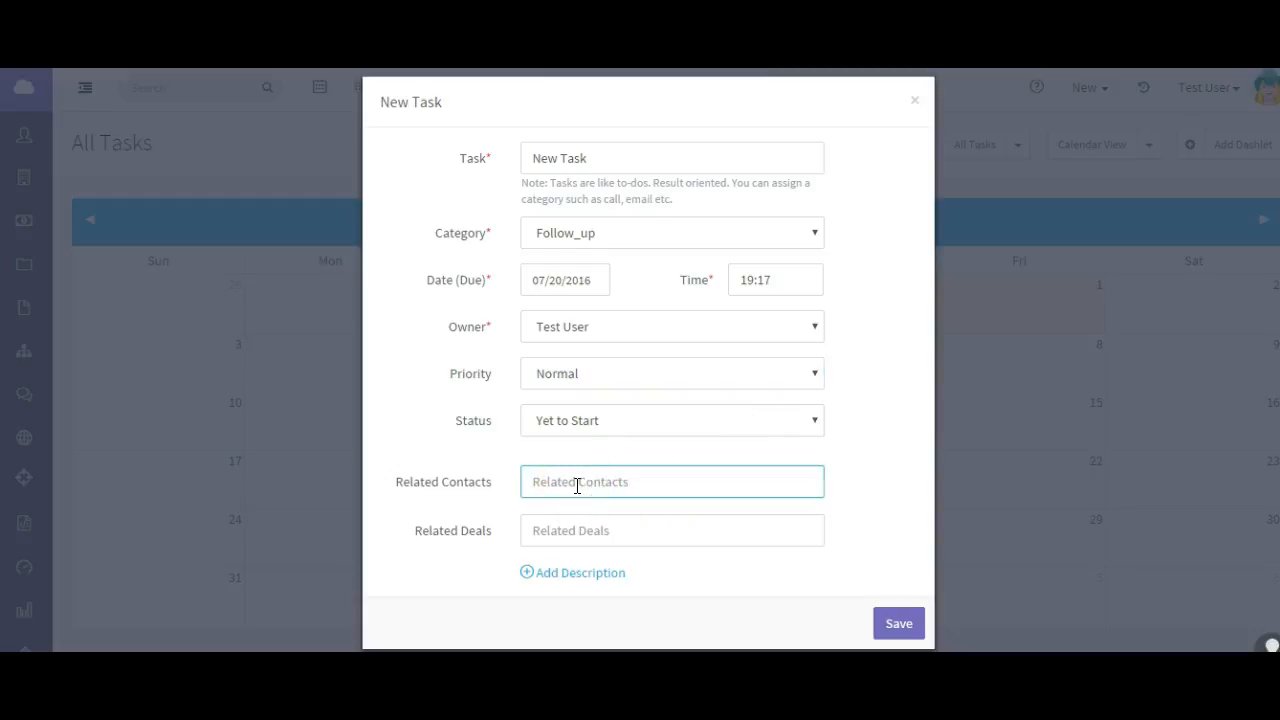
text(chu)
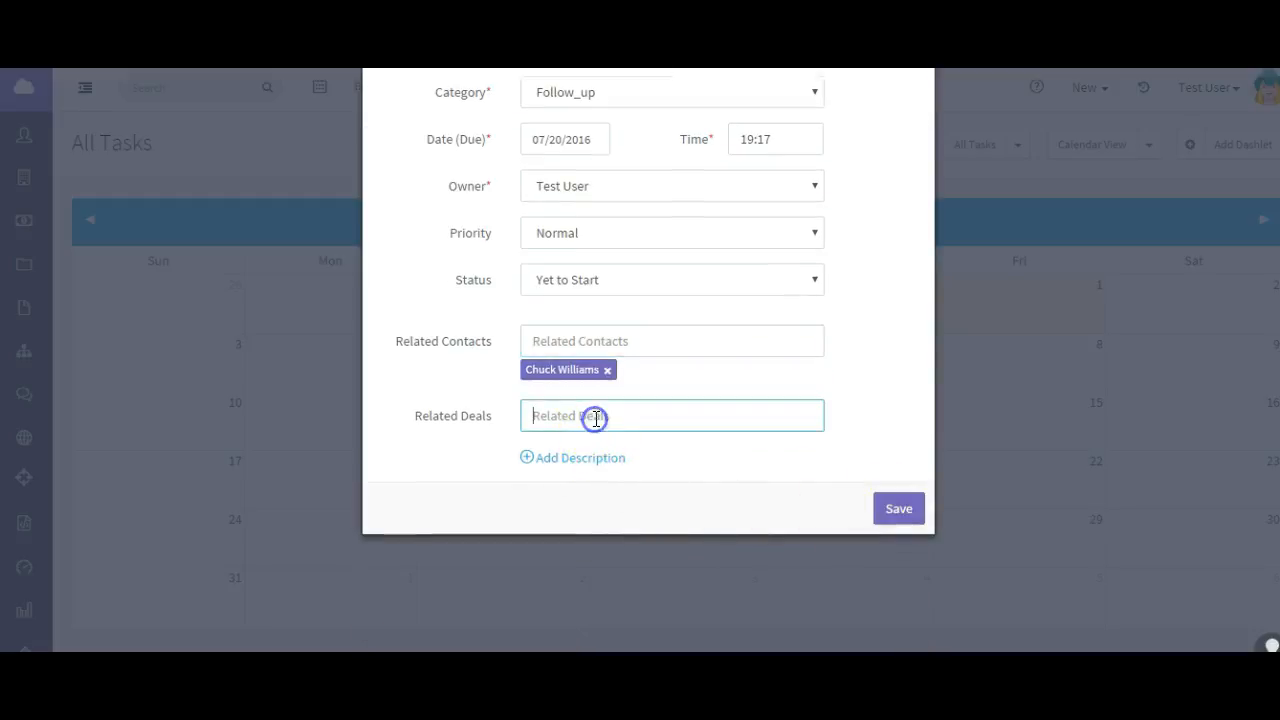
text(t)
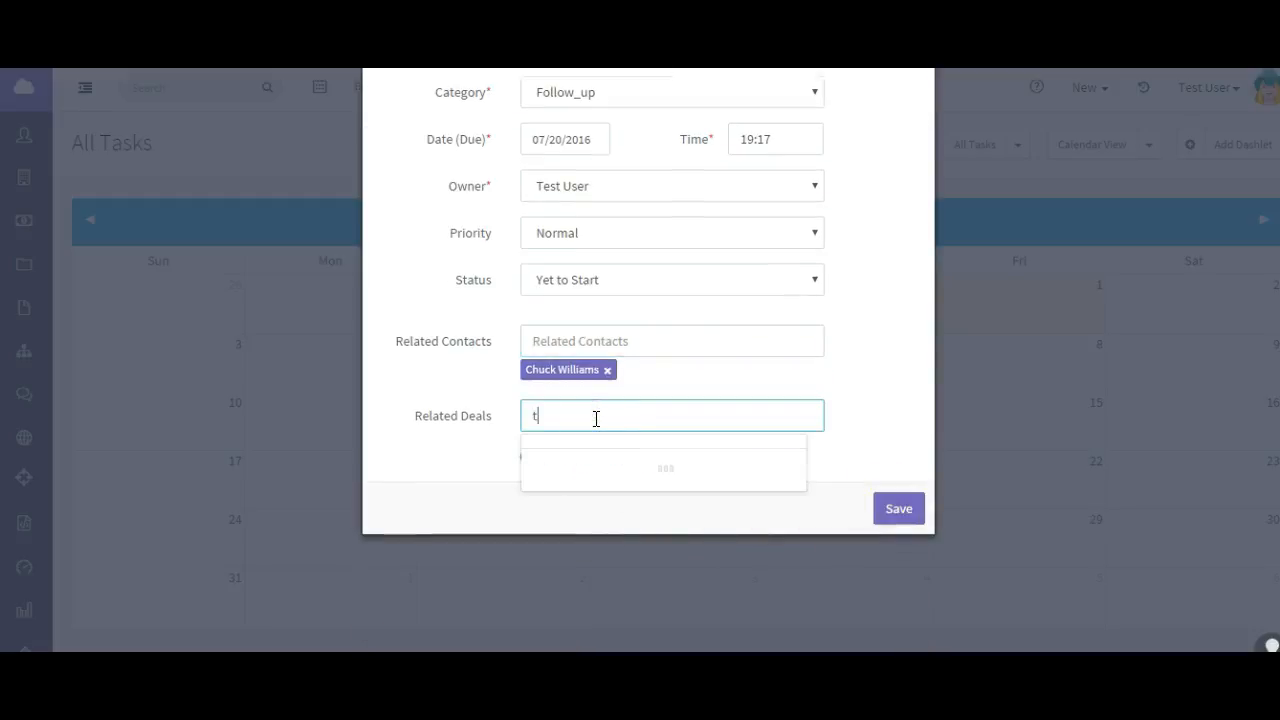
text(est)
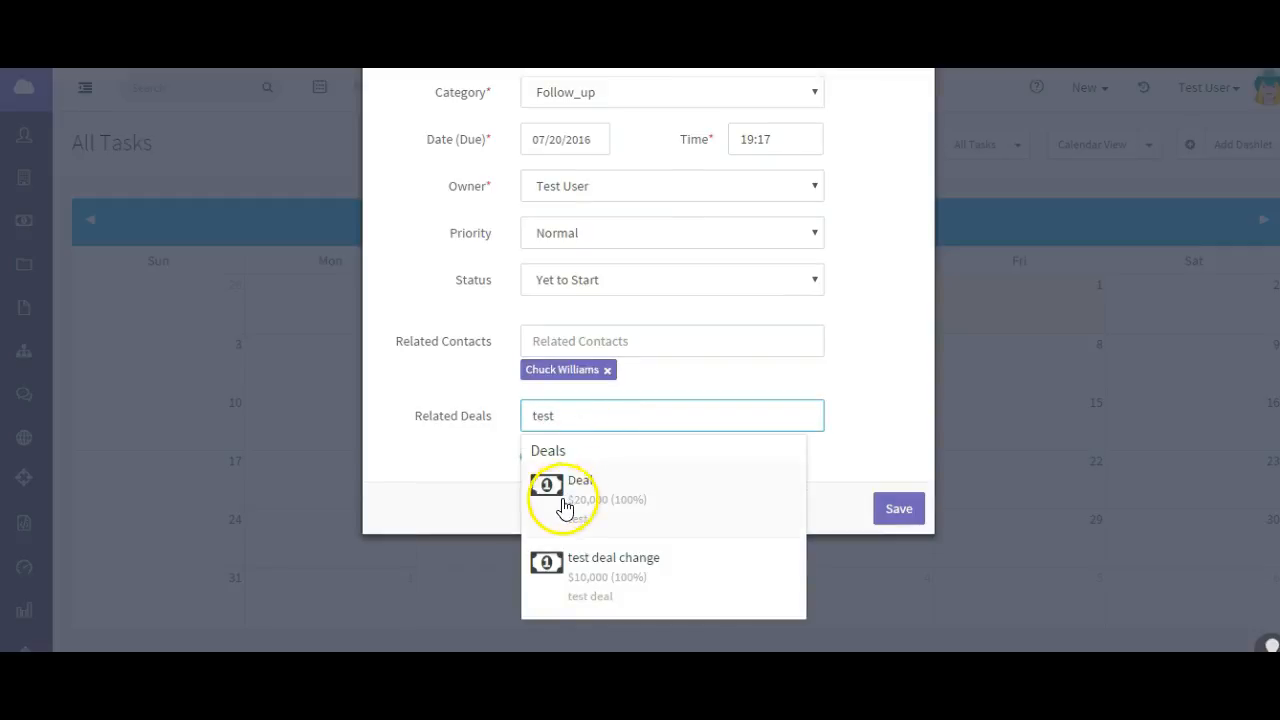
click(614, 556)
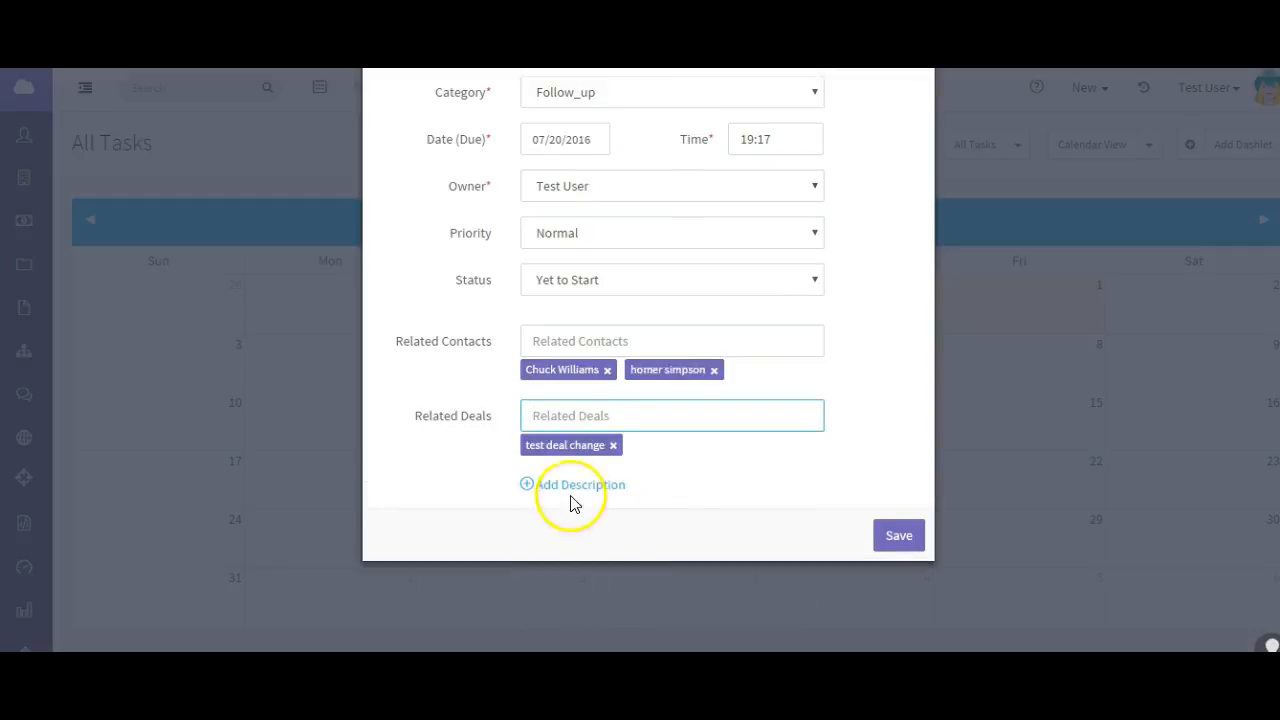
Add the description 'Follow up with this customer.' and save the task.
click(578, 484)
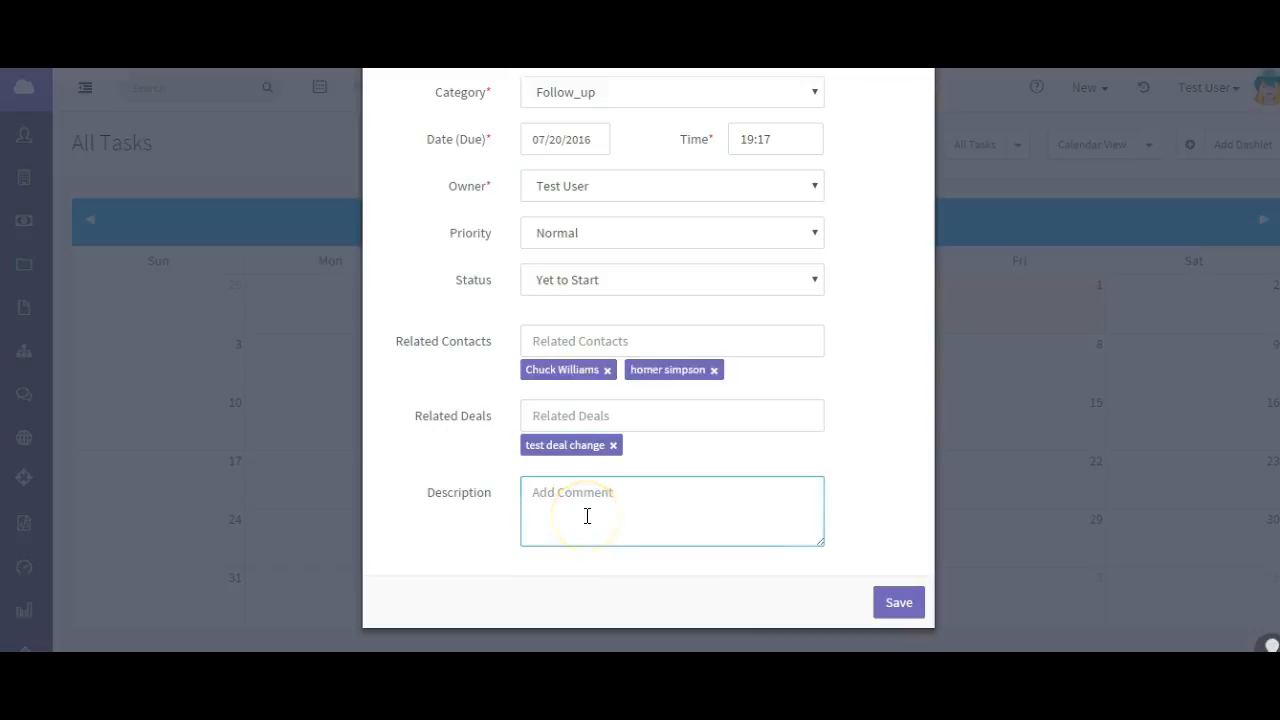
text(Follow up)
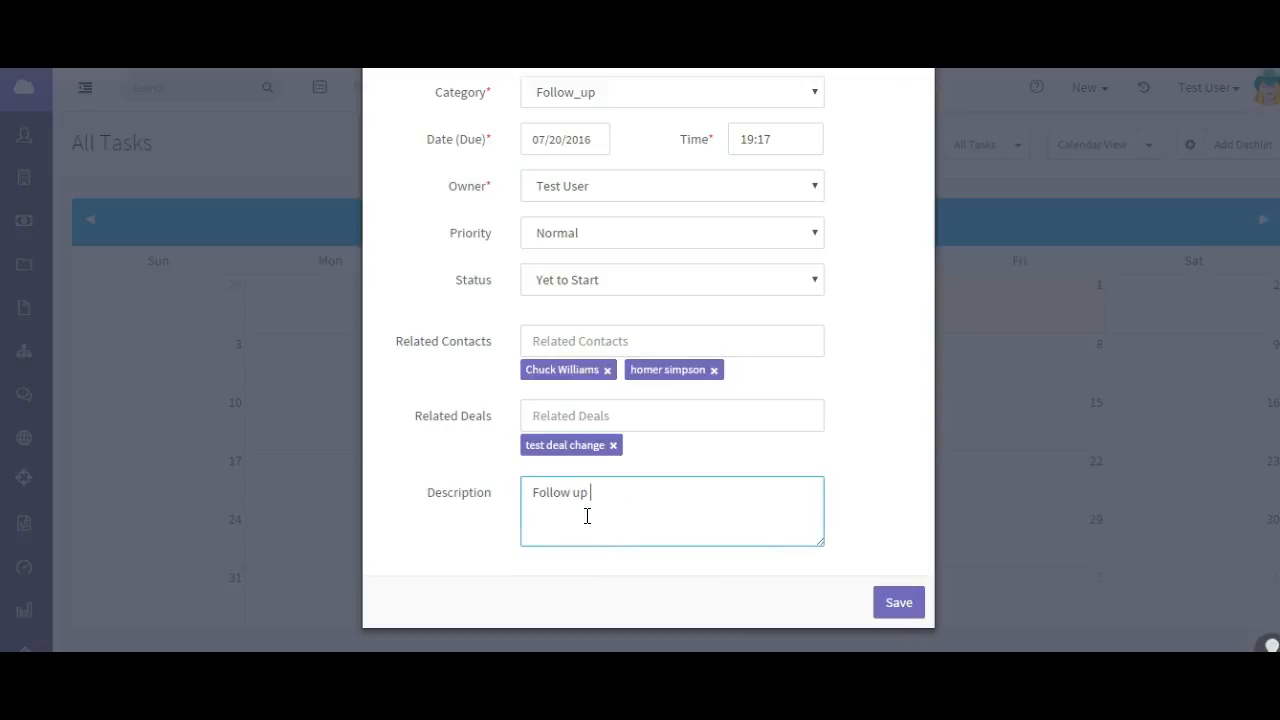
text(with this cus)
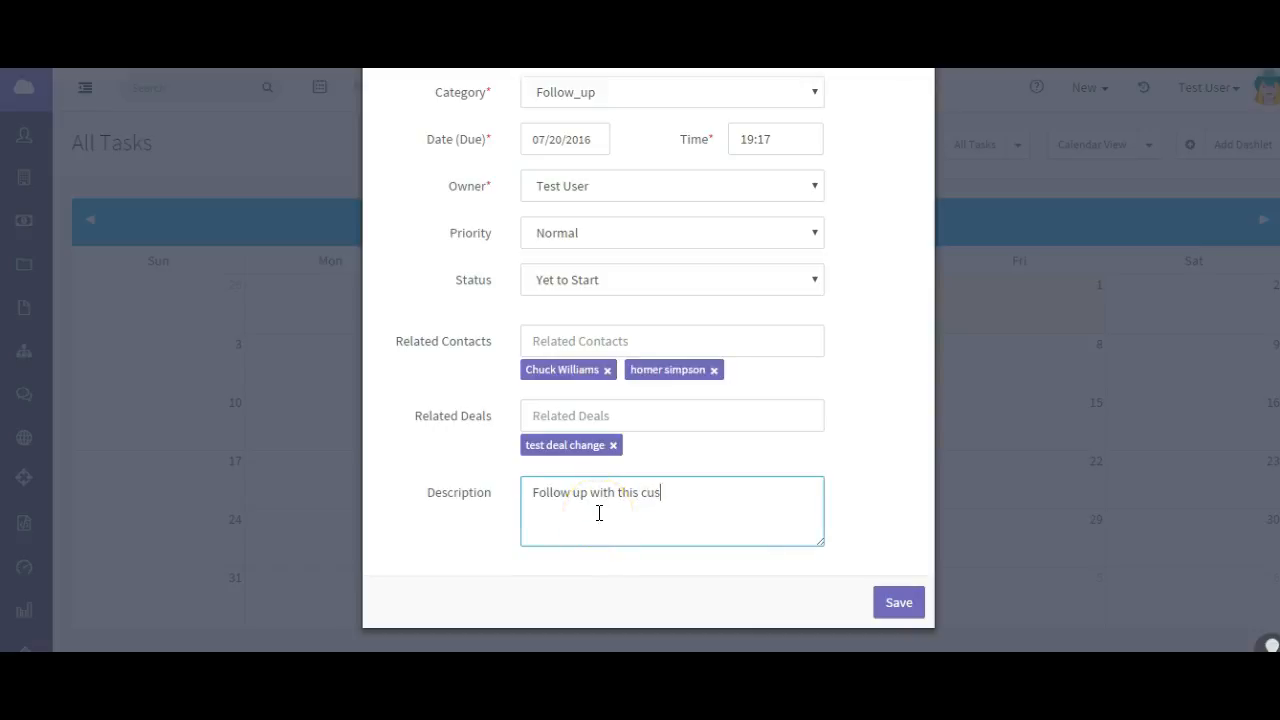
text(tomer.)
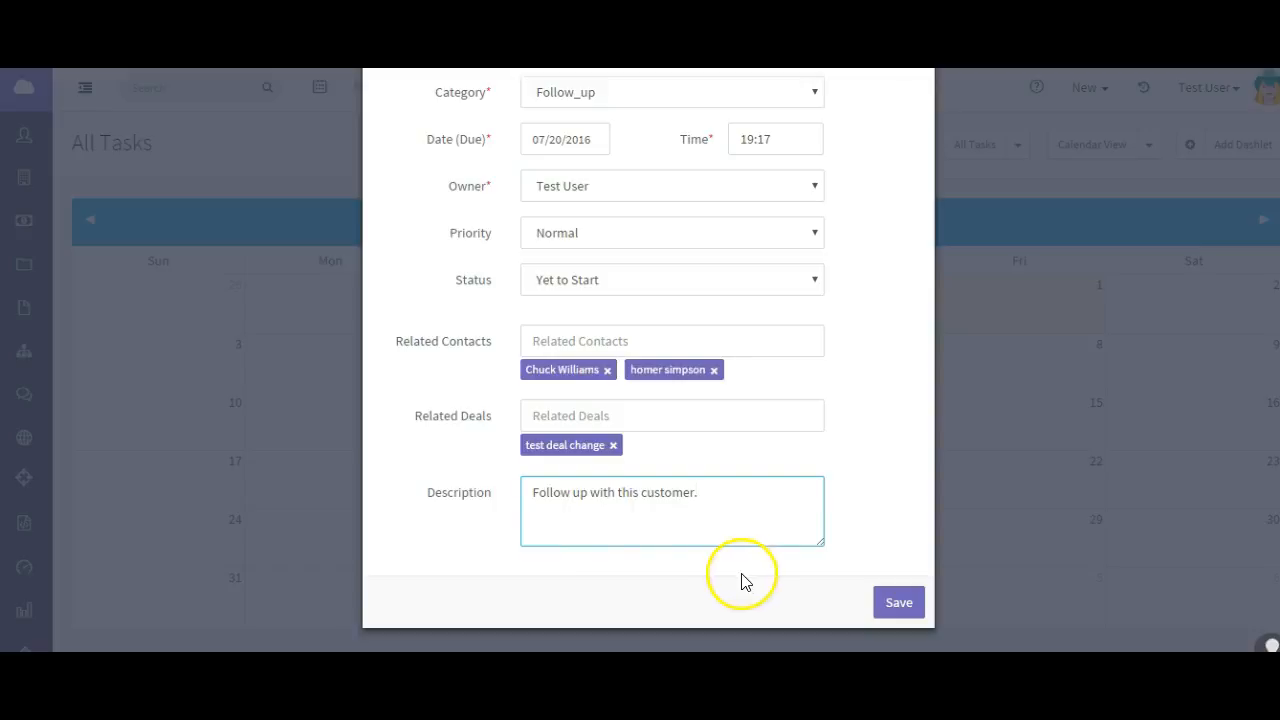
click(898, 602)
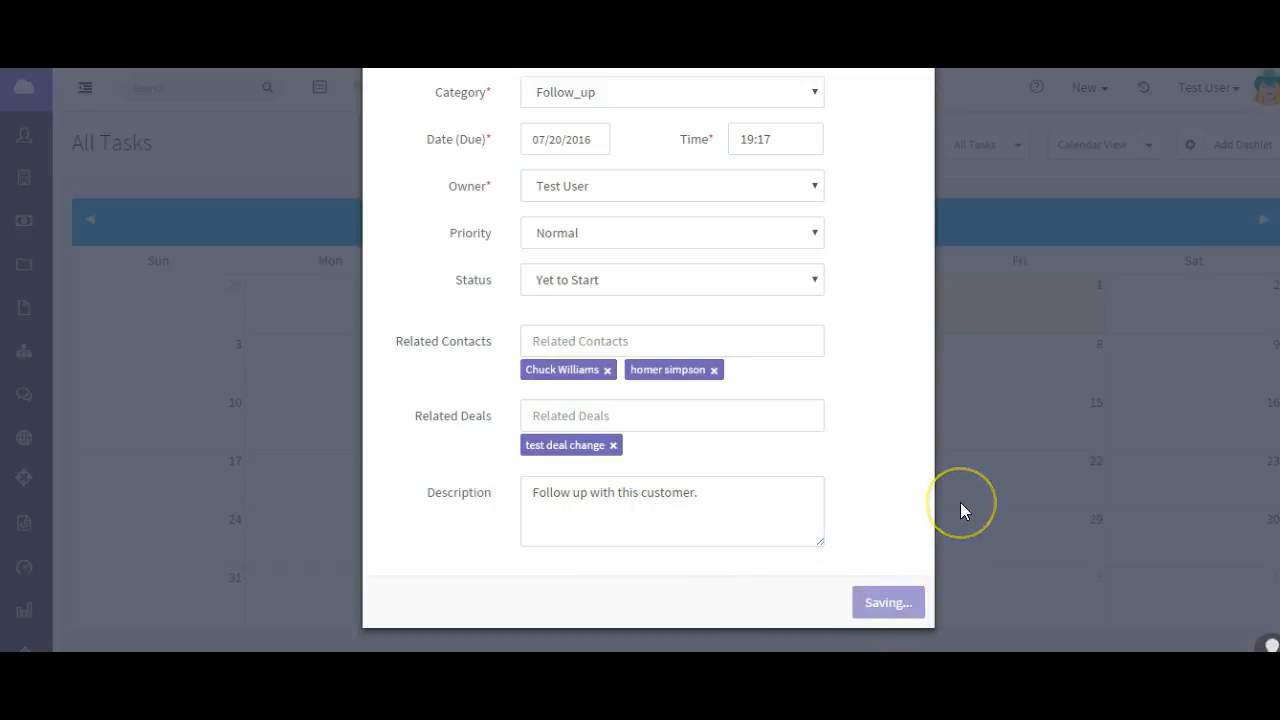
click(888, 602)
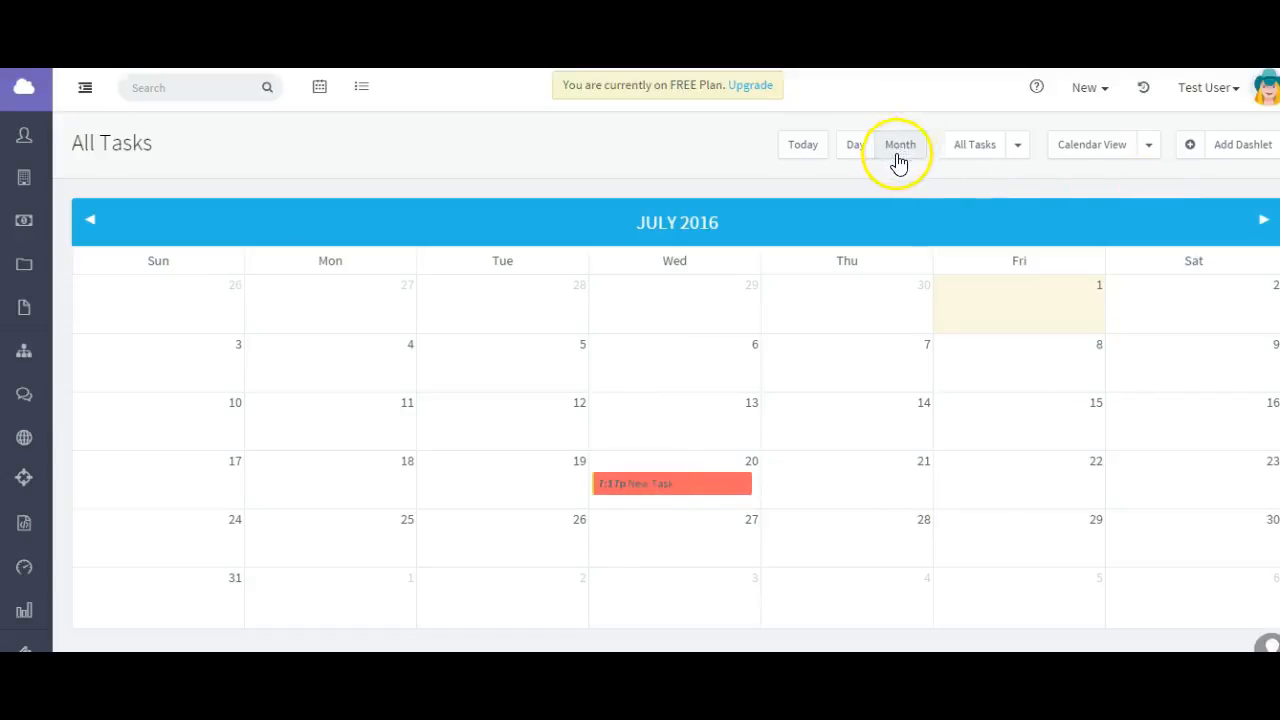
Switch the task calendar to Day view and reach for the view list.
click(840, 144)
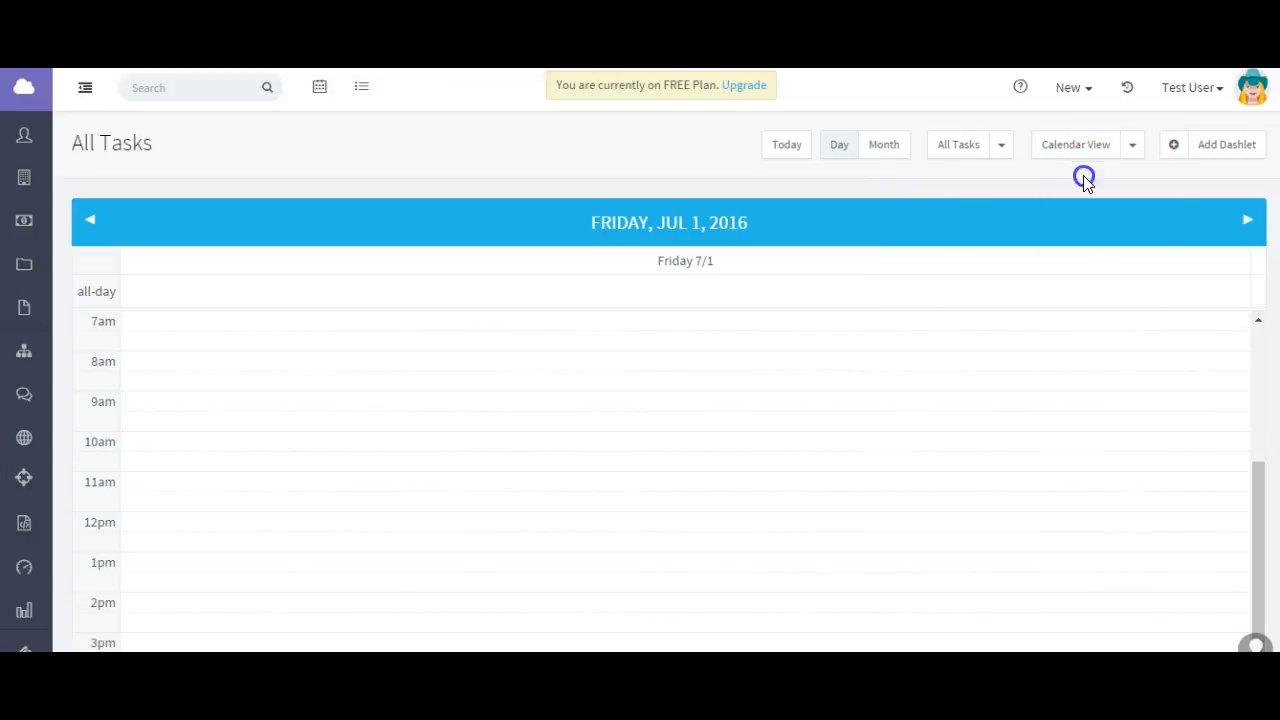
click(1000, 144)
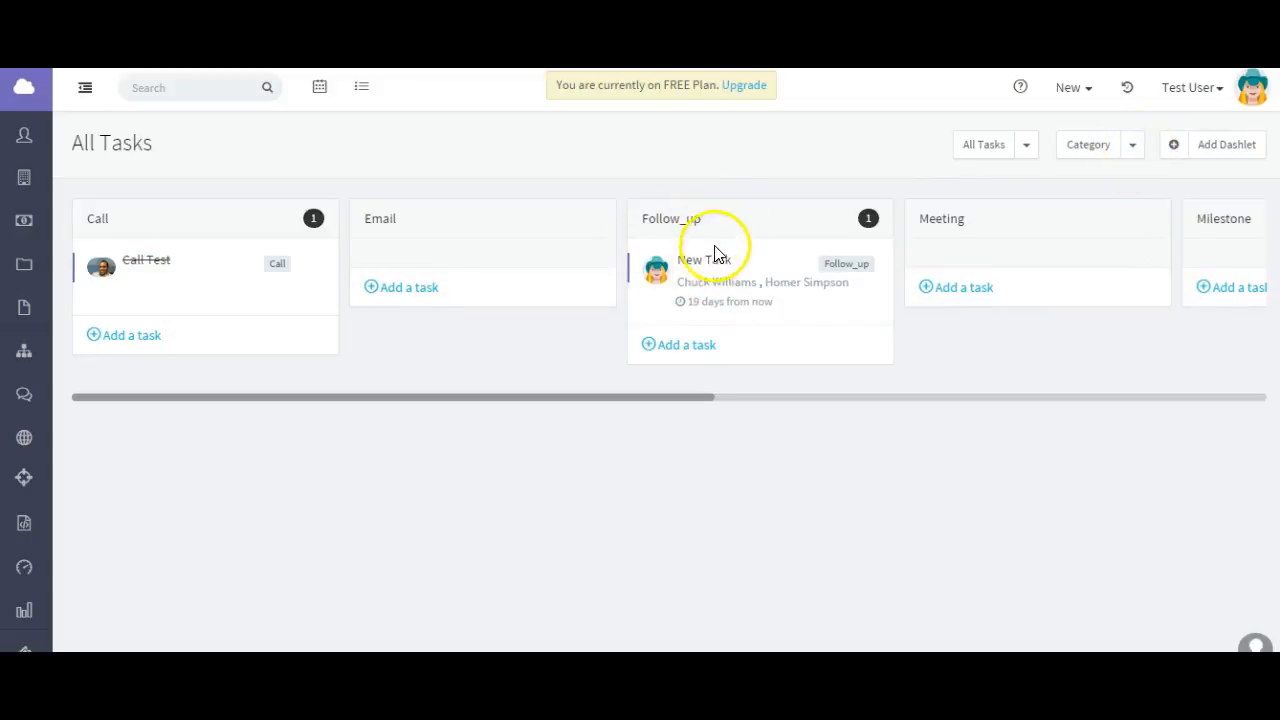
mouse_move(730, 244)
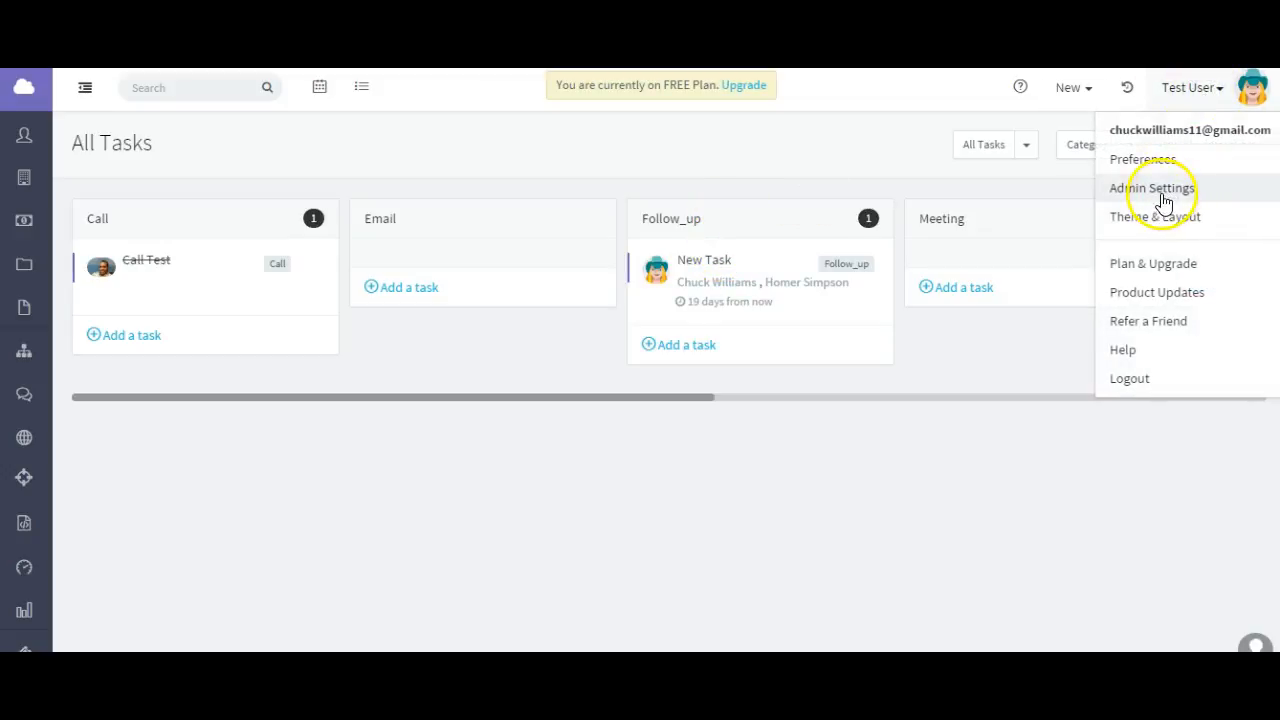
Add 'New Category' under Admin Settings > Tasks, then head back to the tasks board.
click(1152, 188)
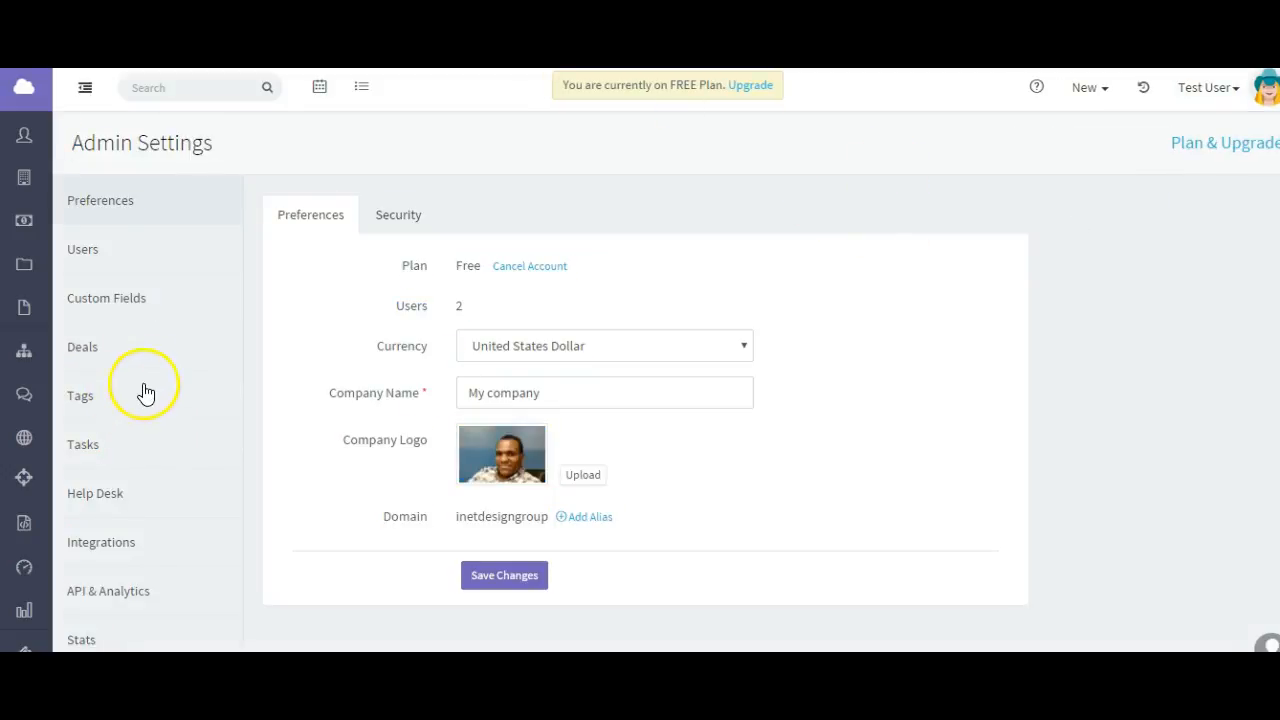
click(84, 444)
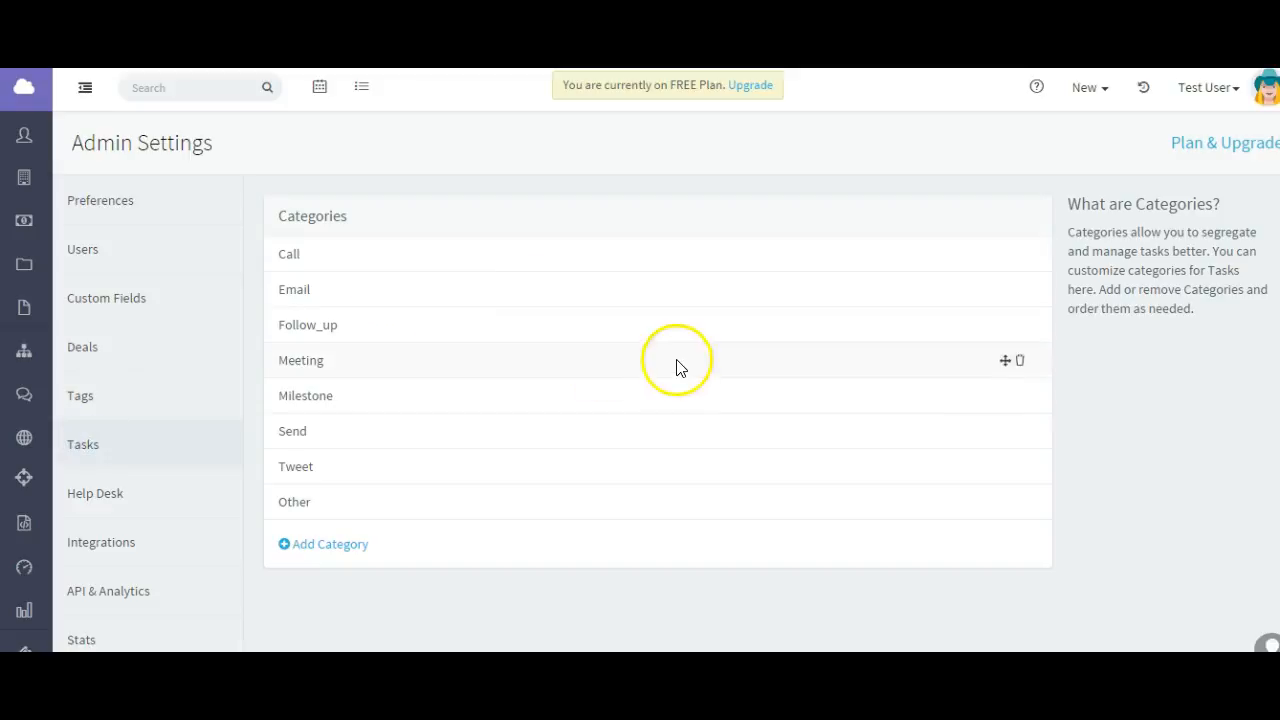
click(322, 544)
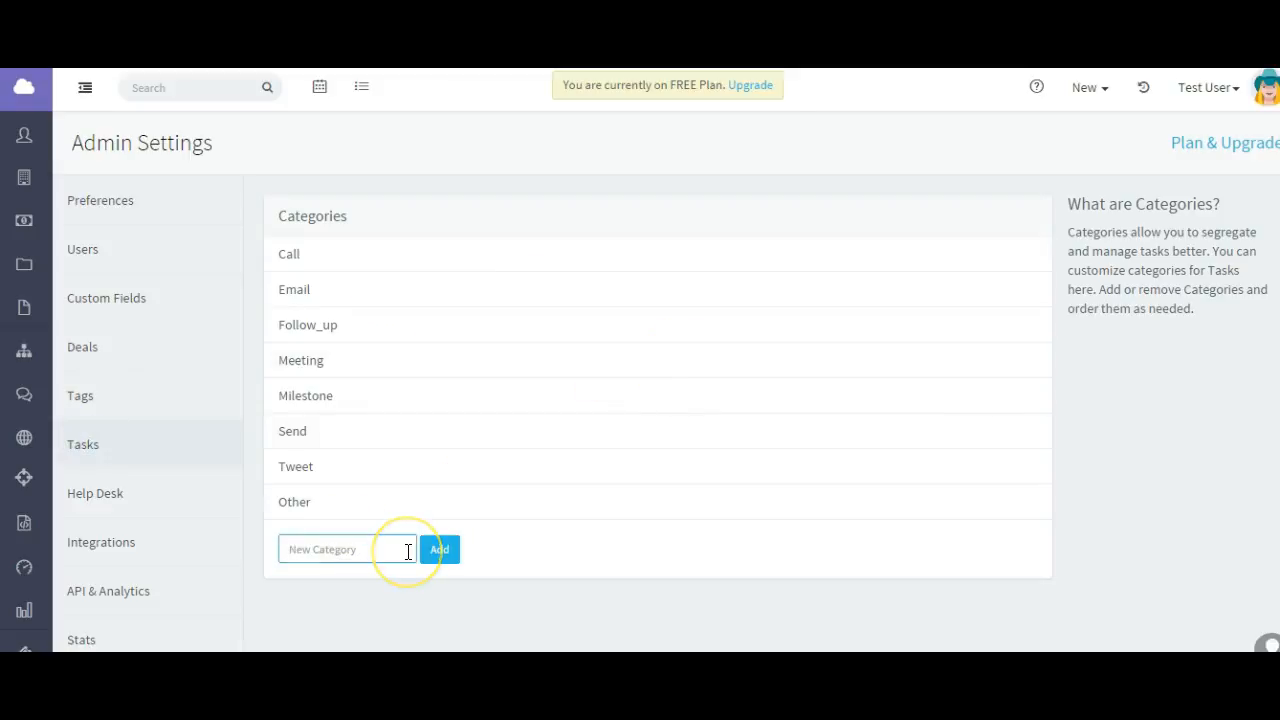
text(New Category)
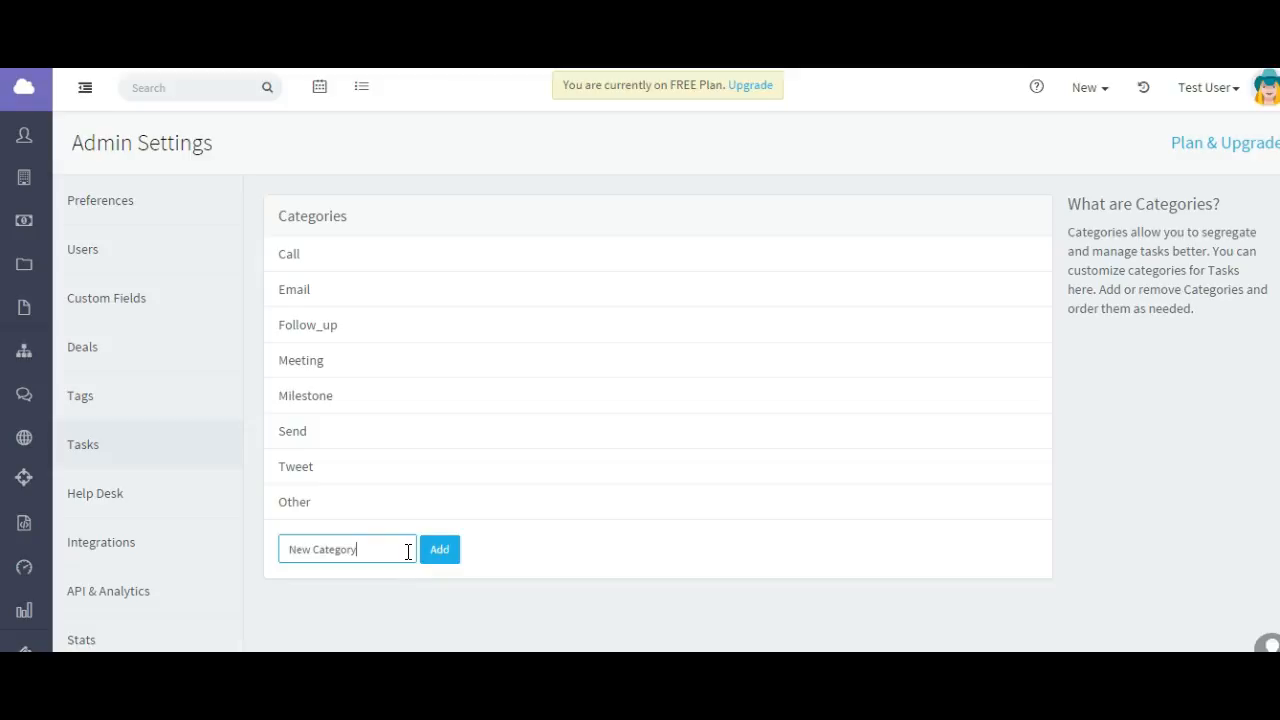
click(440, 548)
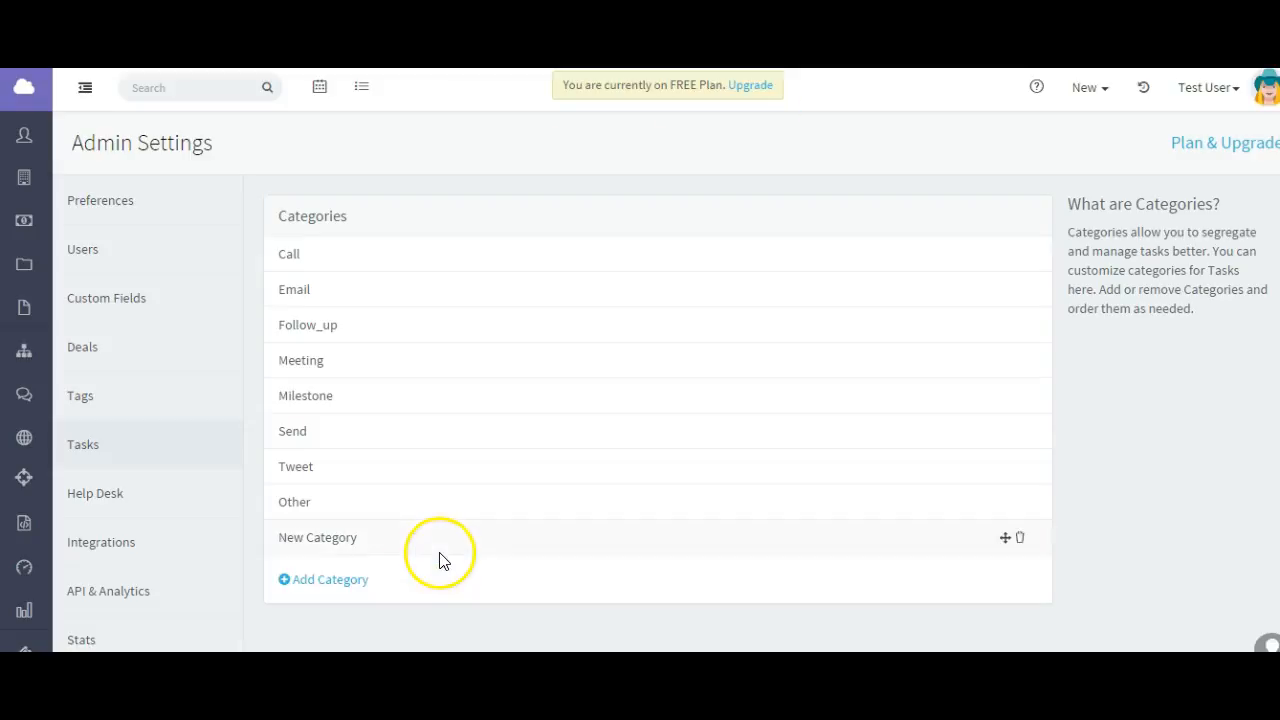
click(362, 88)
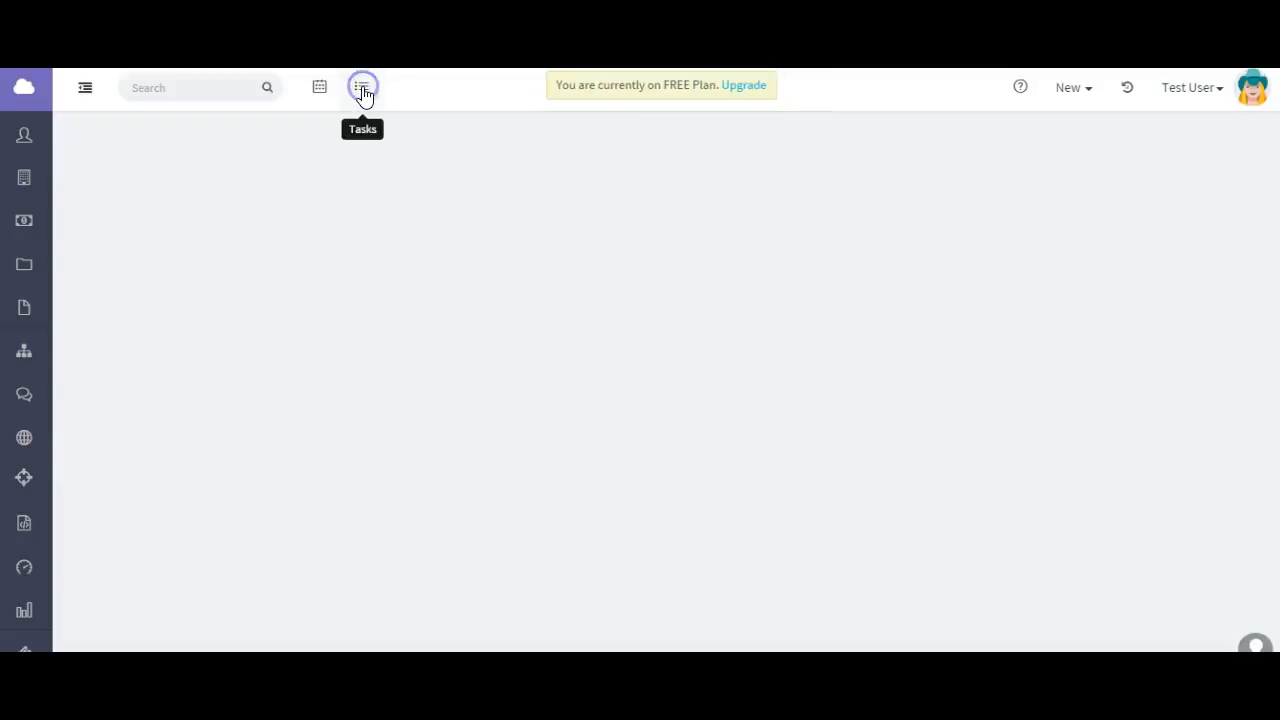
Edit New Task, set its category to New Category and save.
click(362, 88)
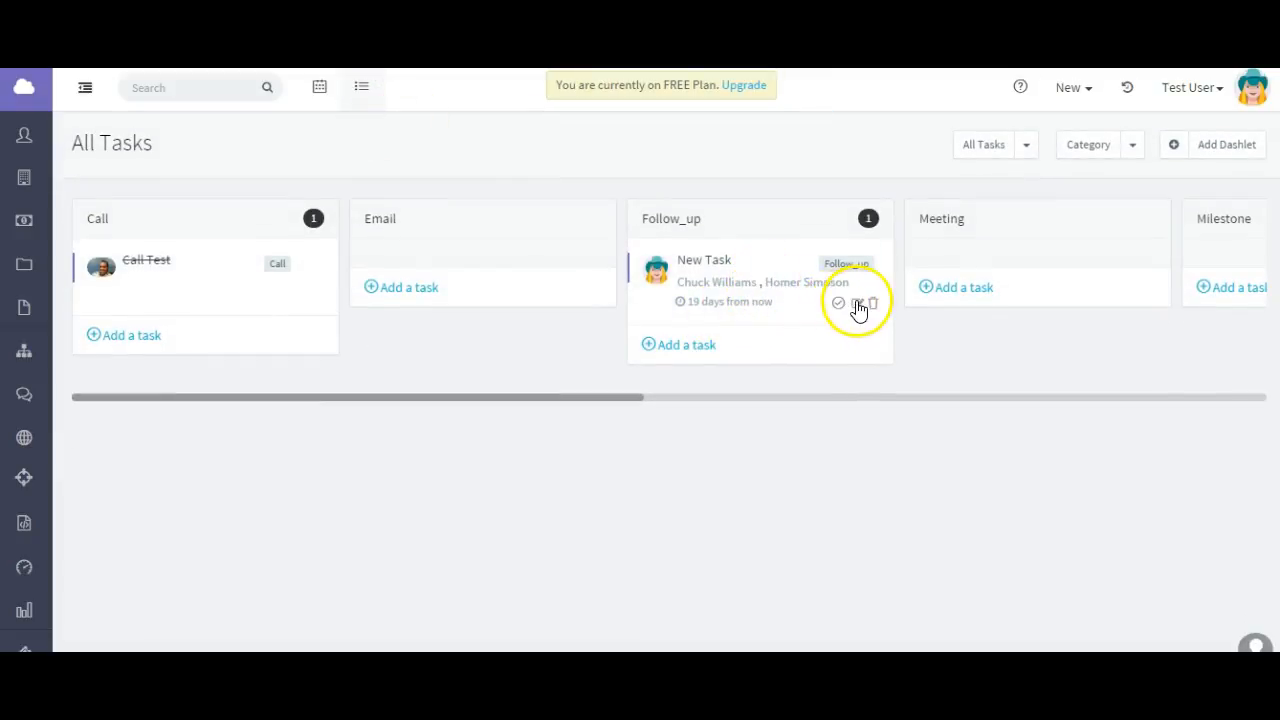
click(856, 304)
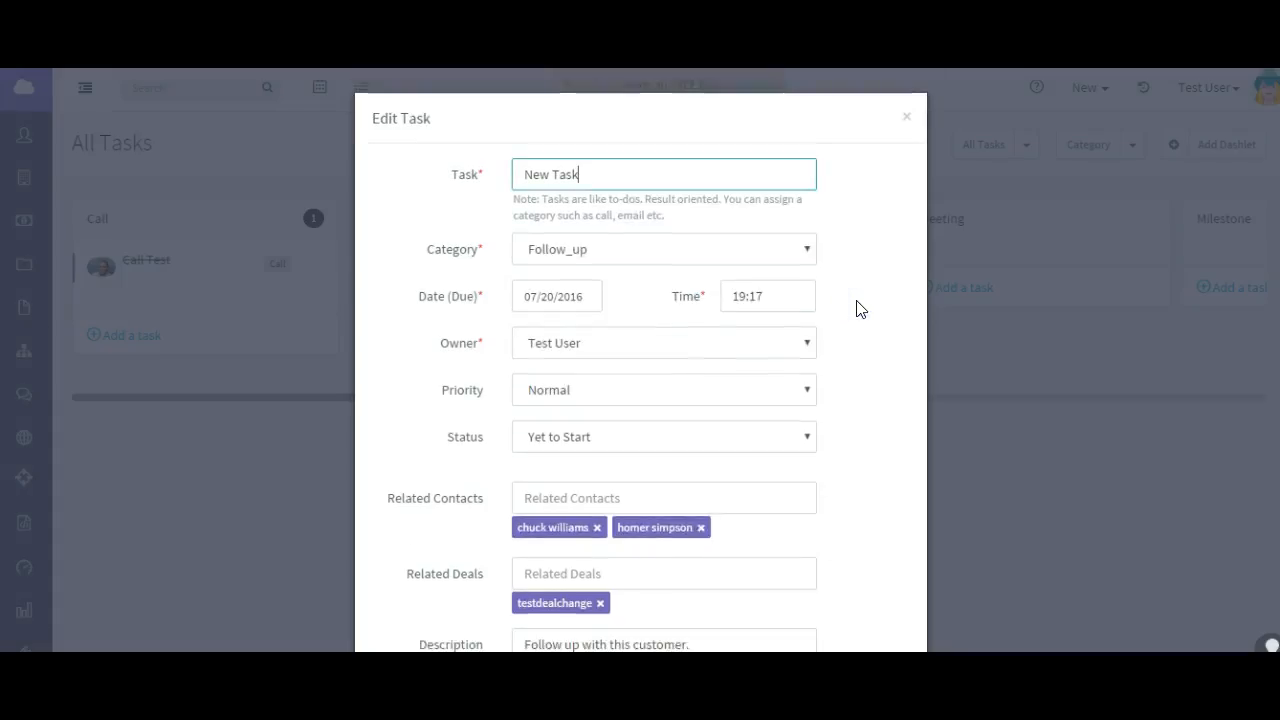
click(804, 248)
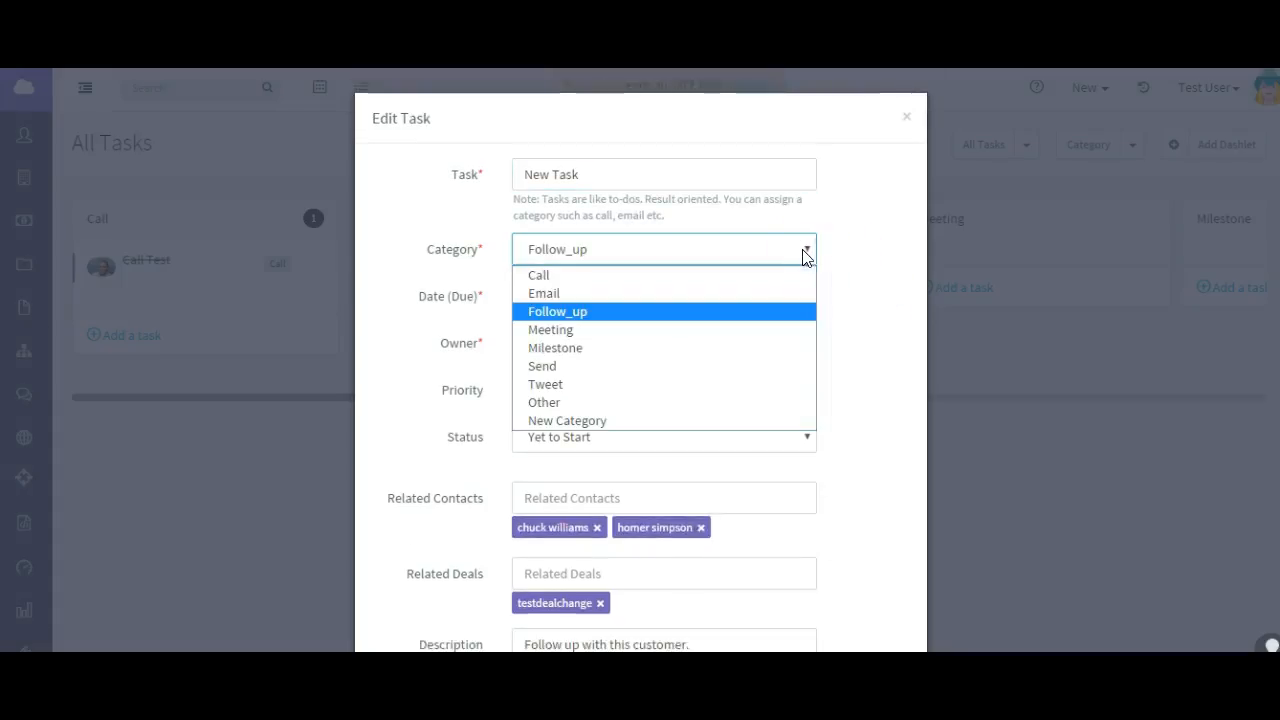
click(568, 420)
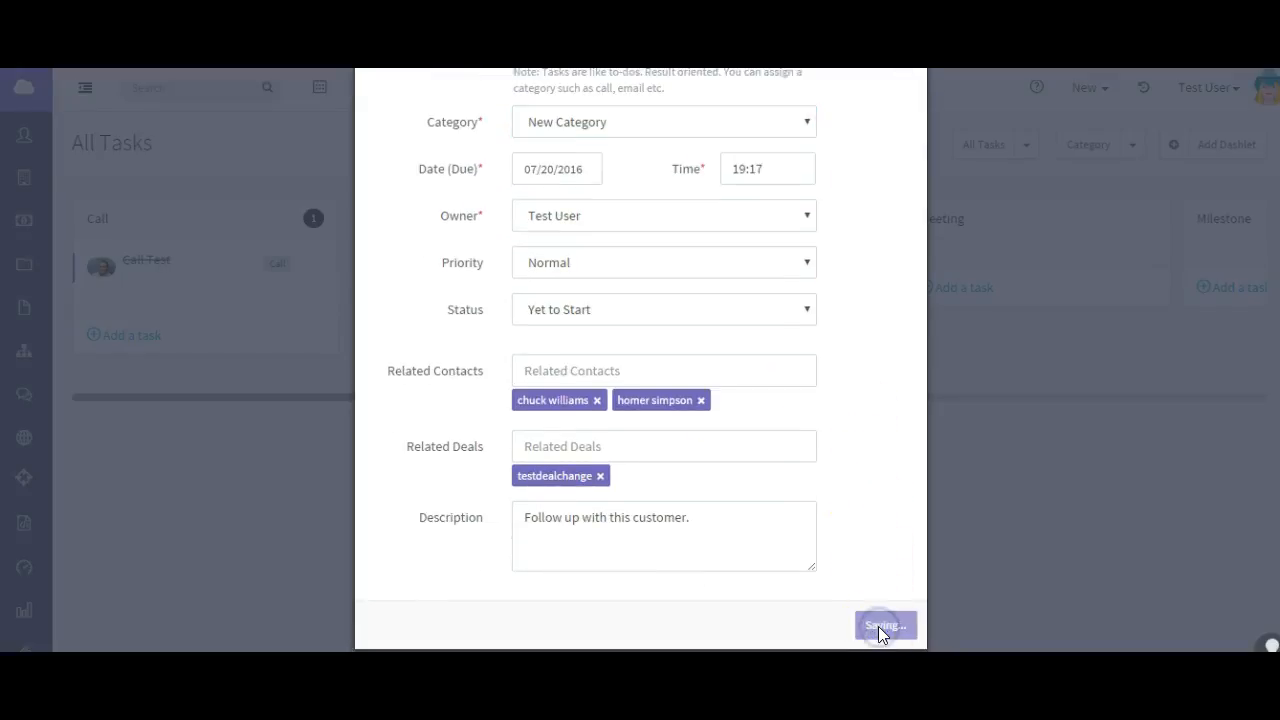
click(884, 624)
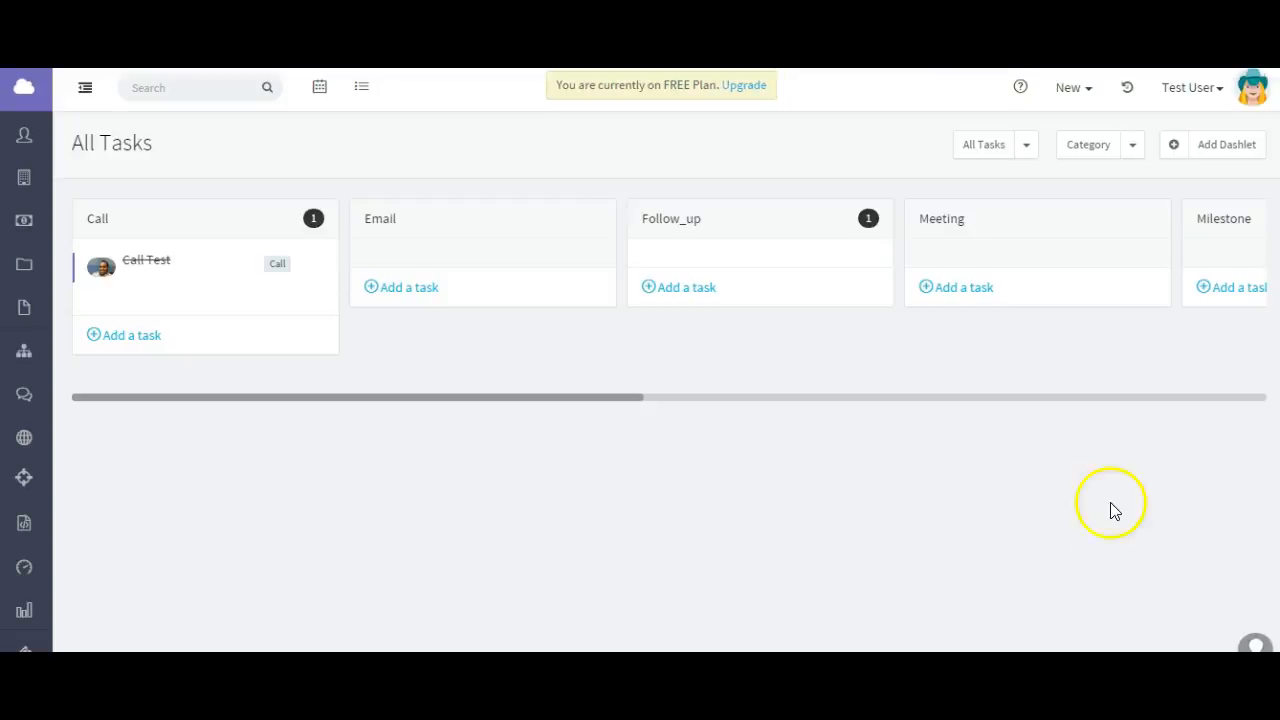
mouse_move(780, 288)
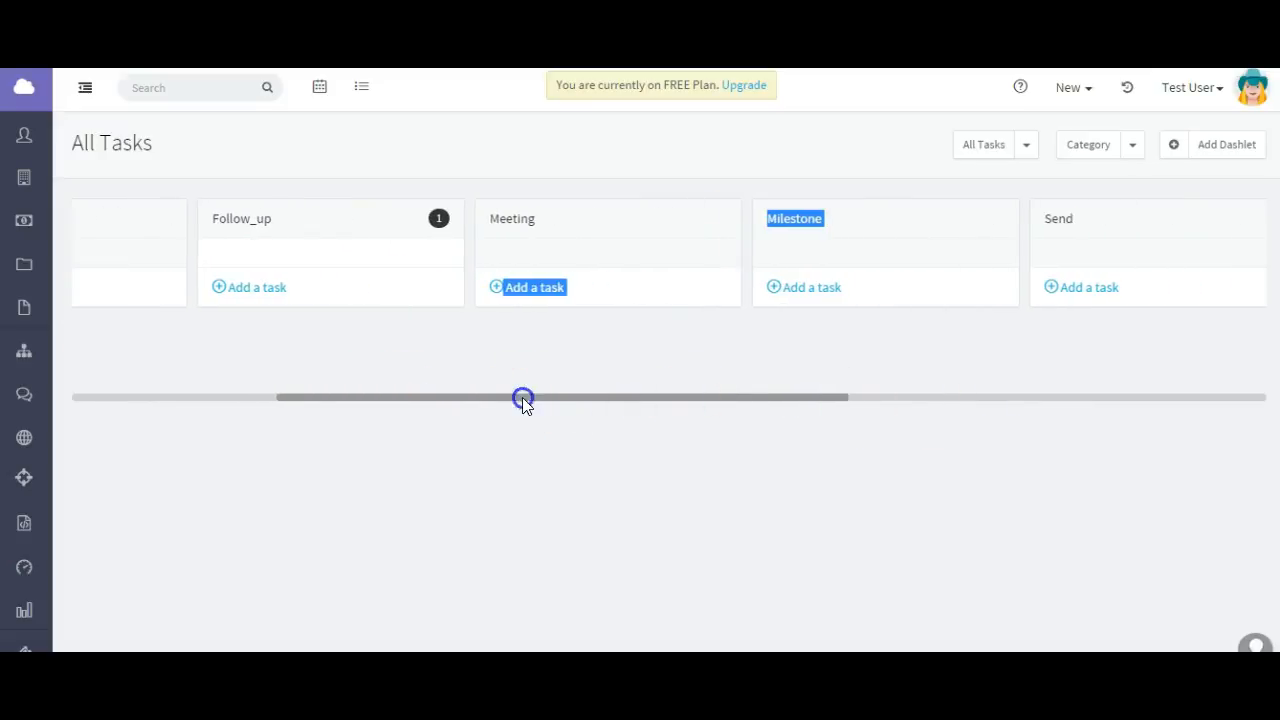
drag(524, 396, 1020, 412)
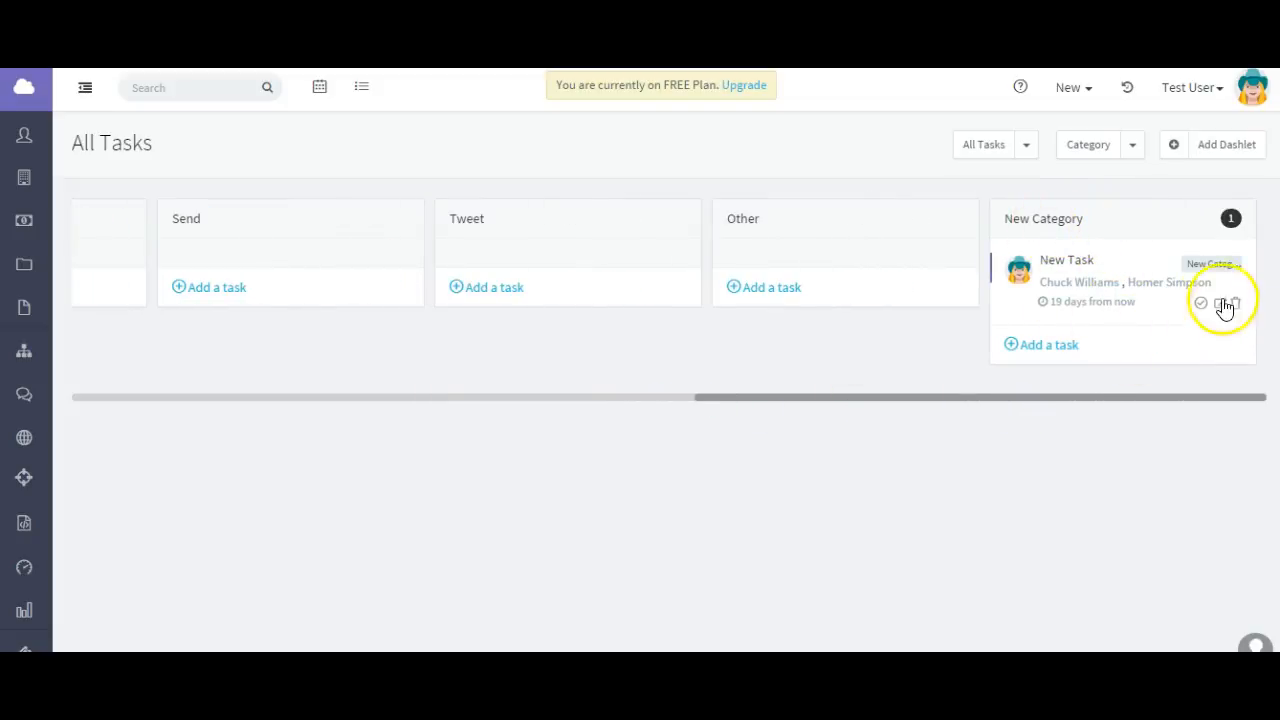
mouse_move(1202, 304)
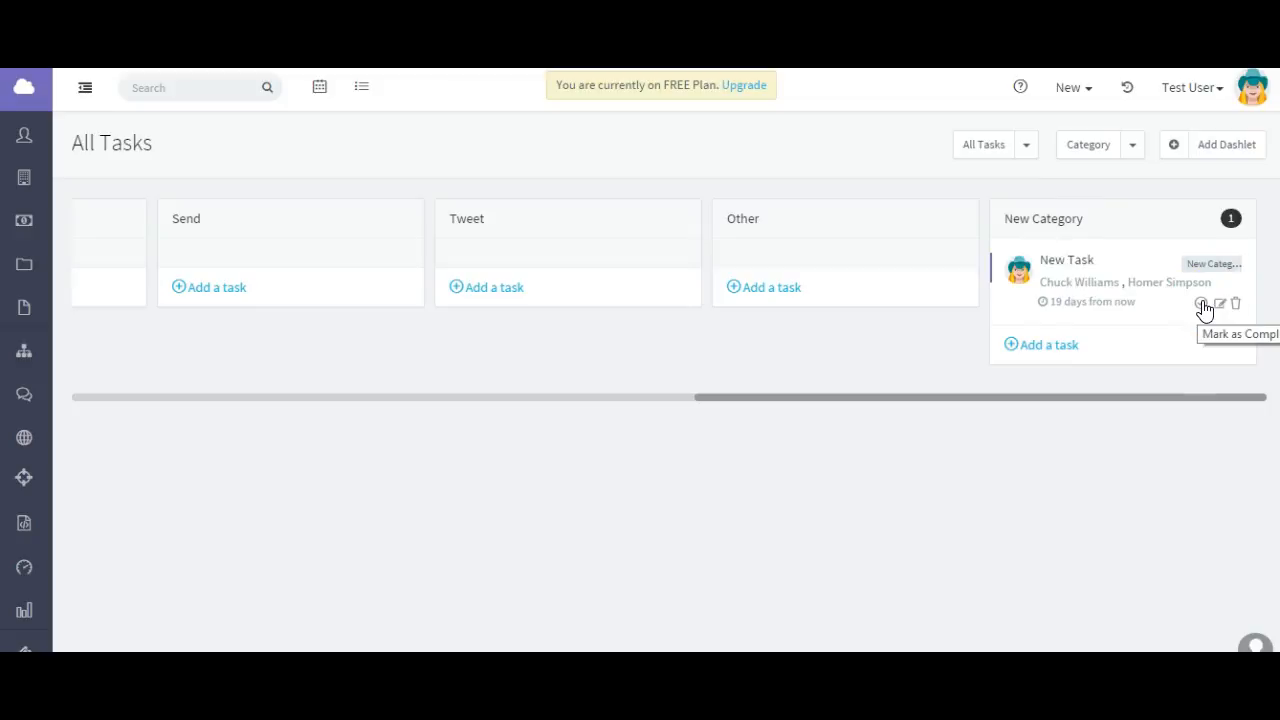
mouse_move(1222, 304)
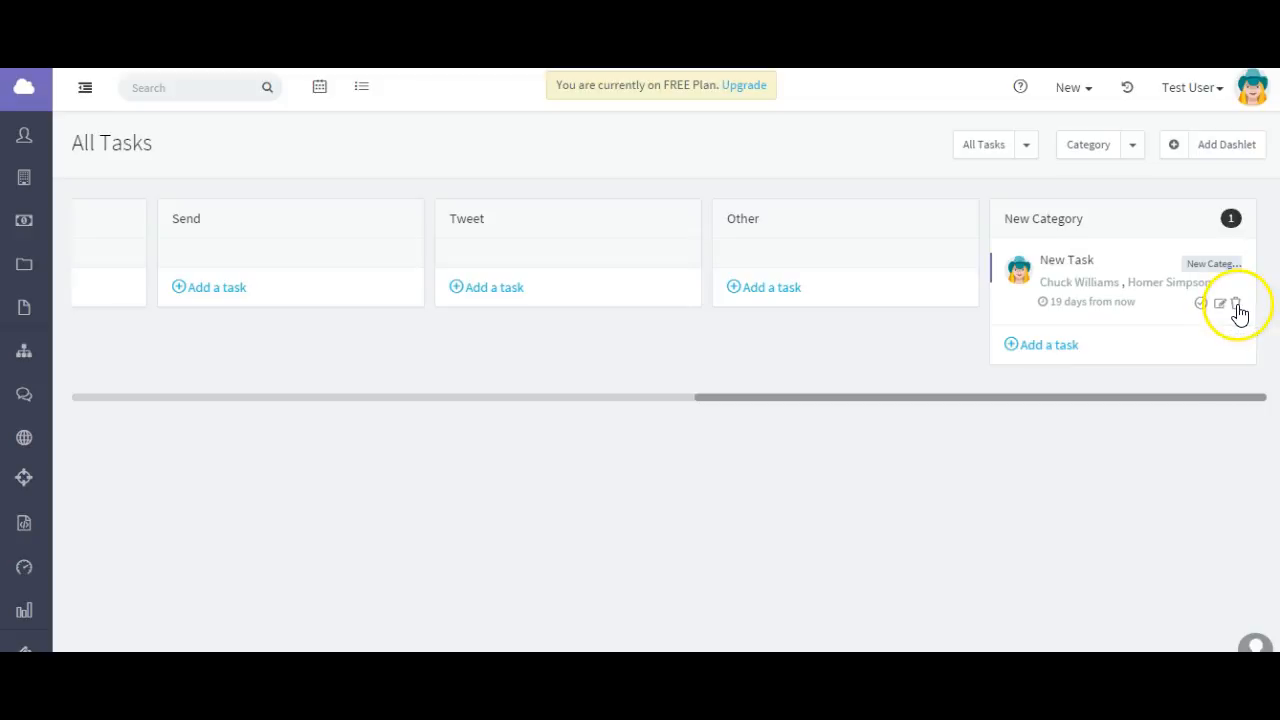
Edit New Task, marking it In Progress and raising its progress slider.
click(1220, 304)
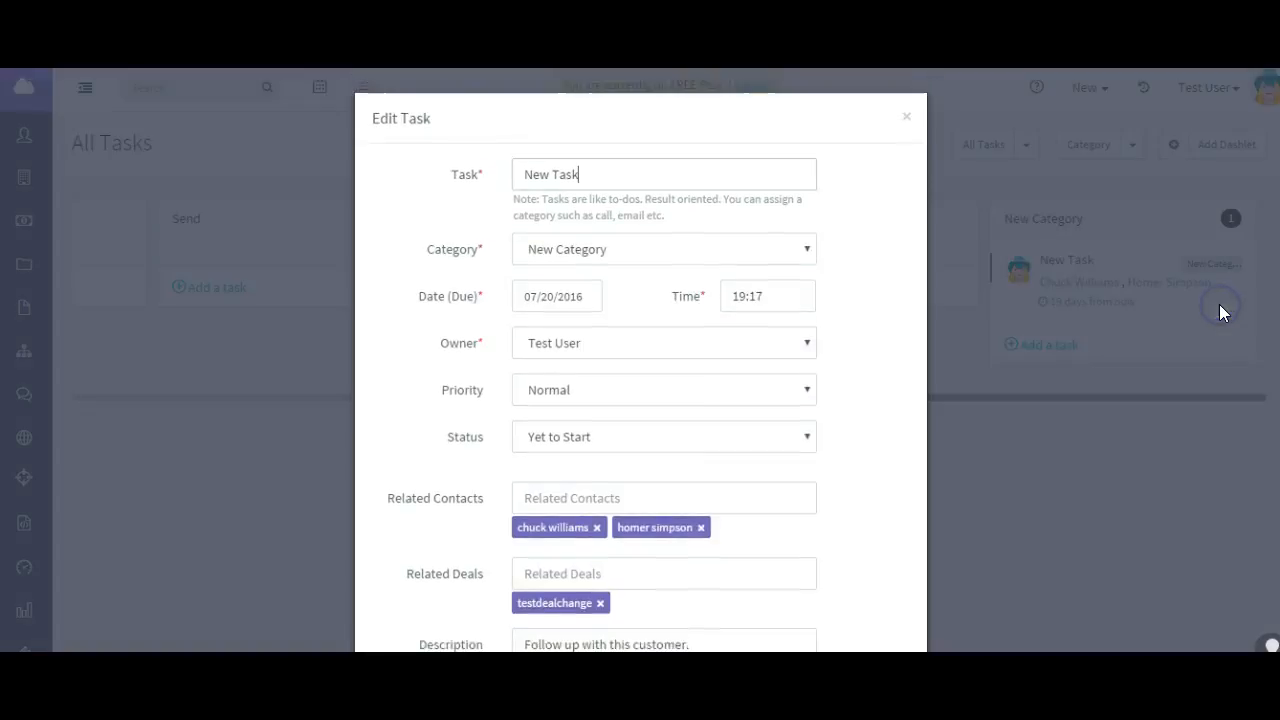
mouse_move(838, 470)
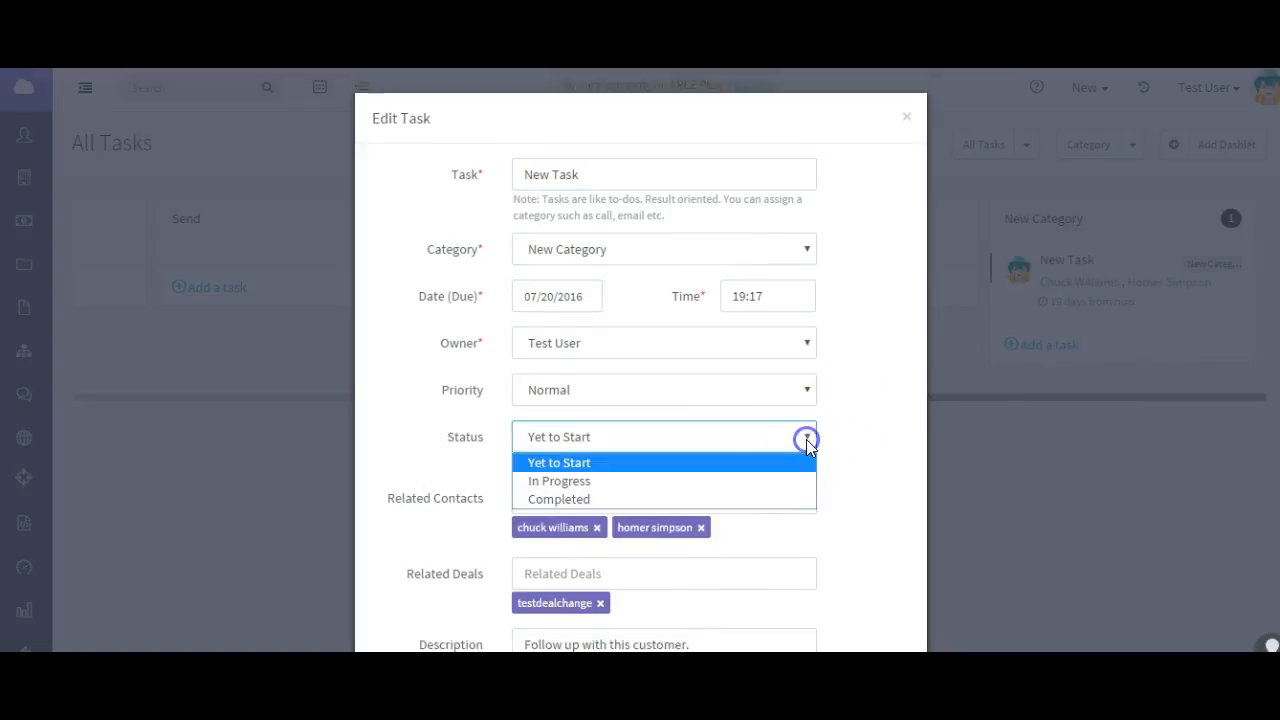
click(560, 480)
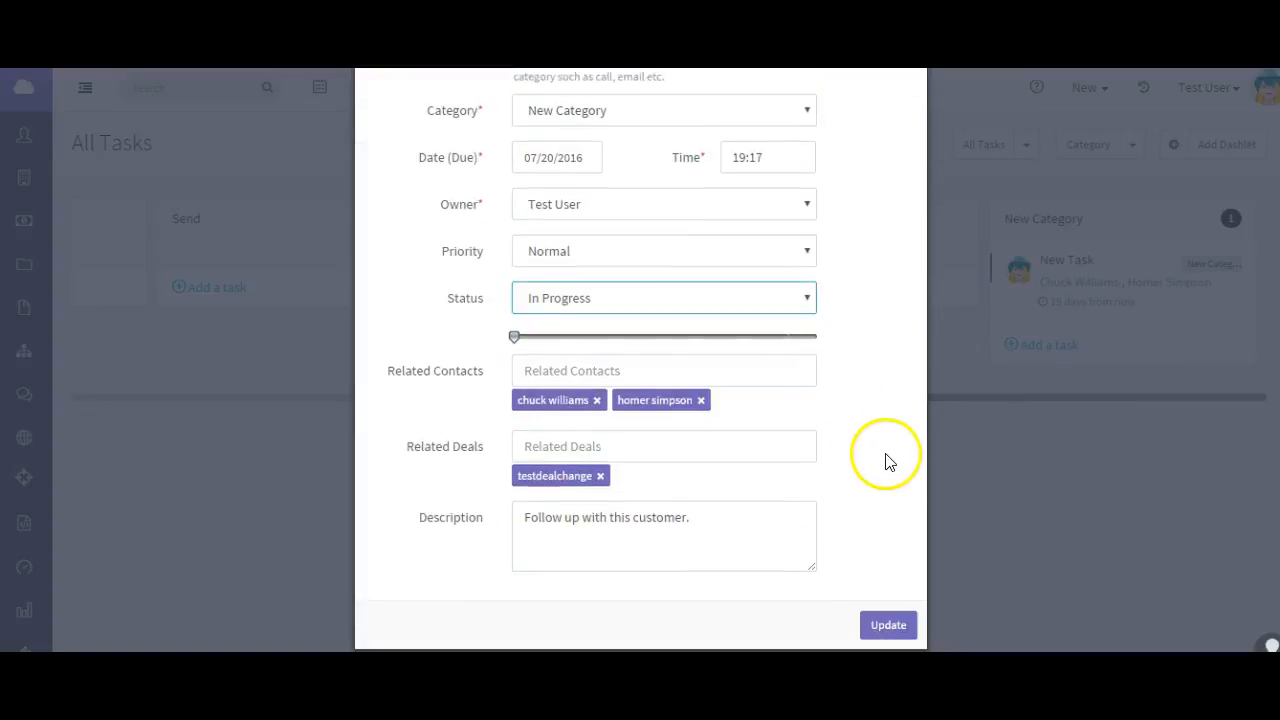
drag(514, 336, 588, 336)
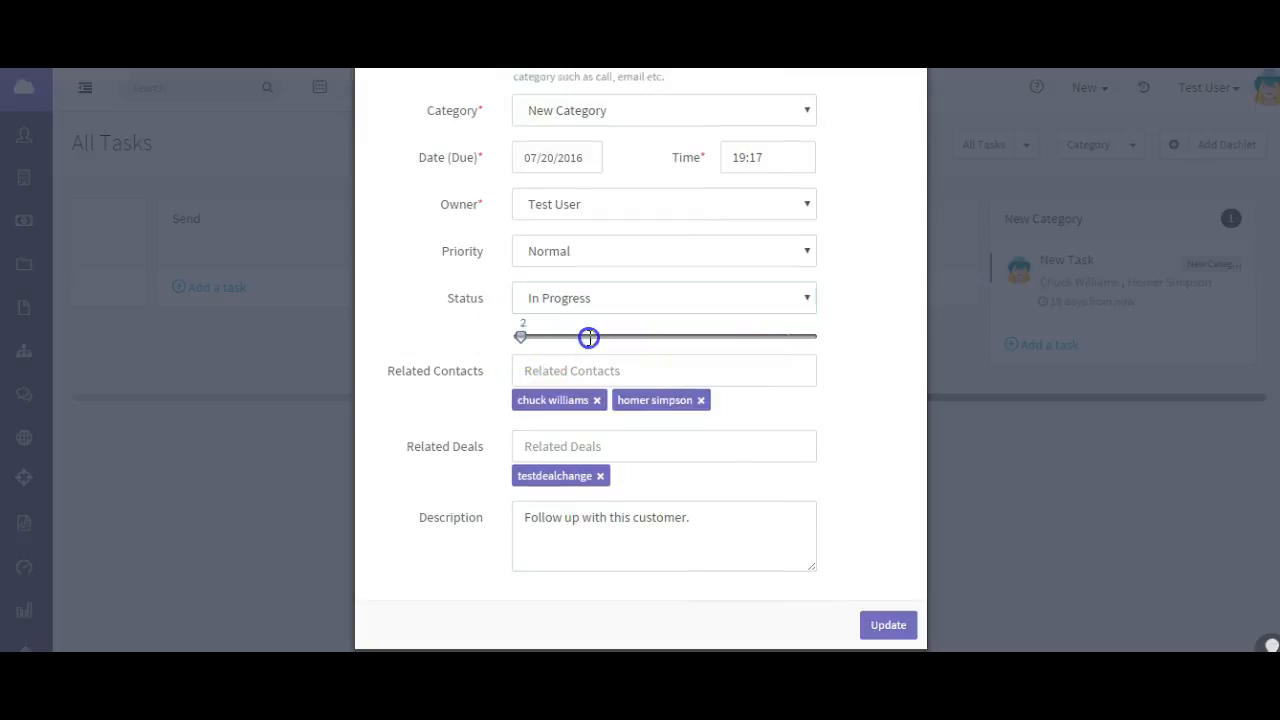
drag(588, 336, 624, 336)
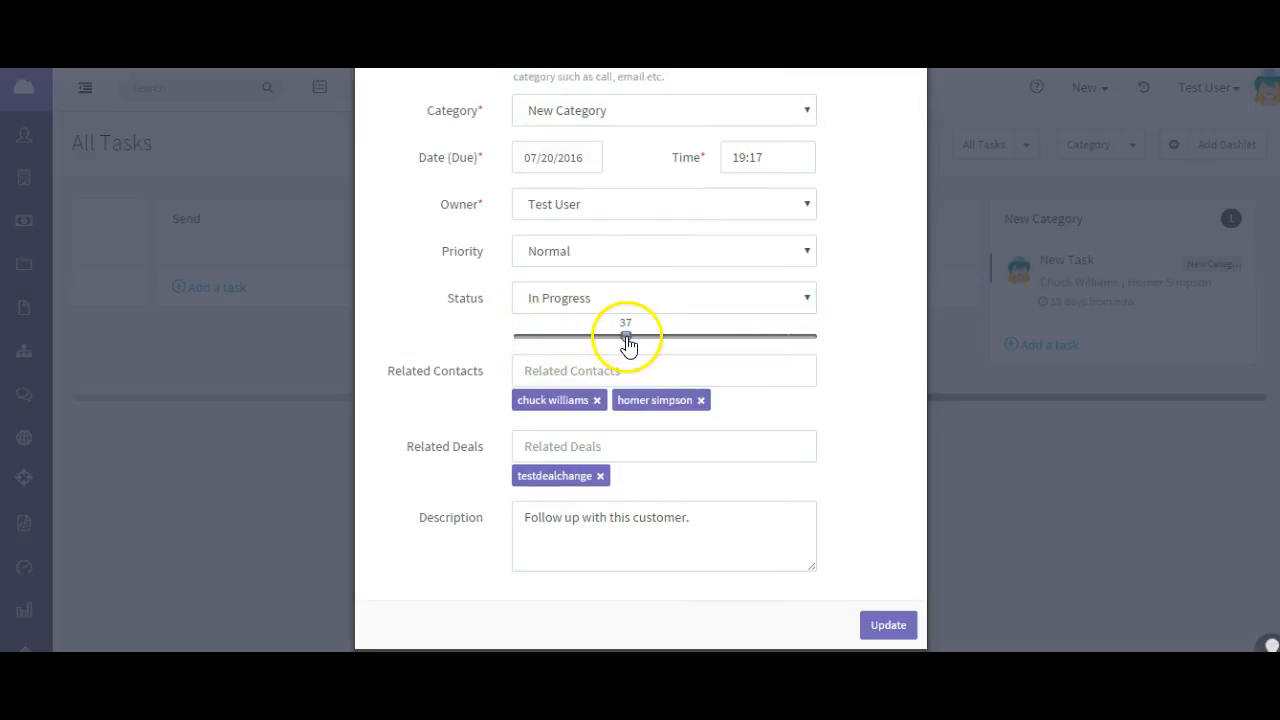
drag(628, 336, 784, 336)
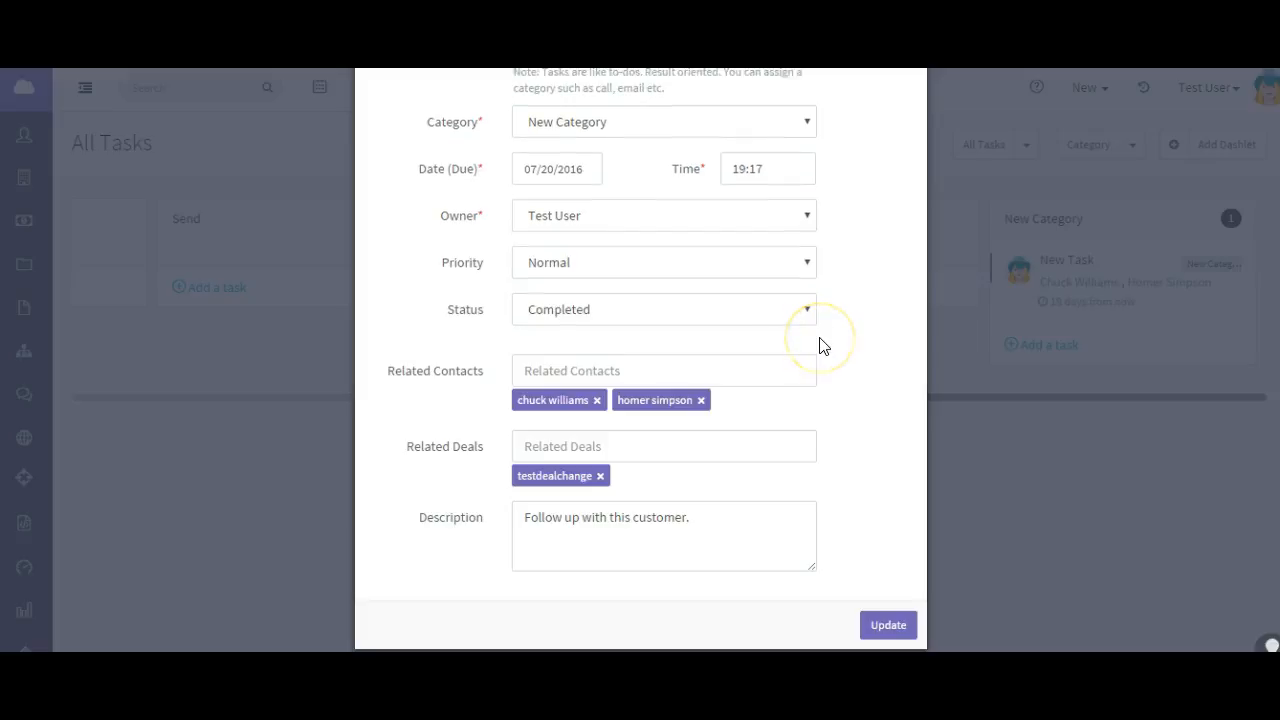
Confirm status In Progress, set progress to 60 percent and update the task.
click(664, 308)
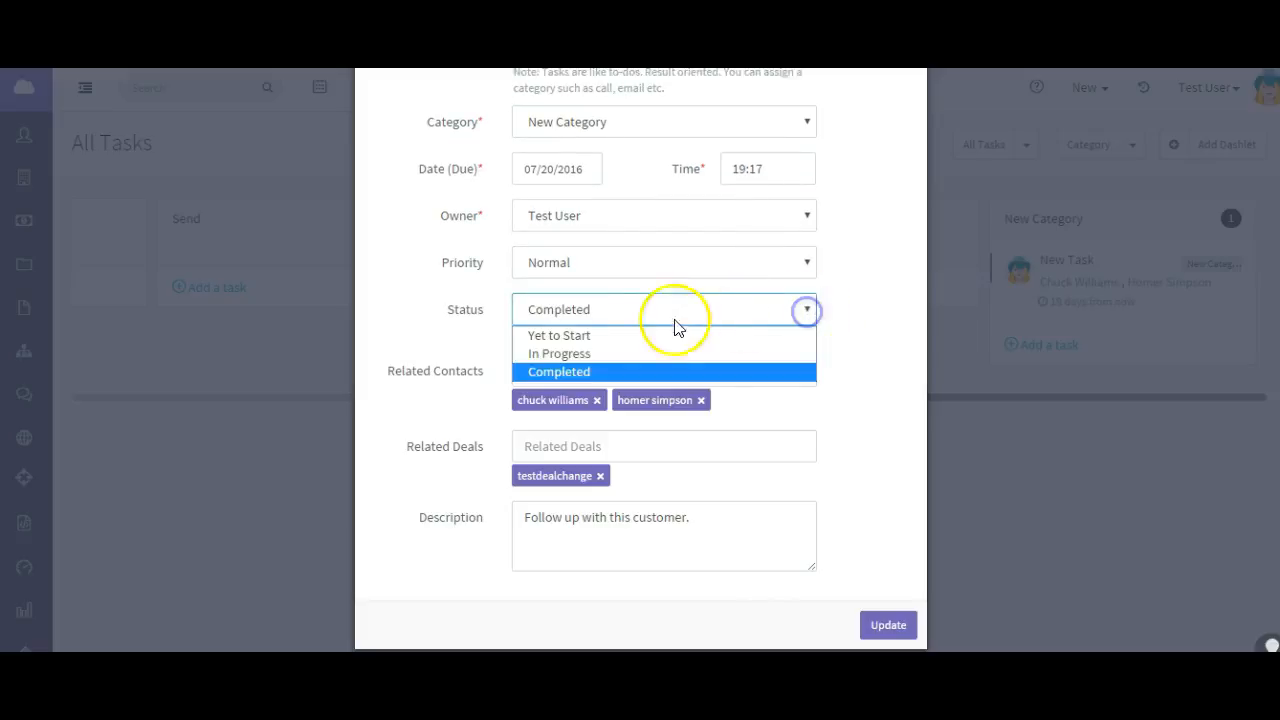
click(558, 352)
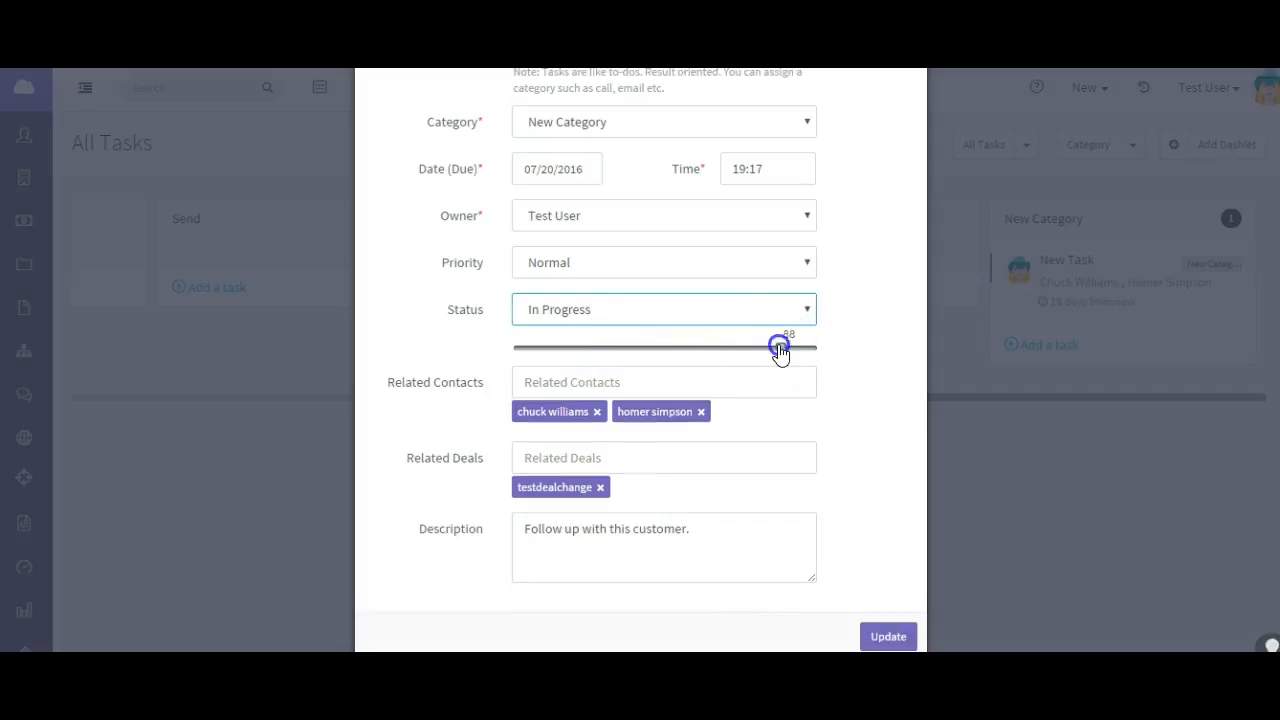
drag(780, 348, 718, 348)
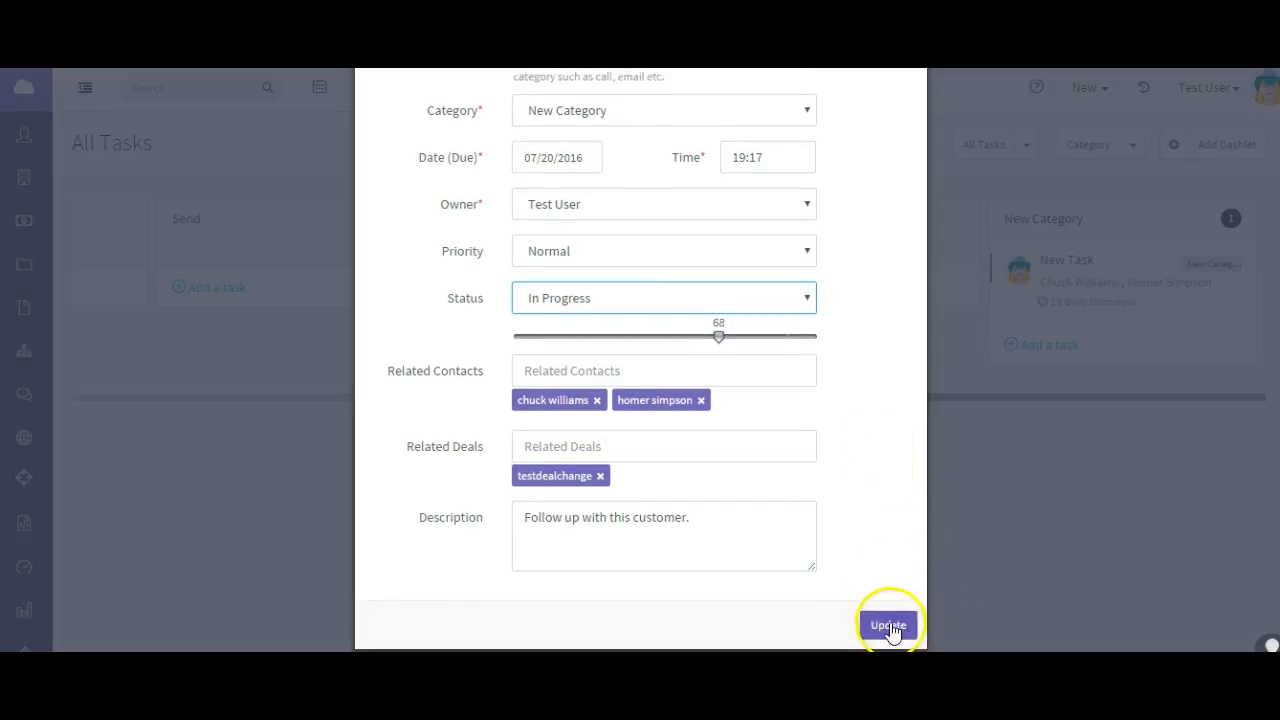
click(888, 624)
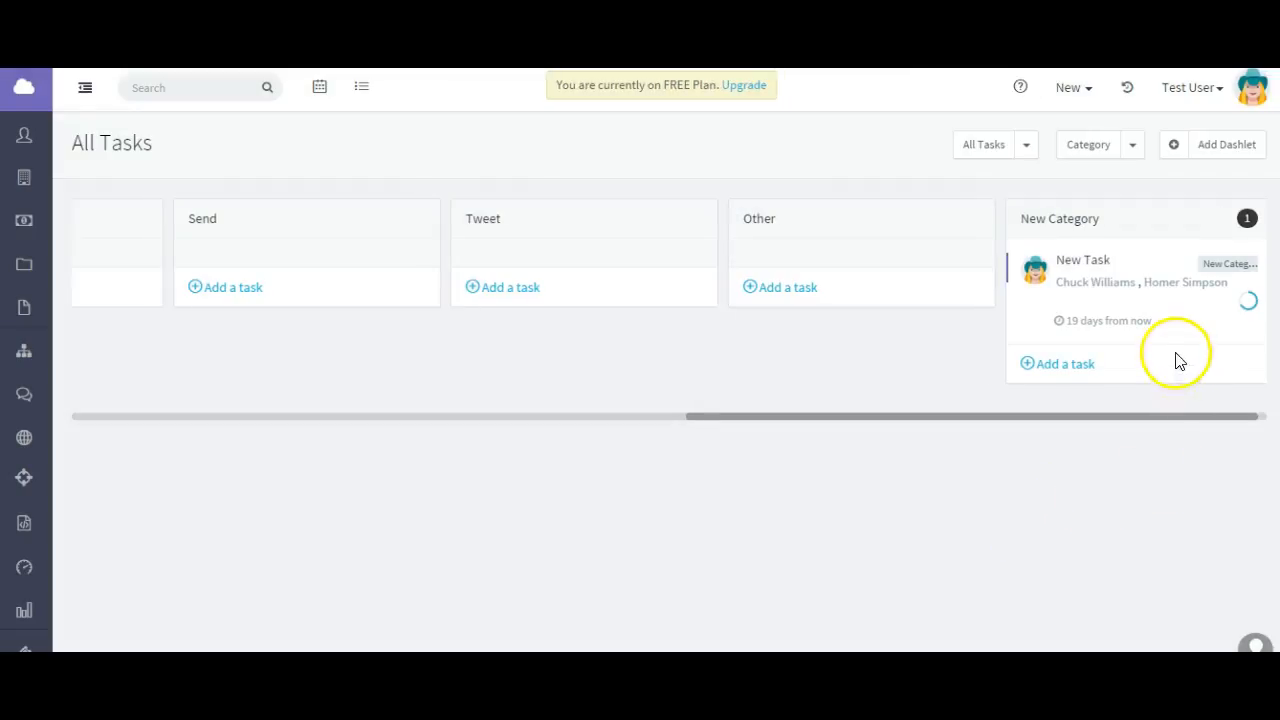
mouse_move(1252, 300)
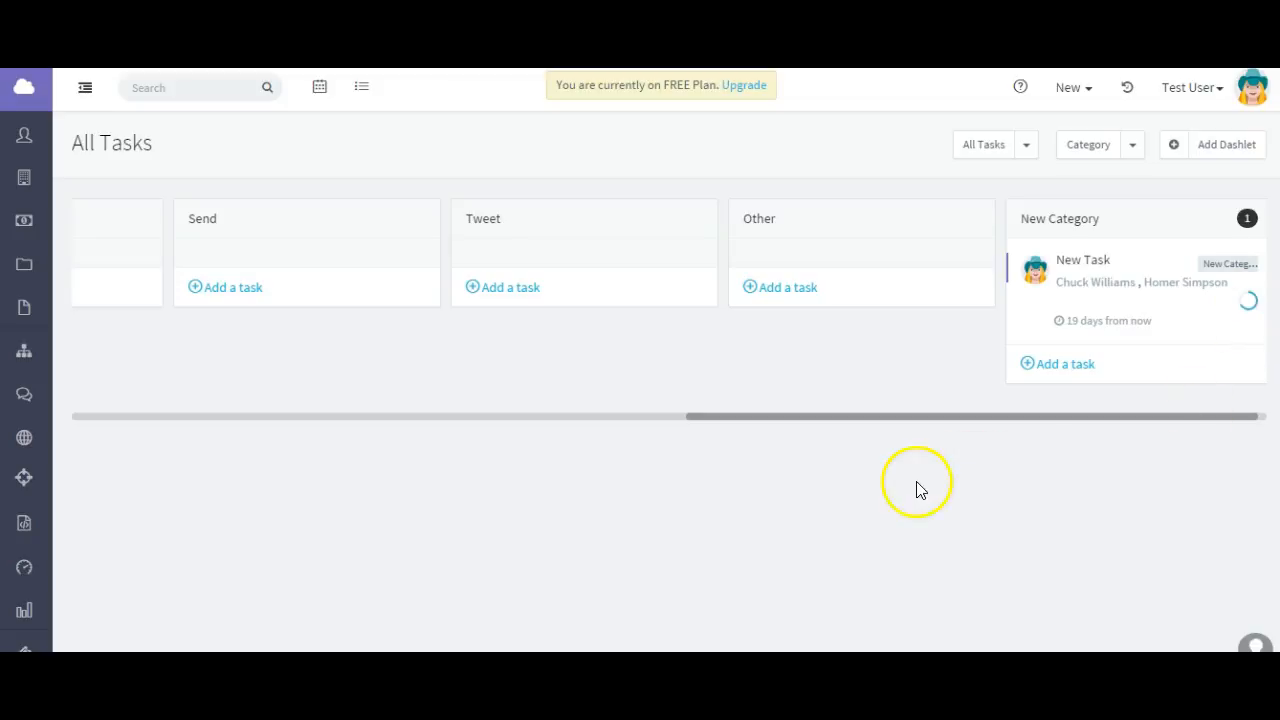
mouse_move(1072, 378)
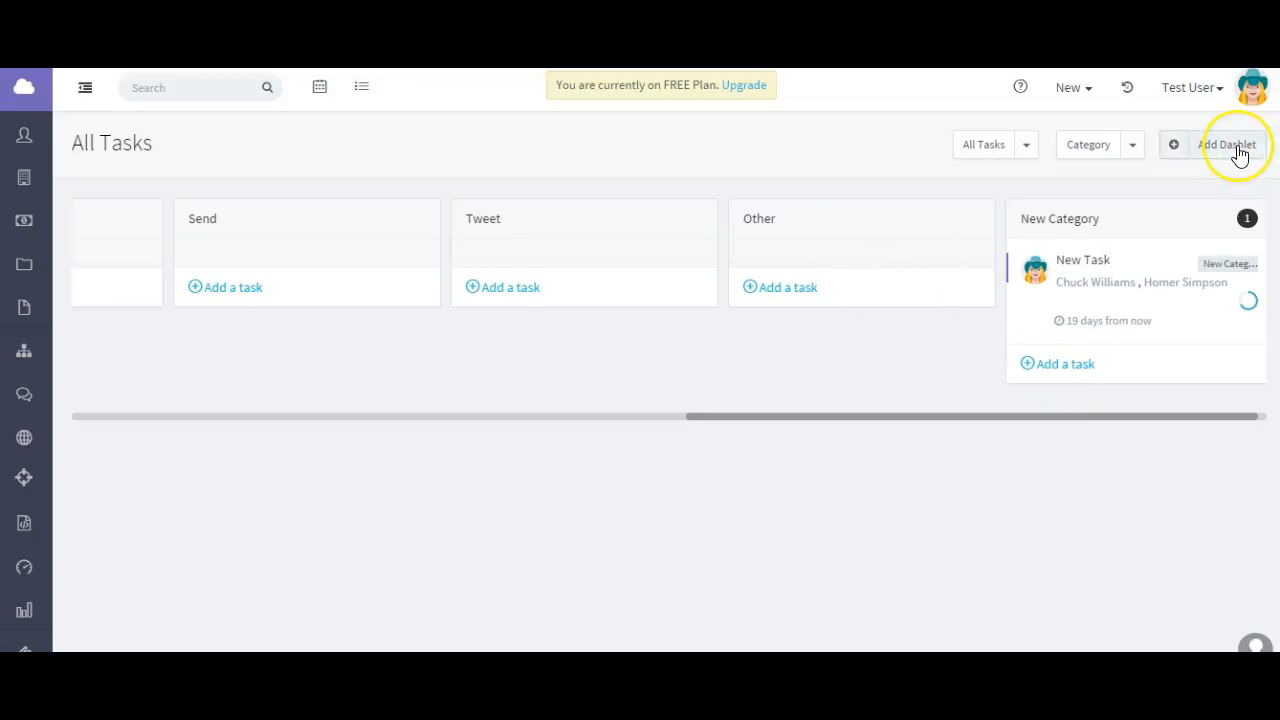
Add the Task Report dashlet from the Calendar dashlets onto the Tasks page.
click(1228, 144)
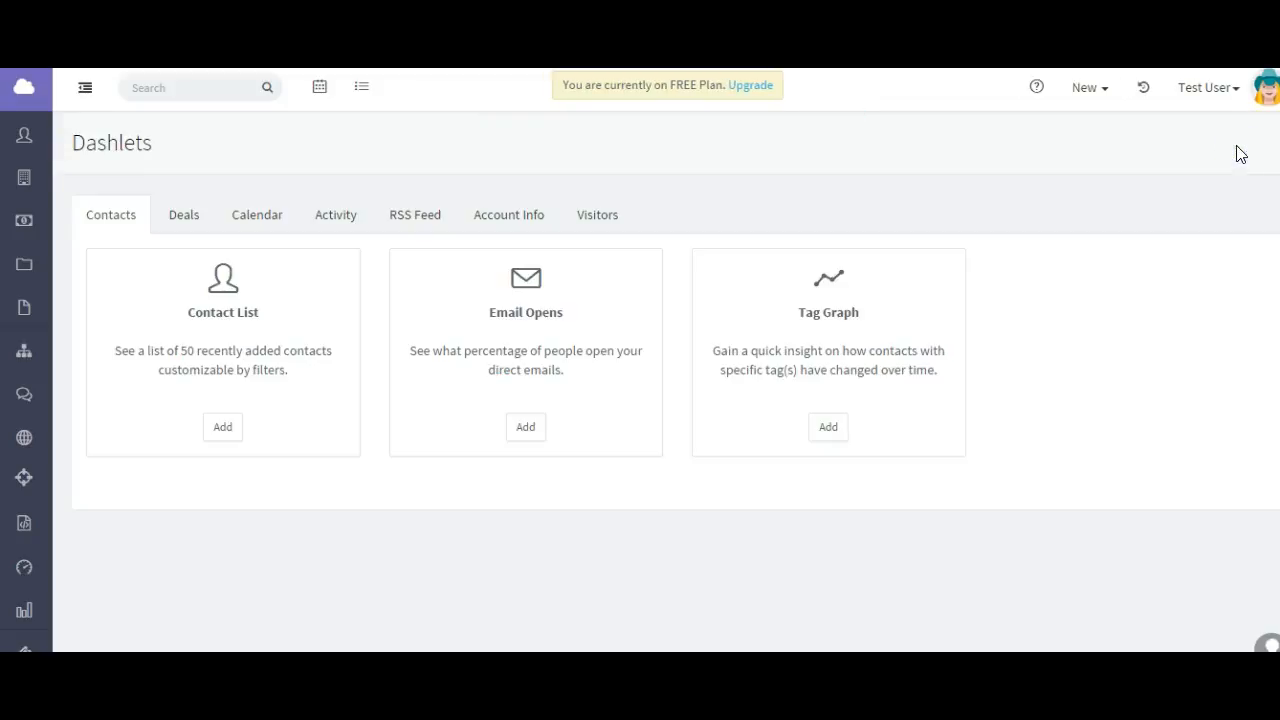
mouse_move(388, 210)
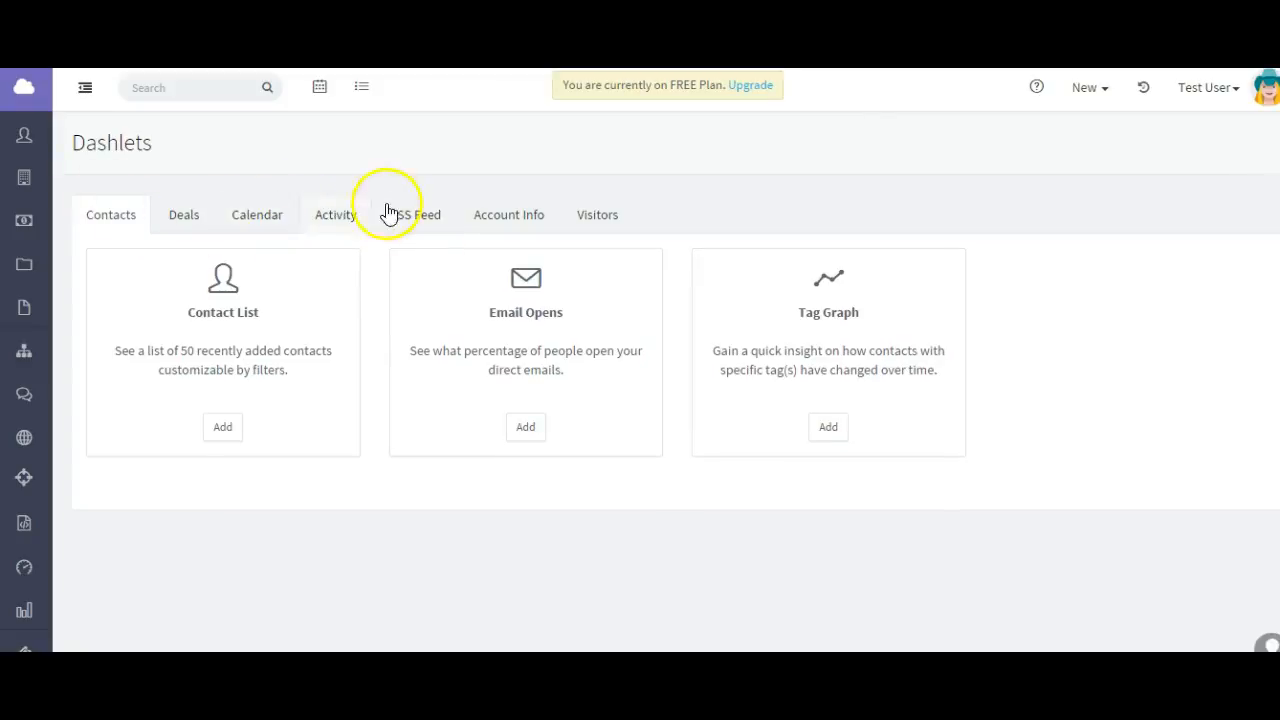
click(256, 214)
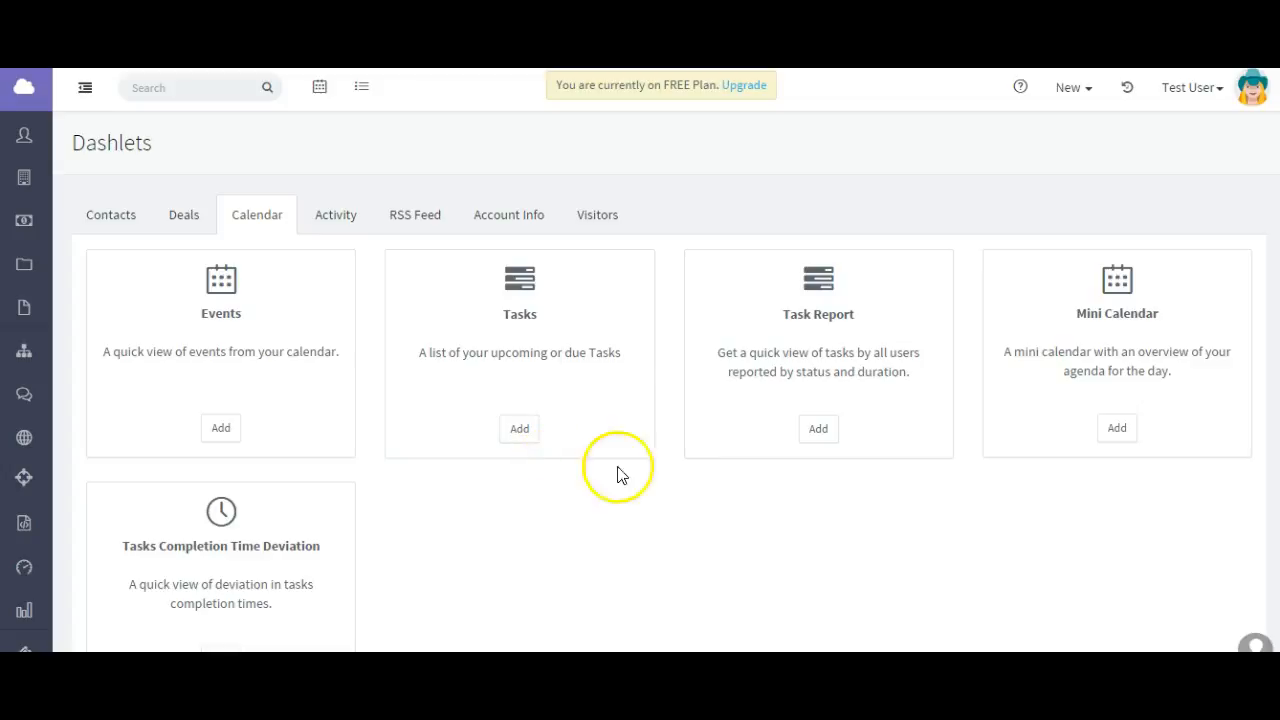
click(520, 428)
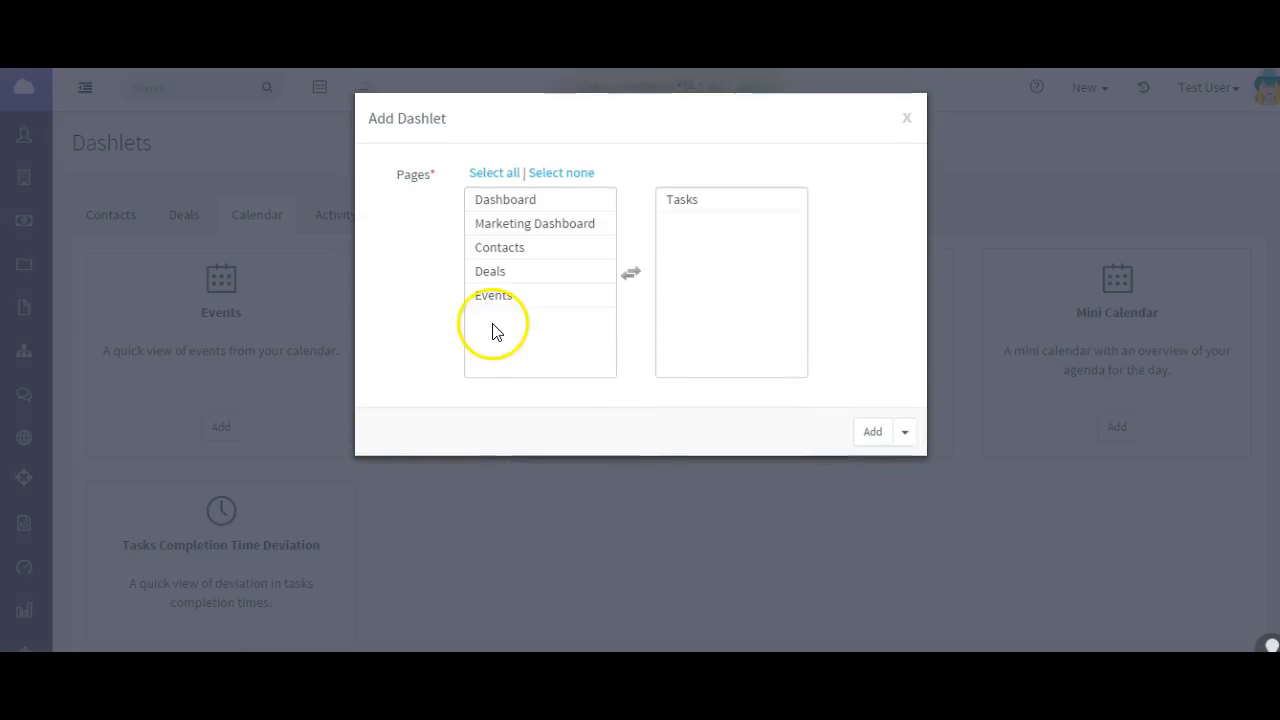
click(872, 432)
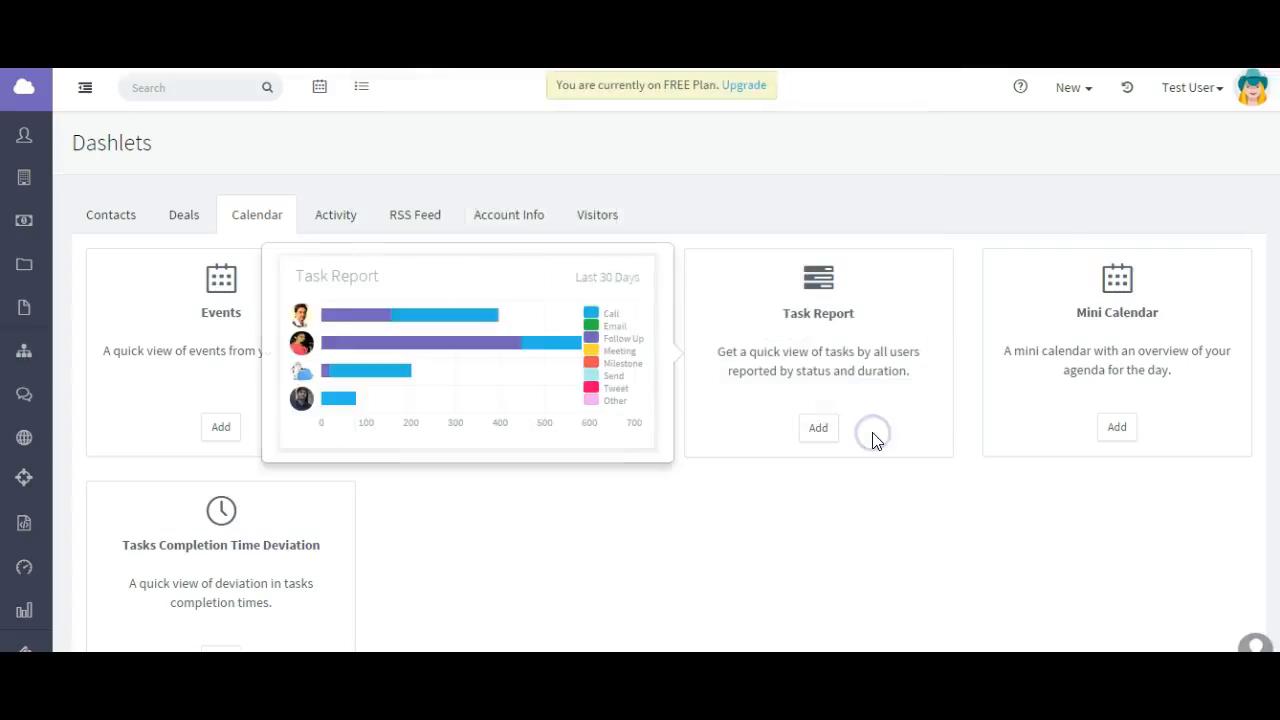
click(360, 88)
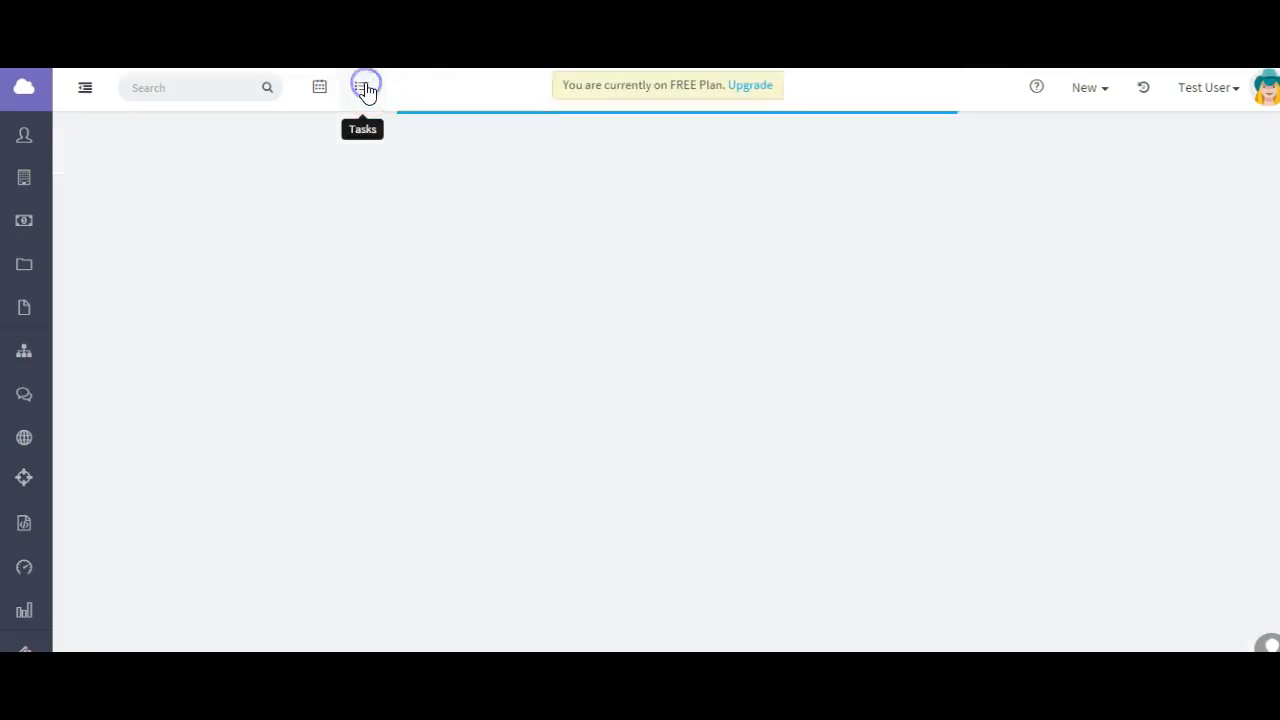
In the dashlet settings, choose Completed Tasks and begin picking the report duration.
click(362, 88)
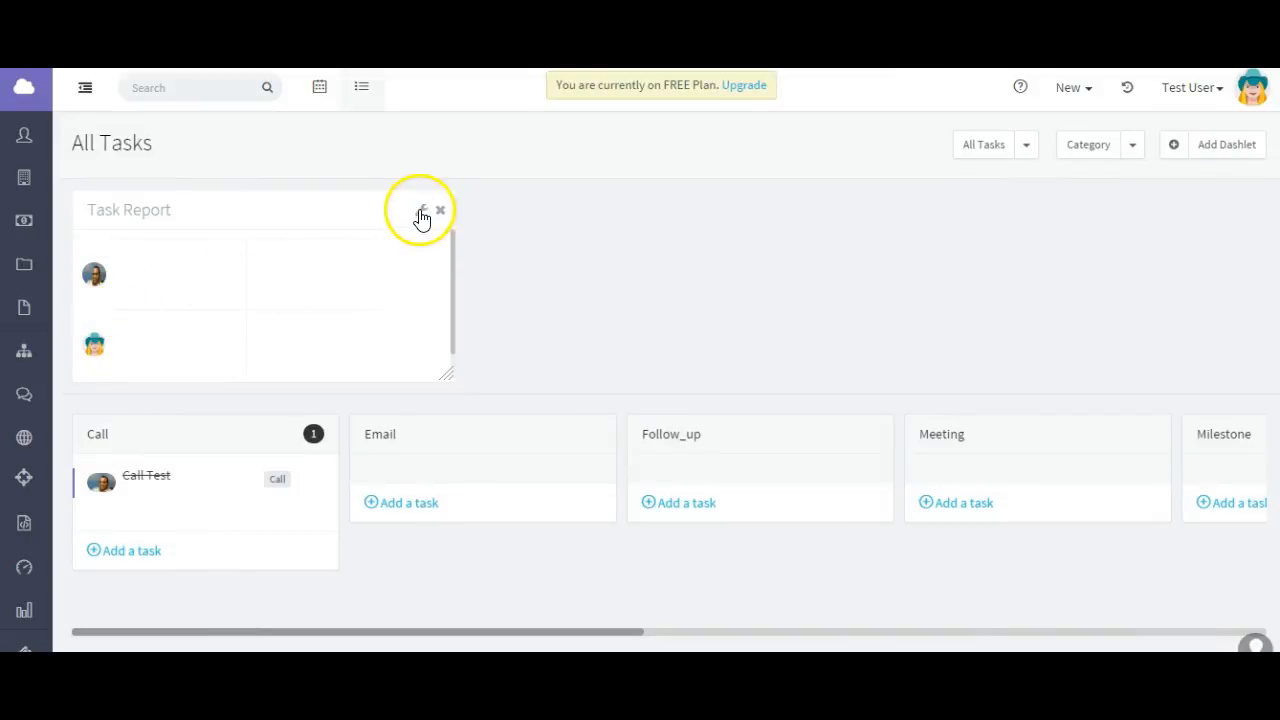
click(422, 210)
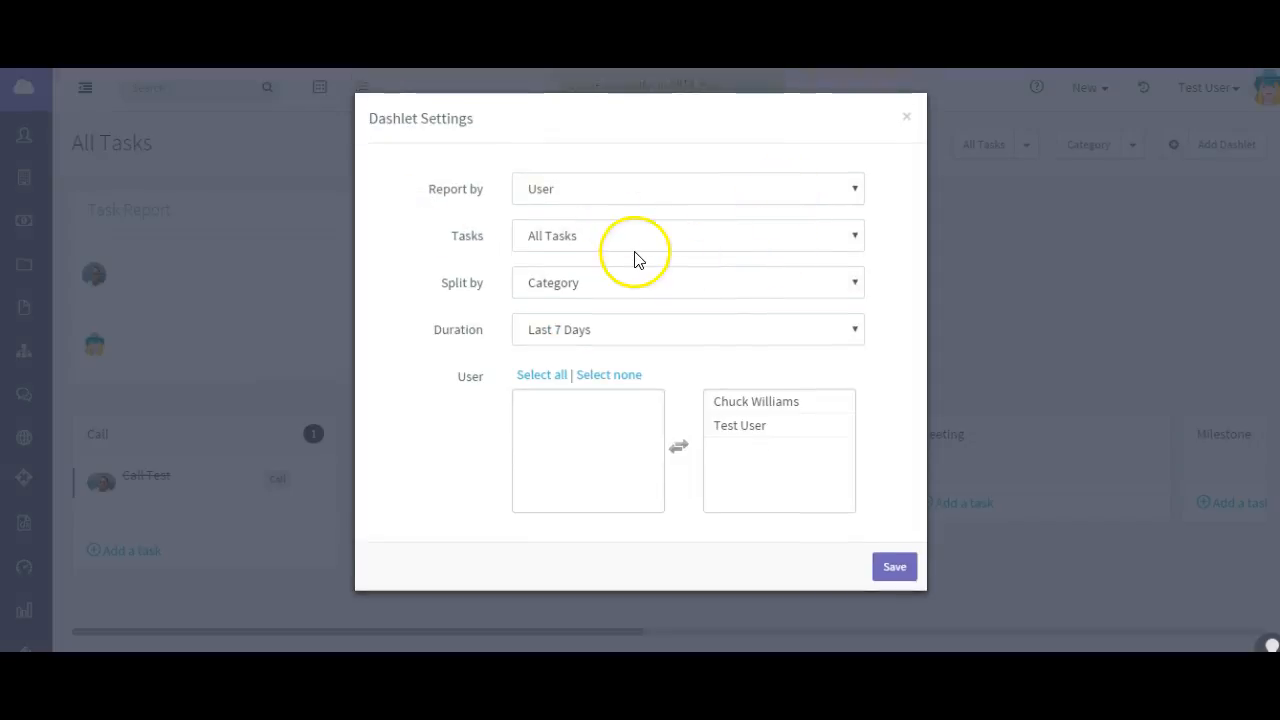
mouse_move(576, 330)
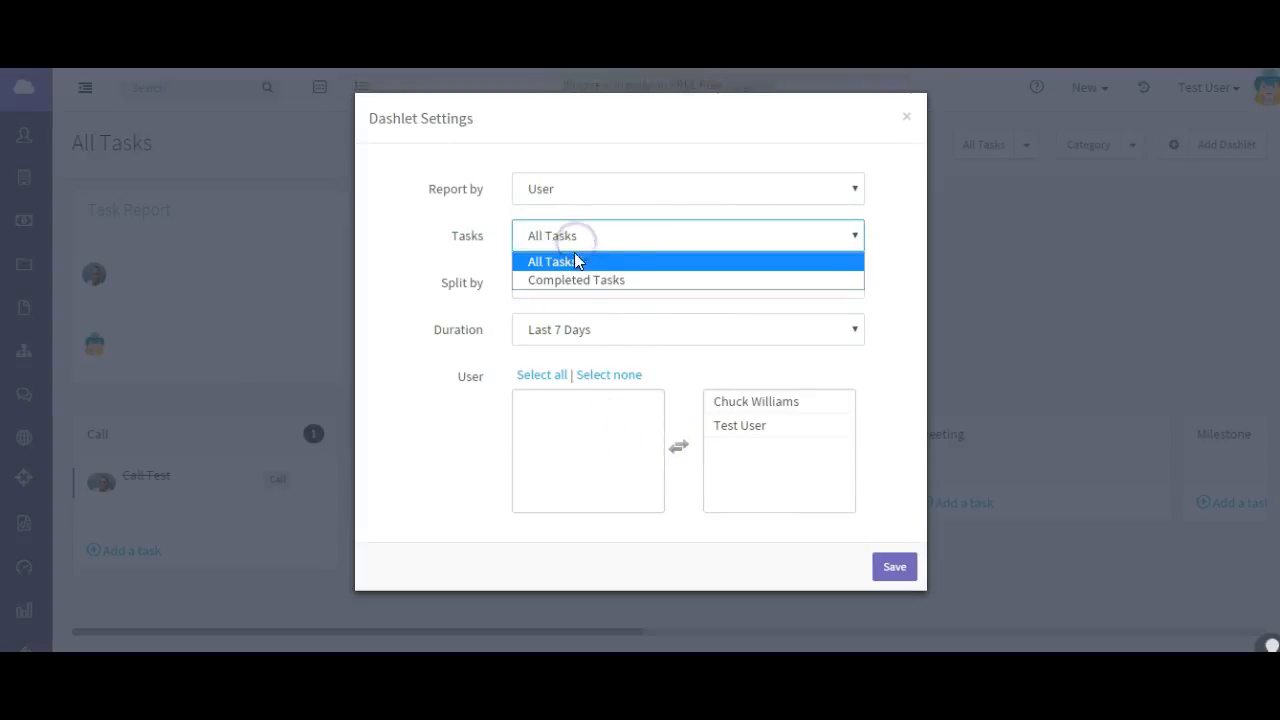
click(576, 280)
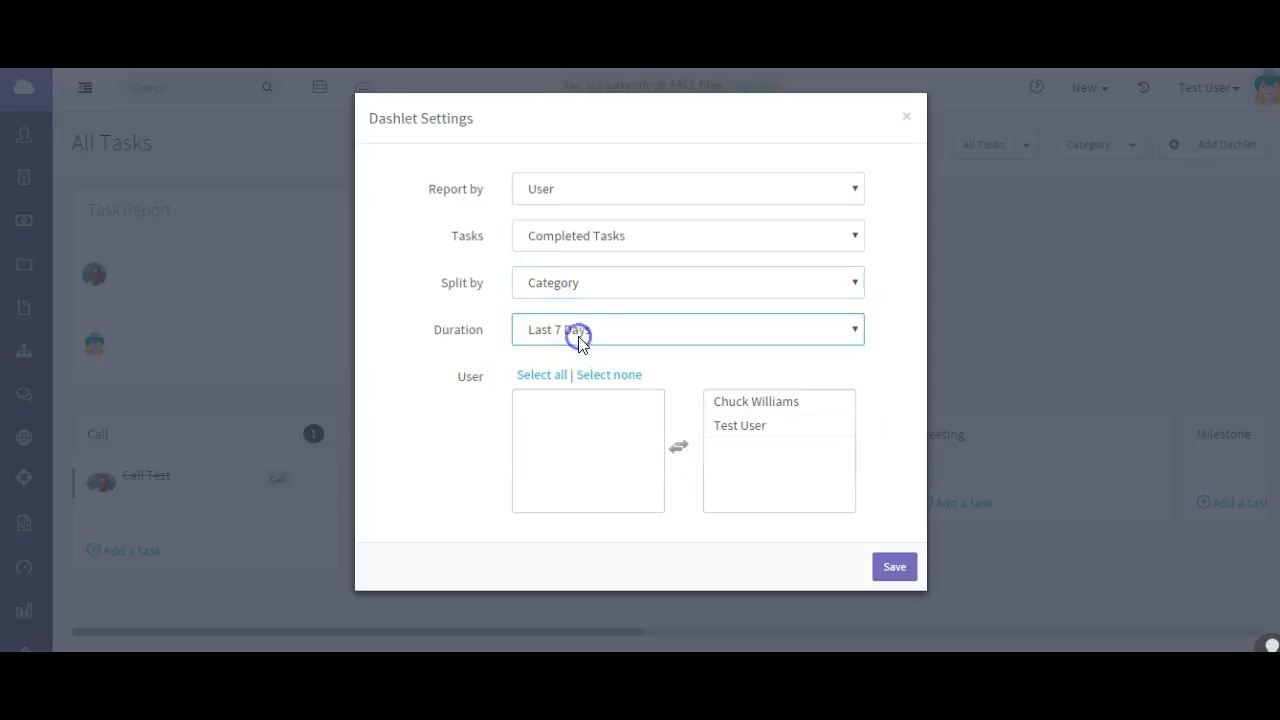
click(688, 328)
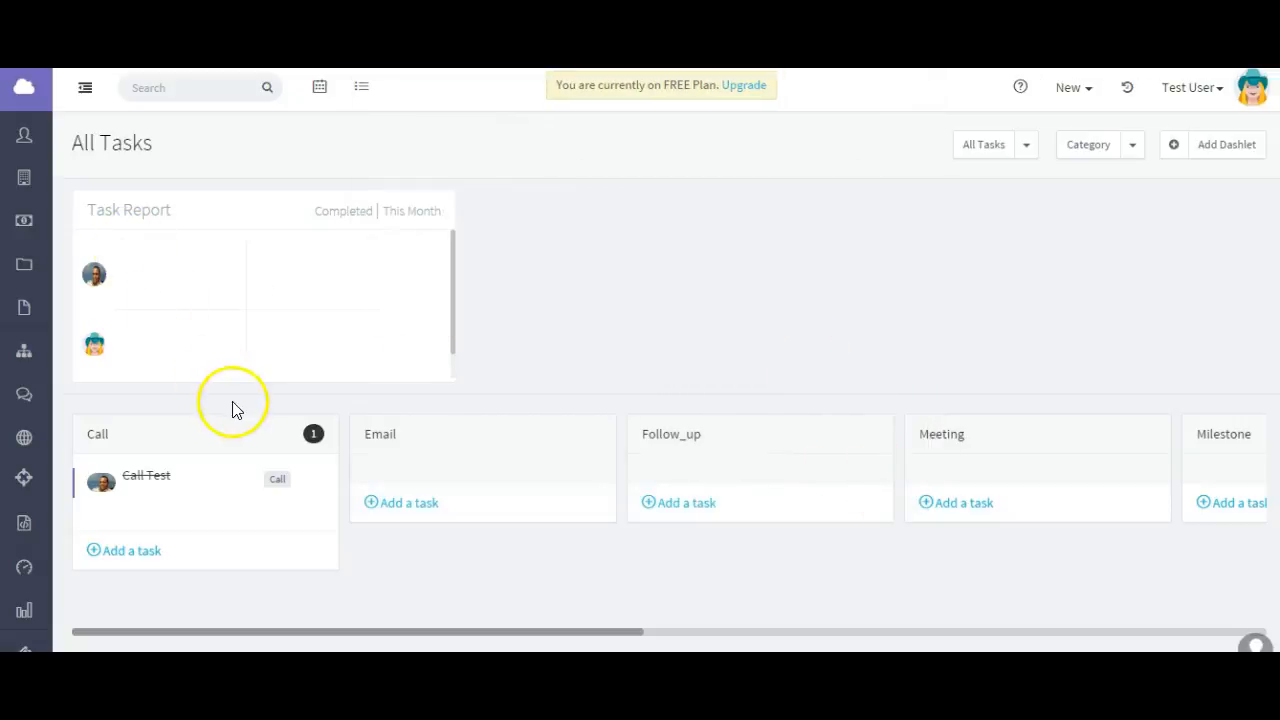
mouse_move(744, 548)
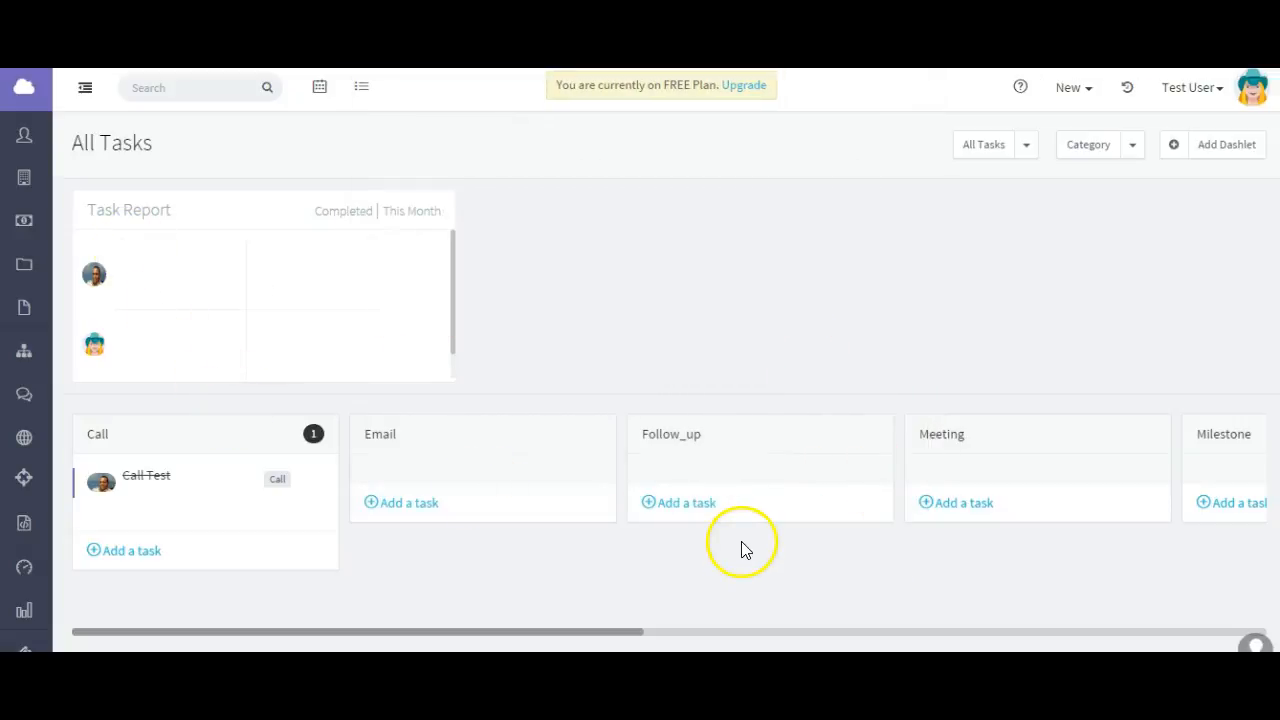